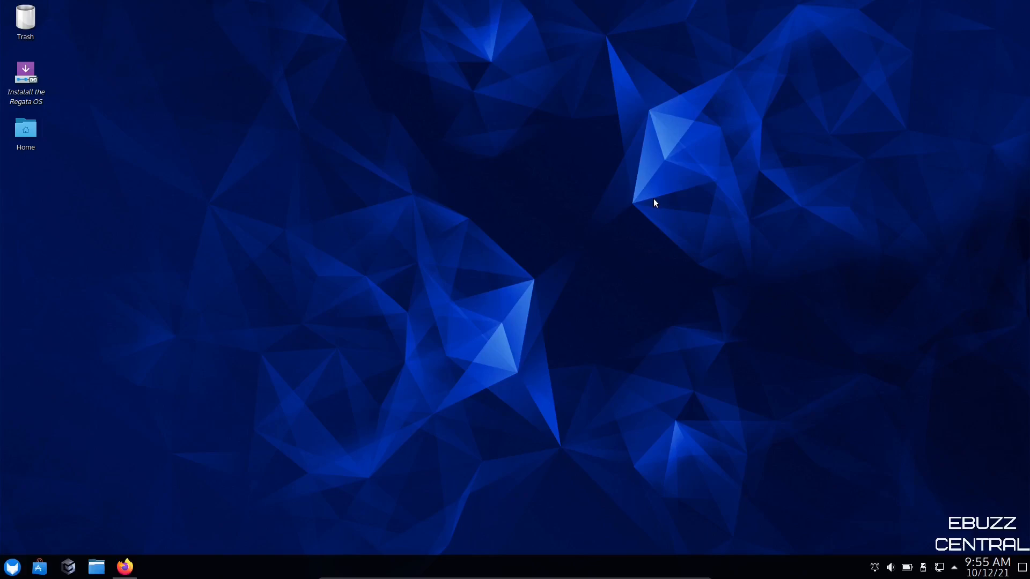
- Launch Firefox on regataos.com.br and read down the hybrid graphics and software sections
{"action": "left_click", "coordinate": [124, 567]}
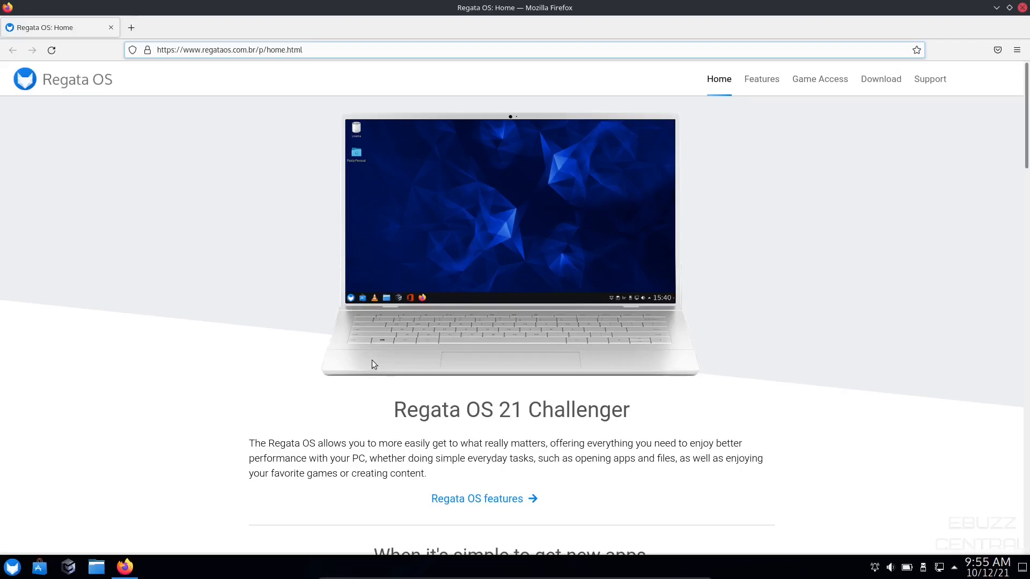
{"action": "mouse_move", "coordinate": [522, 295]}
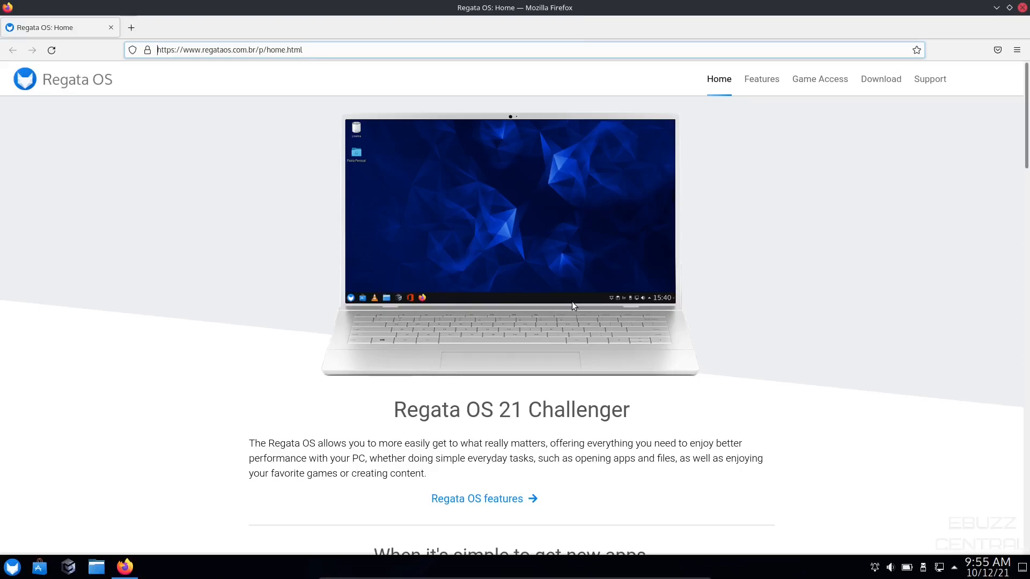
{"action": "scroll", "scroll_direction": "down", "scroll_amount": 3}
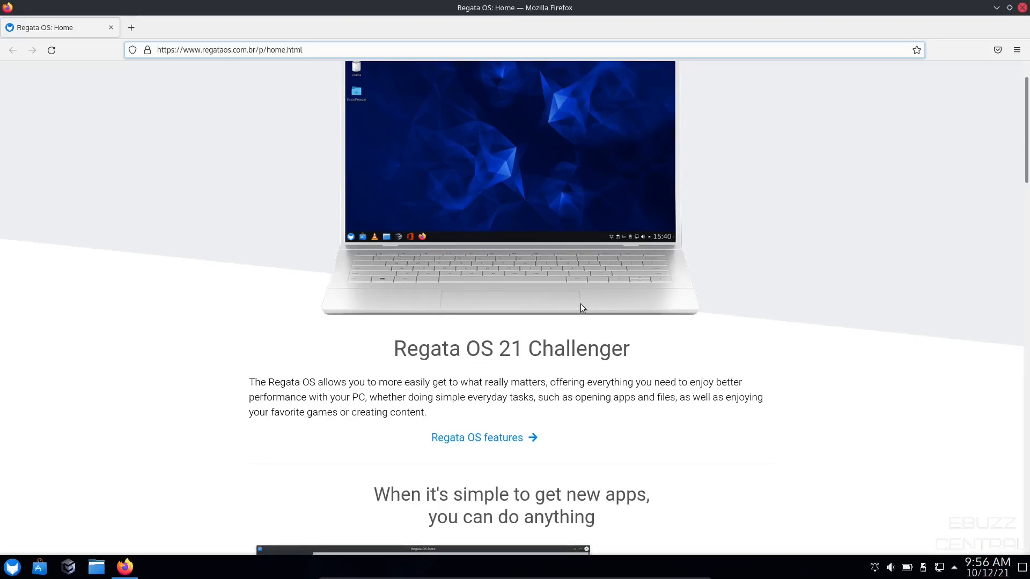
{"action": "mouse_move", "coordinate": [581, 304]}
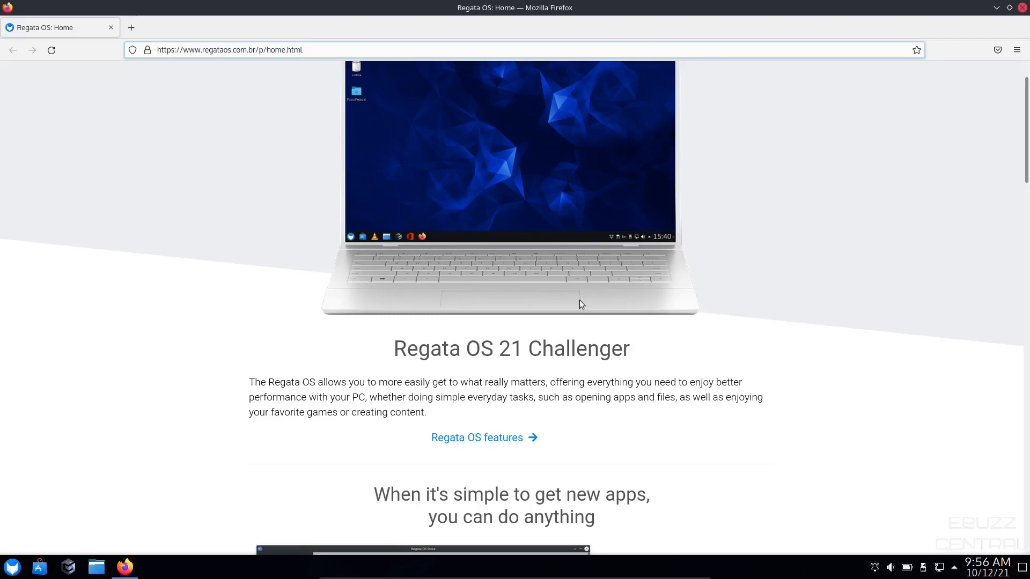
{"action": "scroll", "scroll_direction": "down", "scroll_amount": 3}
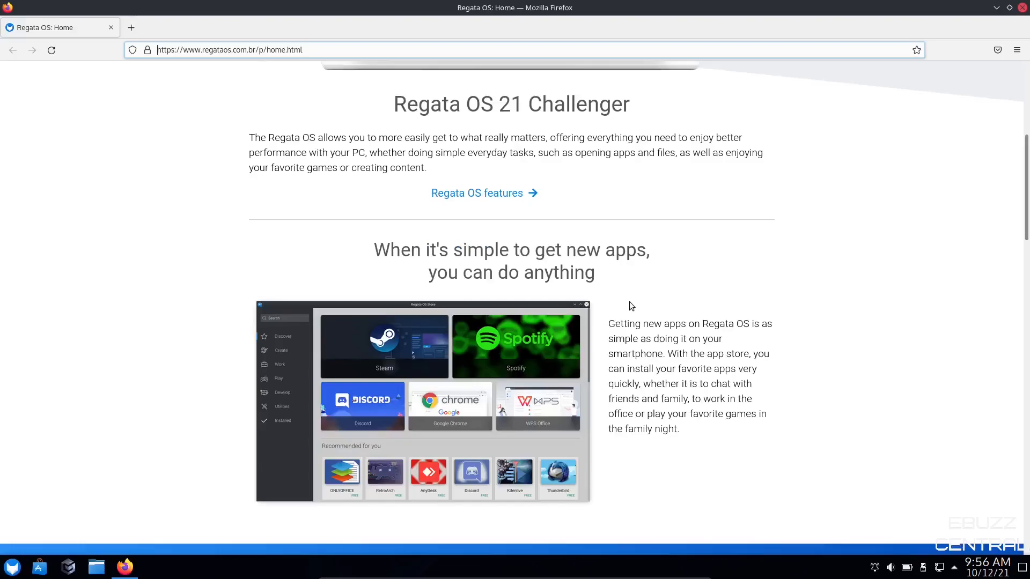
{"action": "scroll", "scroll_direction": "down", "scroll_amount": 3}
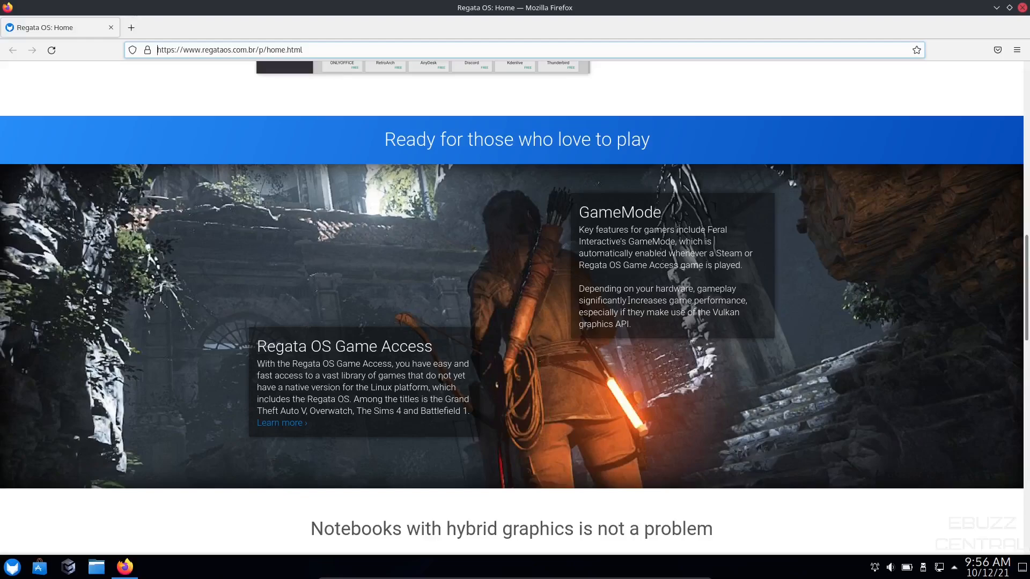
{"action": "scroll", "scroll_direction": "down", "scroll_amount": 3}
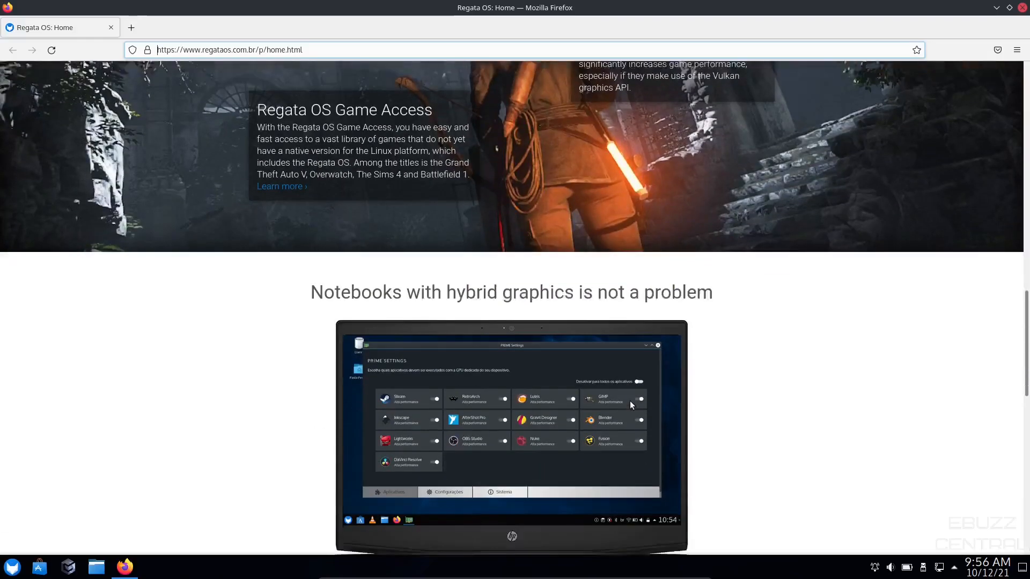
{"action": "scroll", "scroll_direction": "down", "scroll_amount": 3}
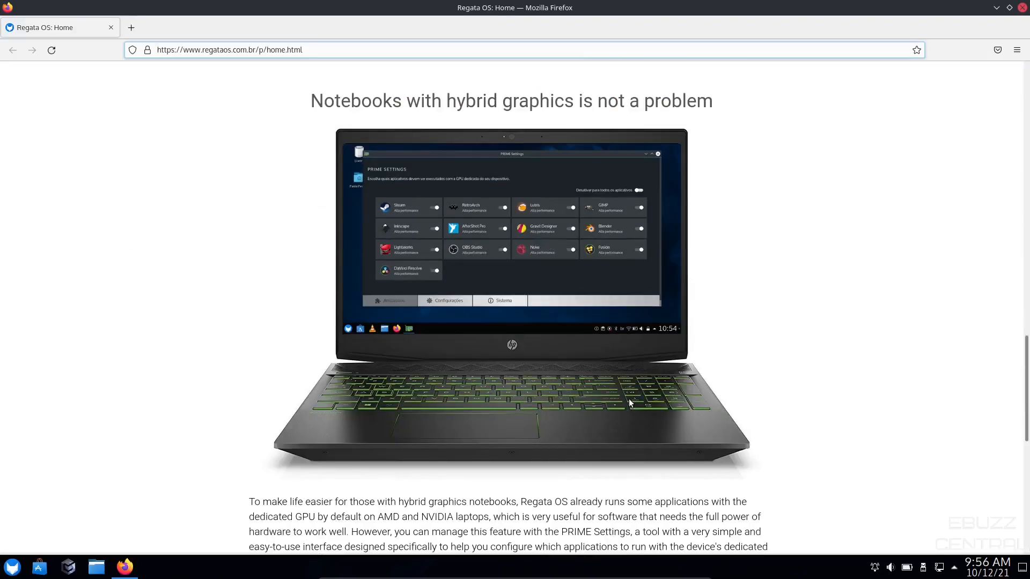
{"action": "mouse_move", "coordinate": [622, 396]}
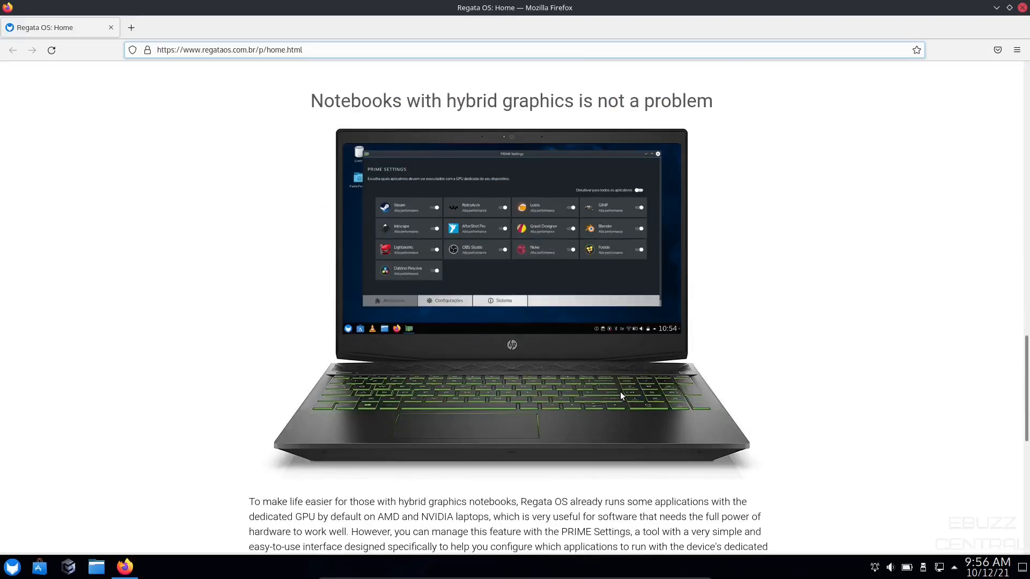
- Continue down through the gaming section to the page end, then scroll back up
{"action": "scroll", "scroll_direction": "down", "scroll_amount": 3}
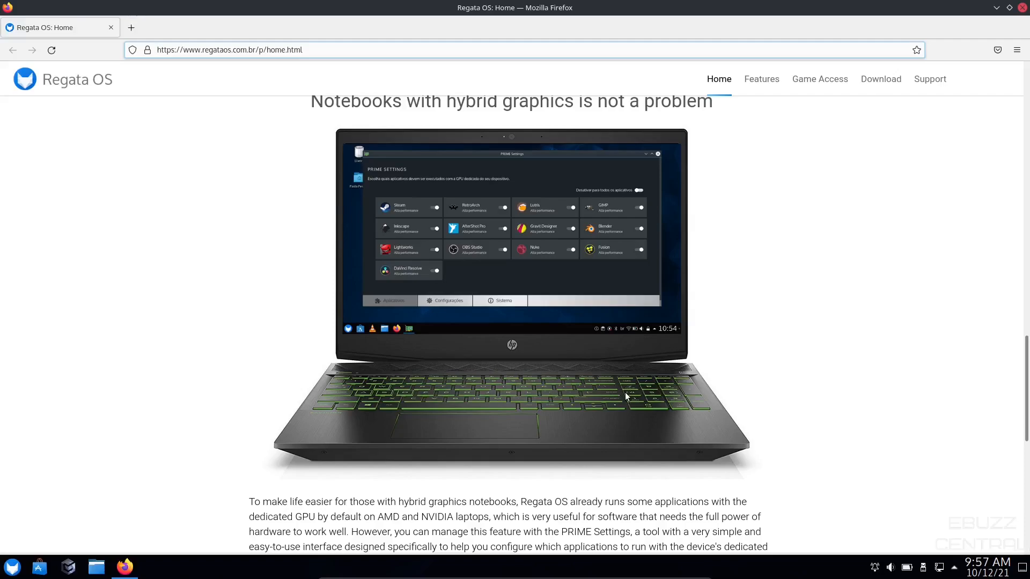
{"action": "scroll", "scroll_direction": "down", "scroll_amount": 3}
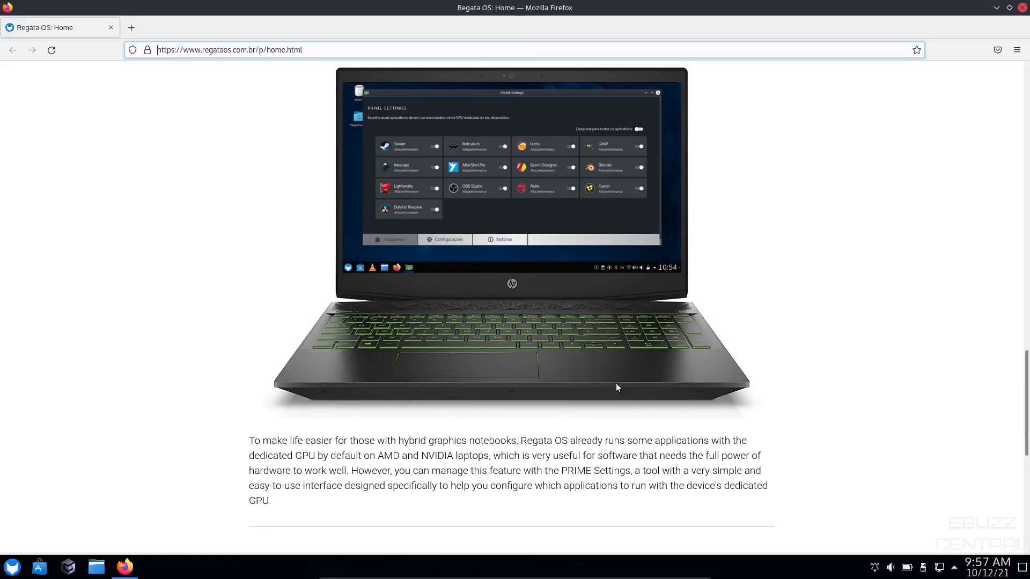
{"action": "scroll", "scroll_direction": "down", "scroll_amount": 3}
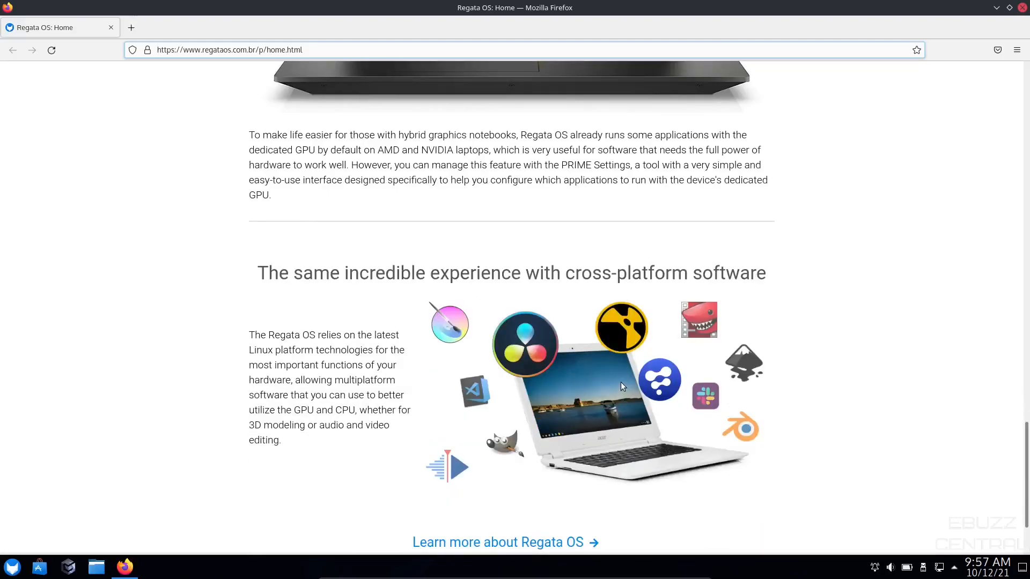
{"action": "scroll", "scroll_direction": "down", "scroll_amount": 3}
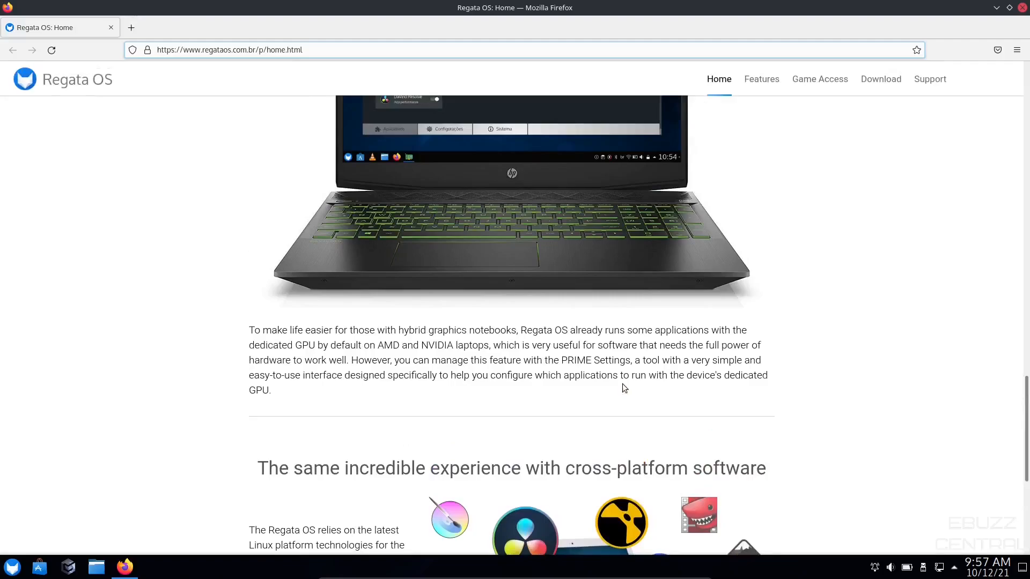
{"action": "scroll", "scroll_direction": "down", "scroll_amount": 3}
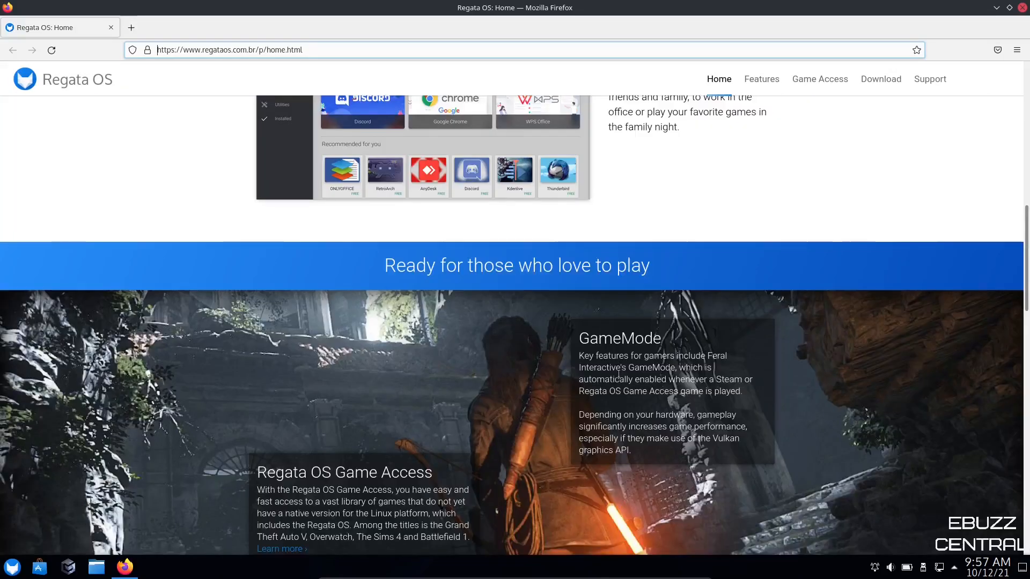
{"action": "scroll", "scroll_direction": "up", "scroll_amount": 3}
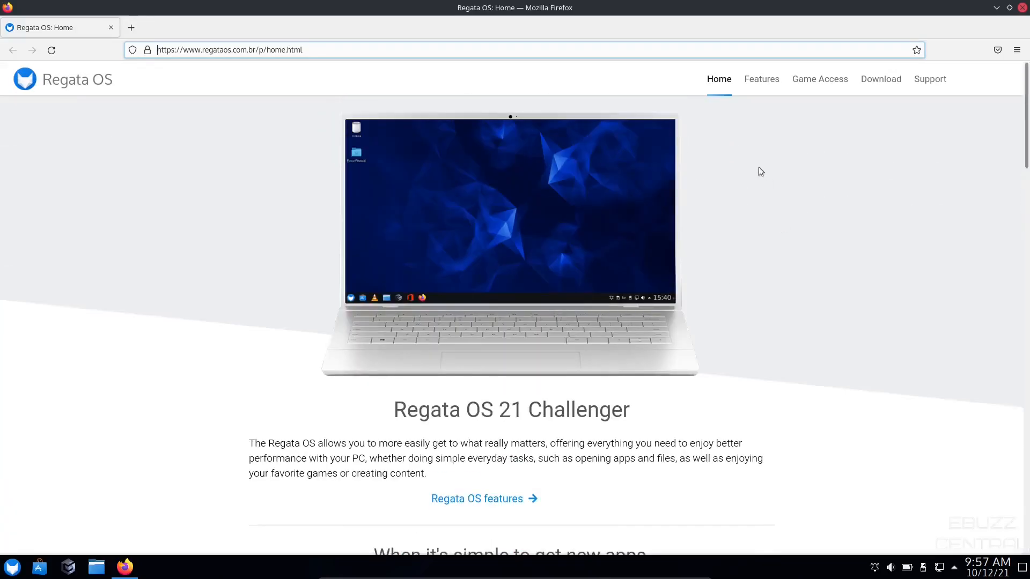
- Switch to the Features page and read its cloud files, Vulkan gaming and hybrid graphics sections
{"action": "left_click", "coordinate": [761, 79]}
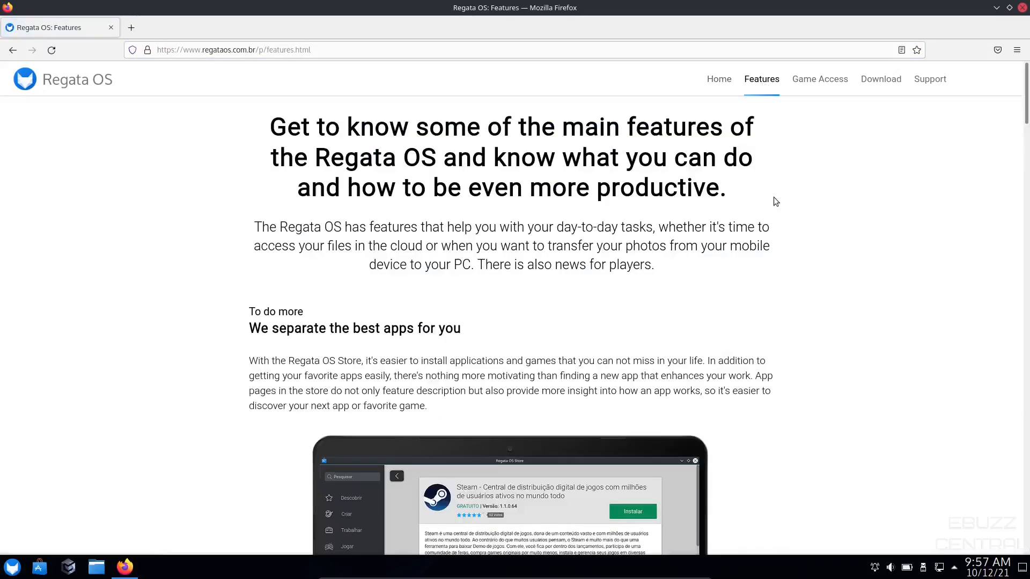
{"action": "scroll", "scroll_direction": "down", "scroll_amount": 3}
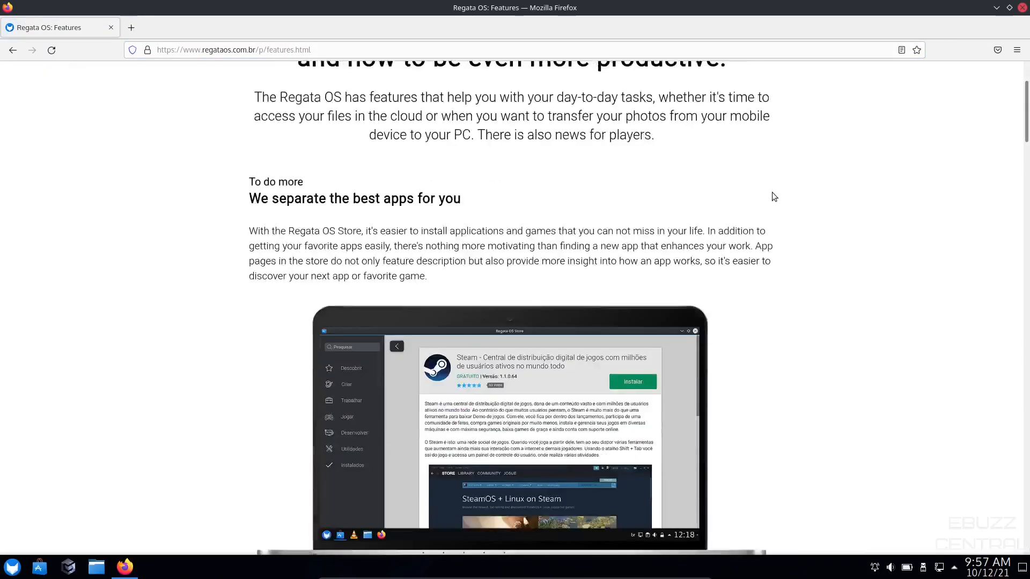
{"action": "scroll", "scroll_direction": "down", "scroll_amount": 3}
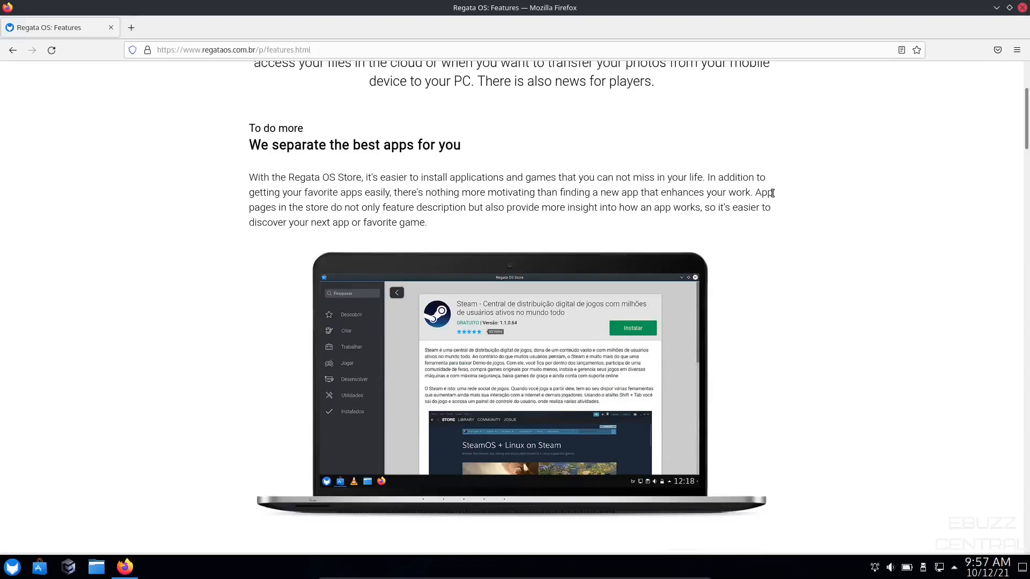
{"action": "scroll", "scroll_direction": "down", "scroll_amount": 3}
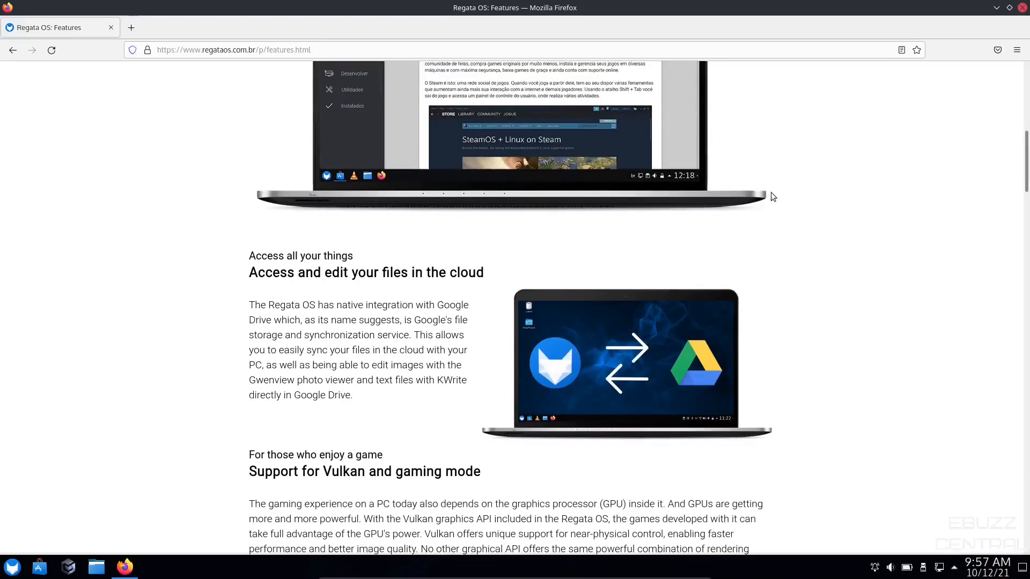
{"action": "scroll", "scroll_direction": "down", "scroll_amount": 3}
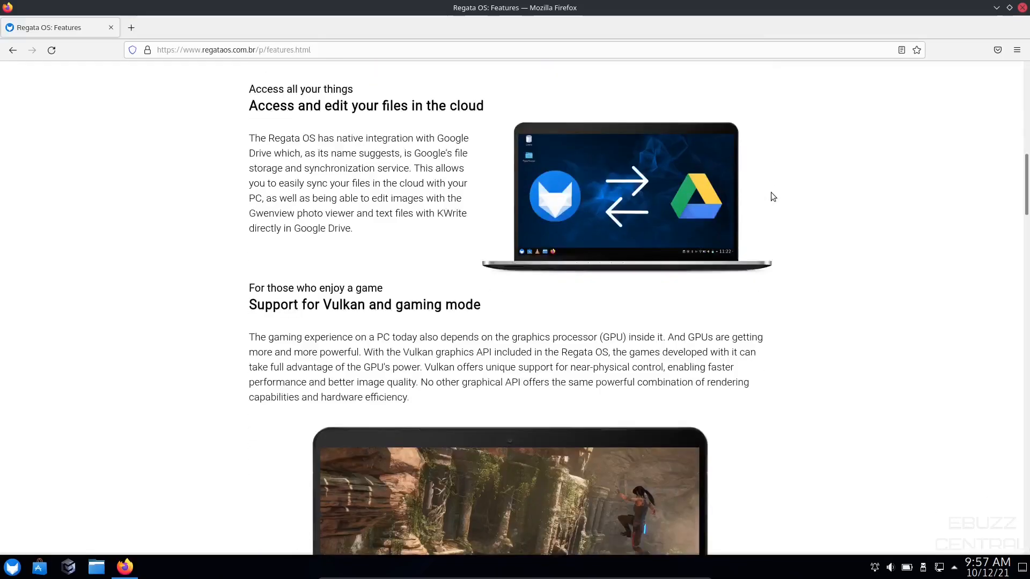
{"action": "scroll", "scroll_direction": "down", "scroll_amount": 3}
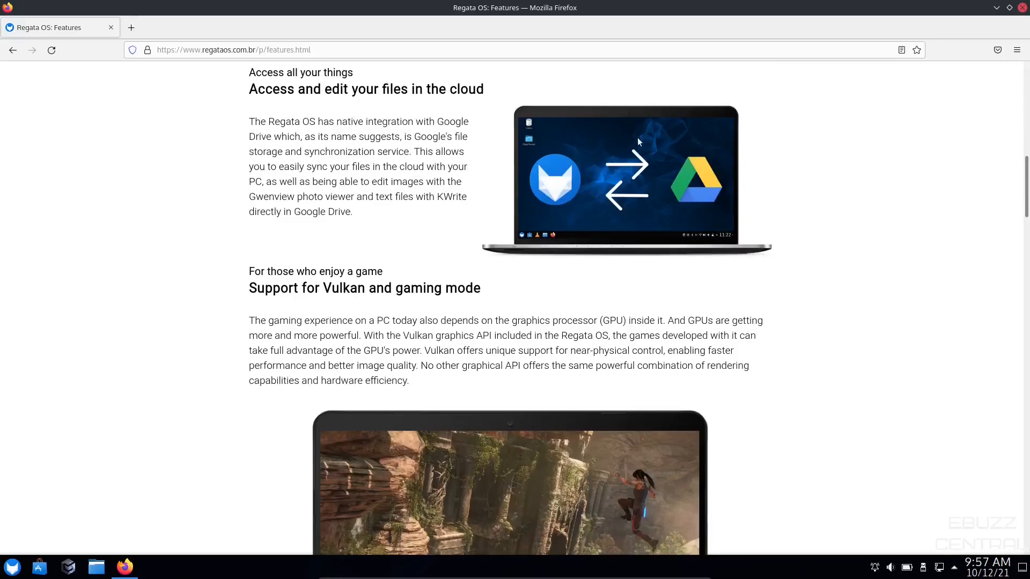
- Read on through the smartphone transfer and video encoding sections of the Features page
{"action": "scroll", "scroll_direction": "down", "scroll_amount": 3}
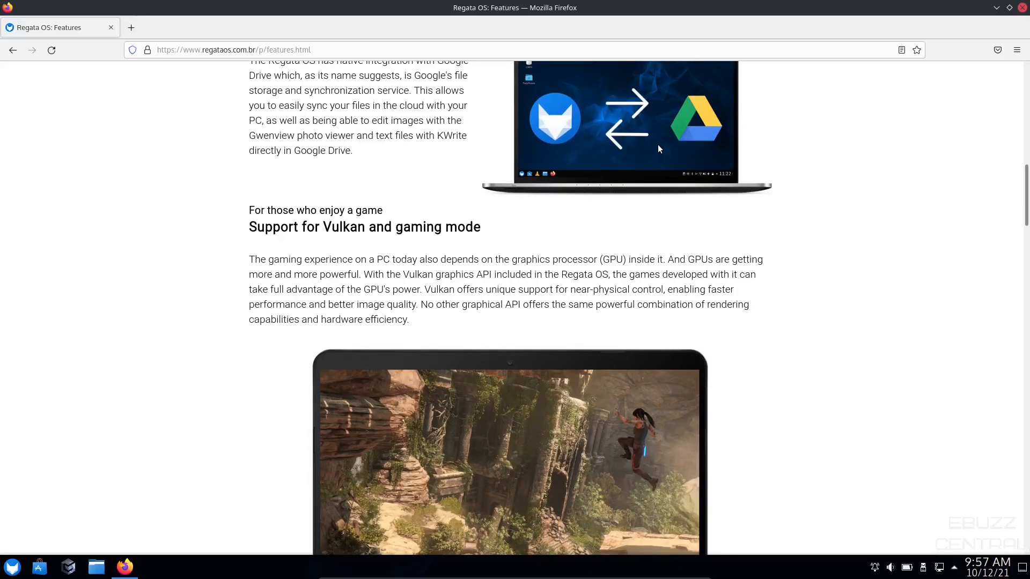
{"action": "scroll", "scroll_direction": "up", "scroll_amount": 3}
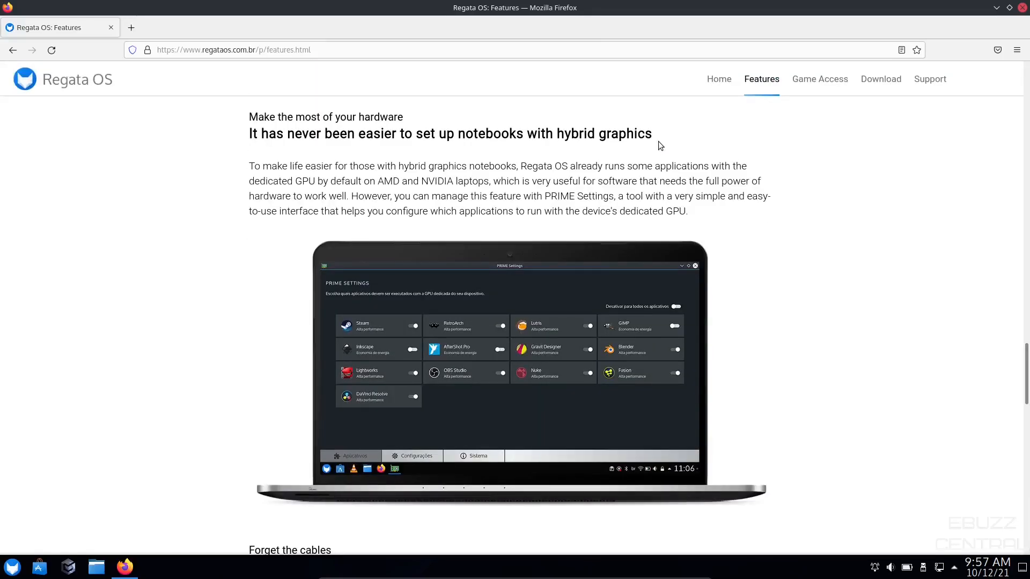
{"action": "scroll", "scroll_direction": "down", "scroll_amount": 3}
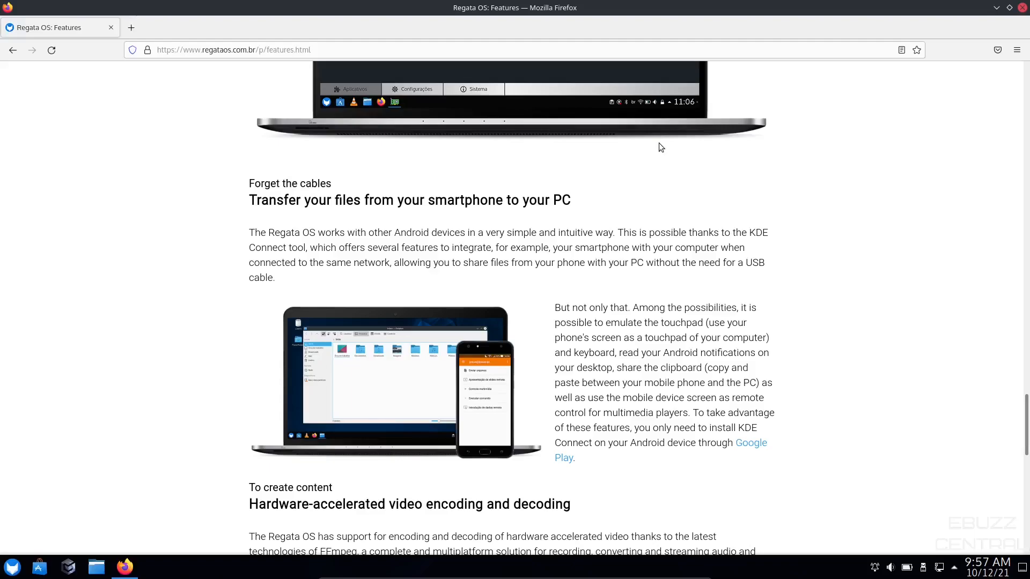
{"action": "mouse_move", "coordinate": [627, 291]}
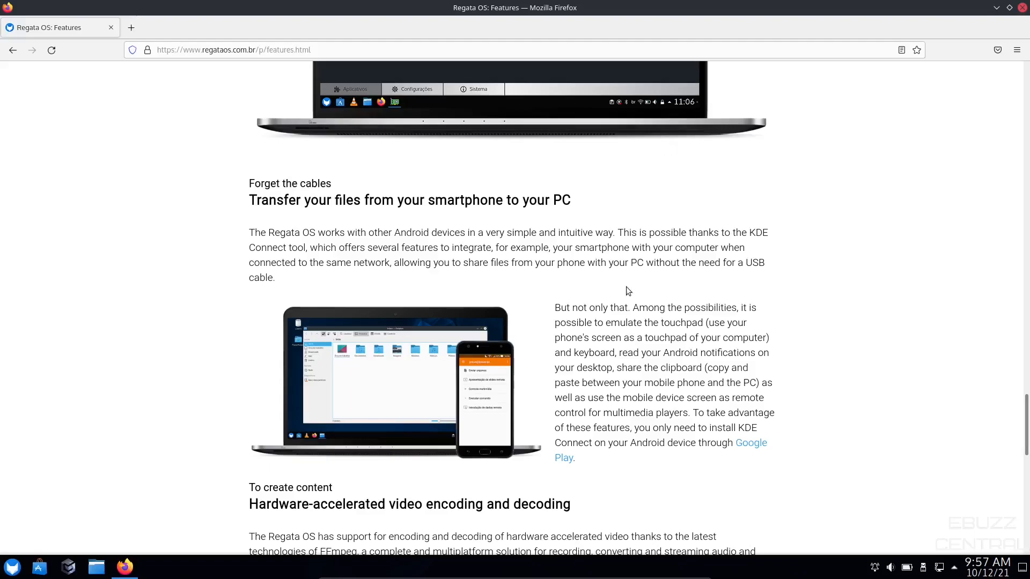
{"action": "scroll", "scroll_direction": "down", "scroll_amount": 3}
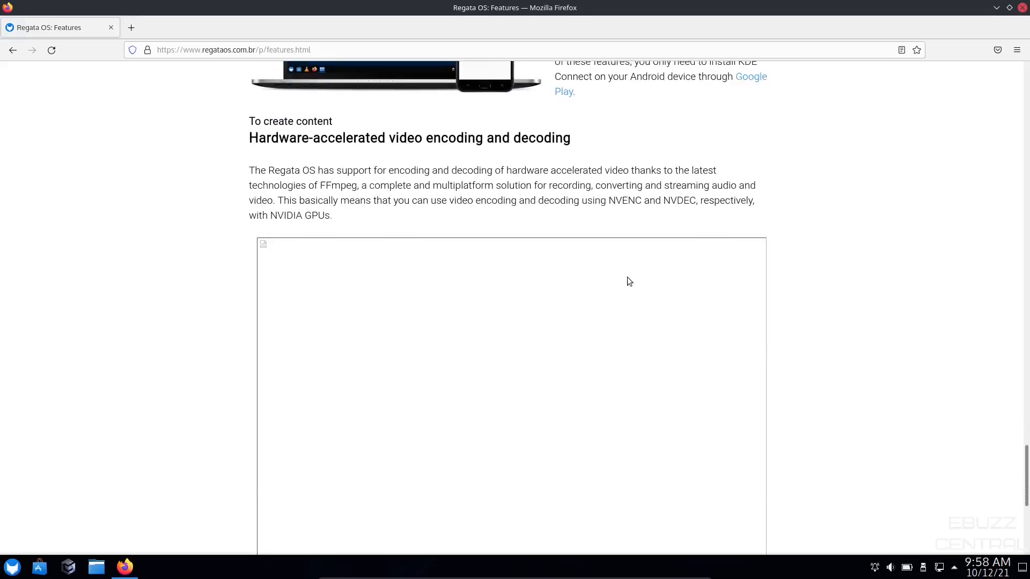
{"action": "scroll", "scroll_direction": "down", "scroll_amount": 3}
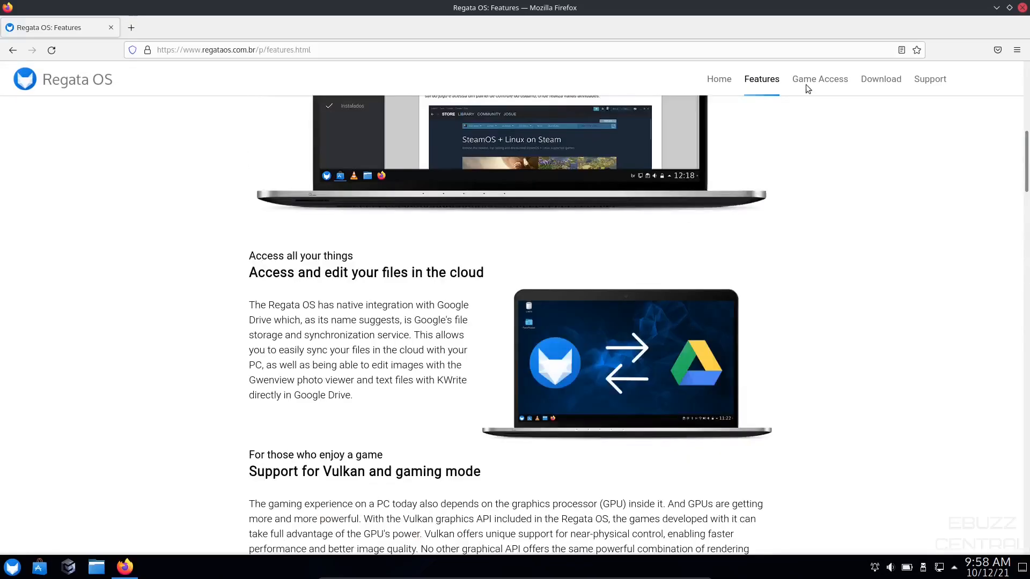
- Open the Game Access page and read past the launcher tiles to the Vulkan games section
{"action": "left_click", "coordinate": [819, 79]}
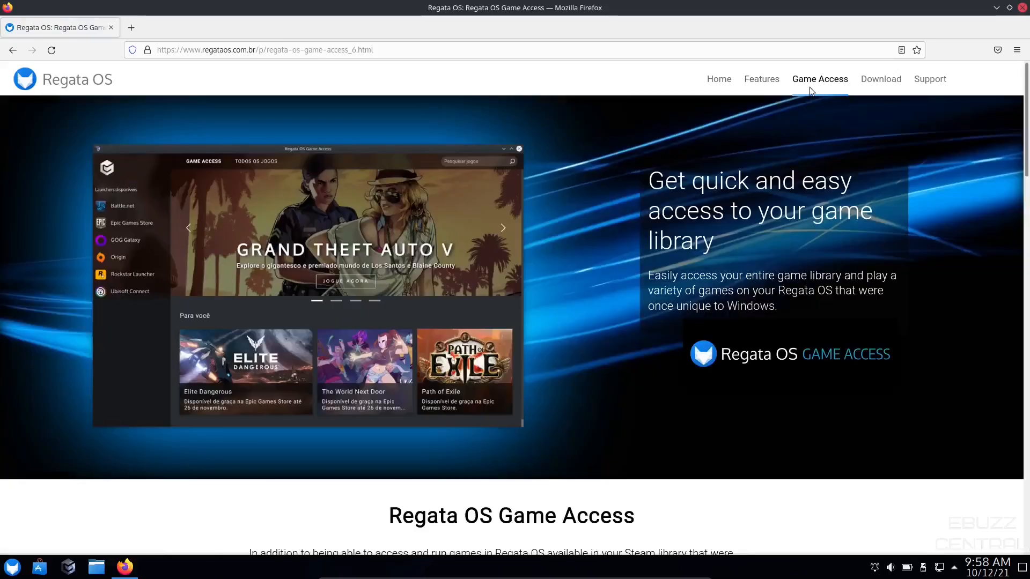
{"action": "scroll", "scroll_direction": "down", "scroll_amount": 3}
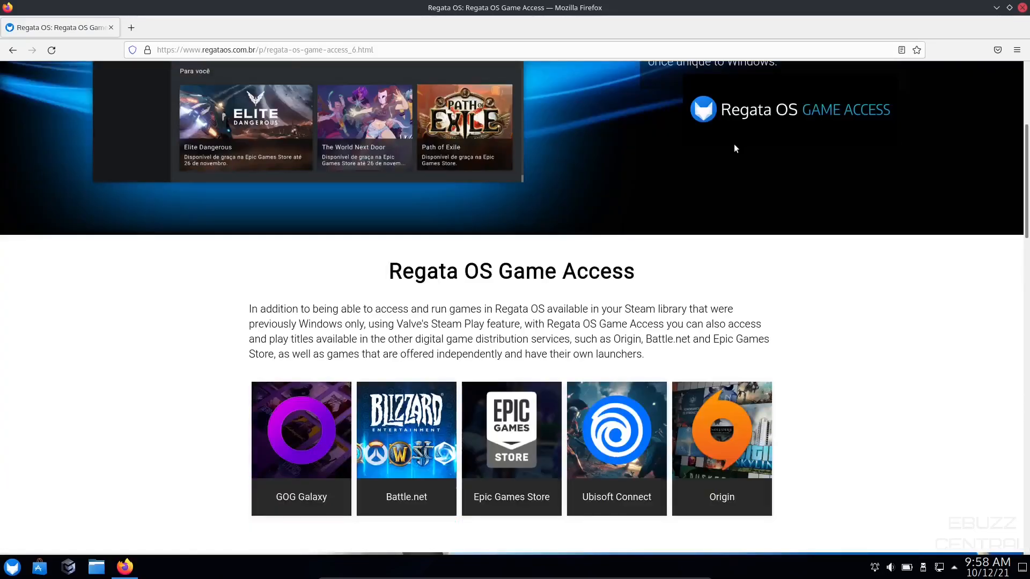
{"action": "scroll", "scroll_direction": "down", "scroll_amount": 3}
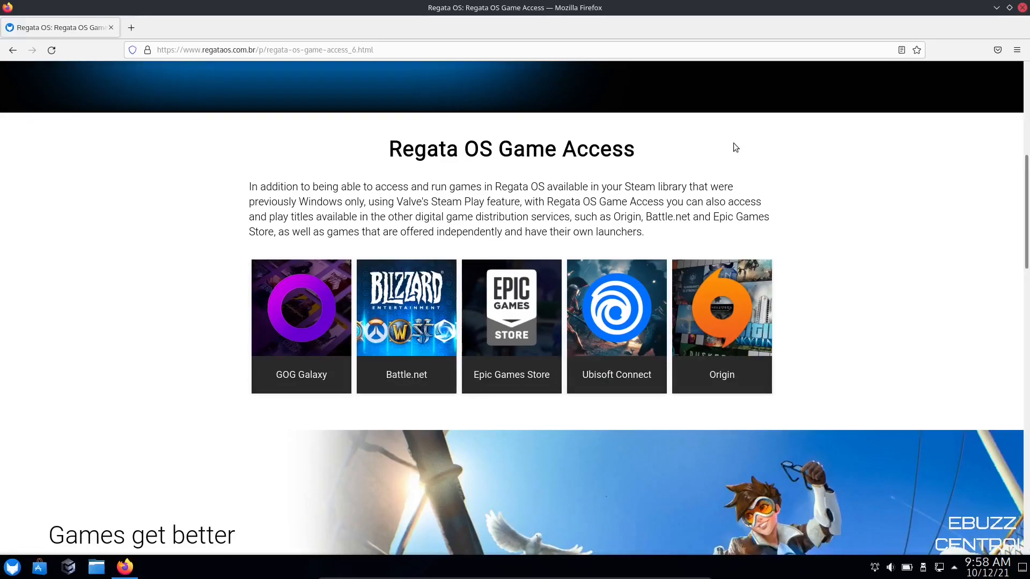
{"action": "scroll", "scroll_direction": "down", "scroll_amount": 3}
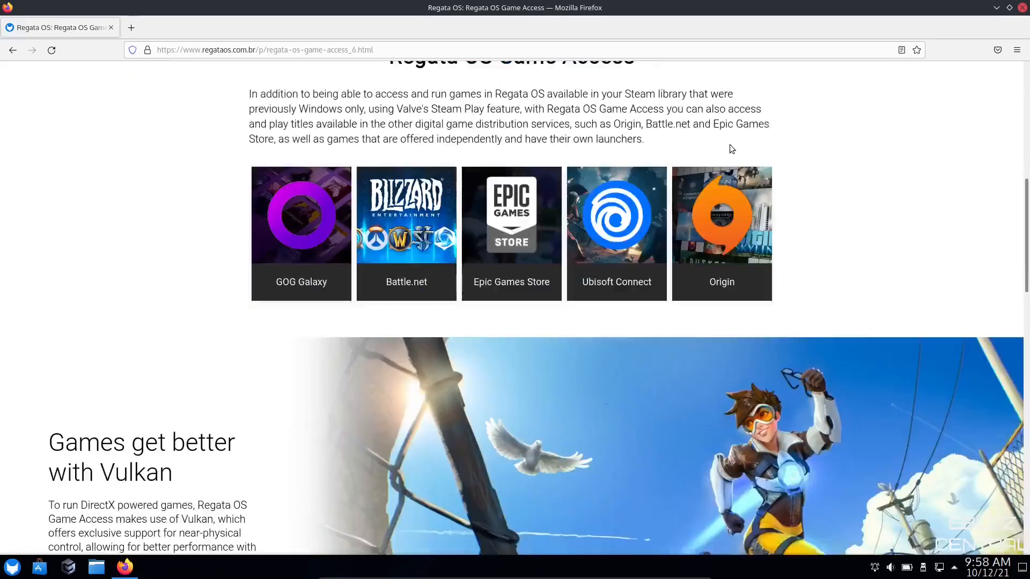
{"action": "scroll", "scroll_direction": "down", "scroll_amount": 3}
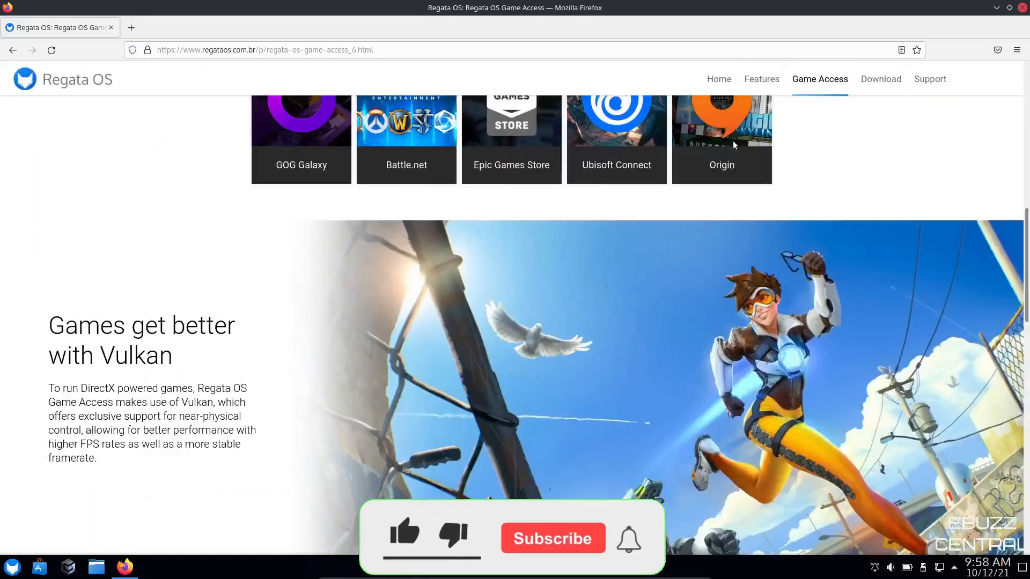
- Open the Download page showing Regata OS 21 Challenger requirements and its download option
{"action": "left_click", "coordinate": [881, 79]}
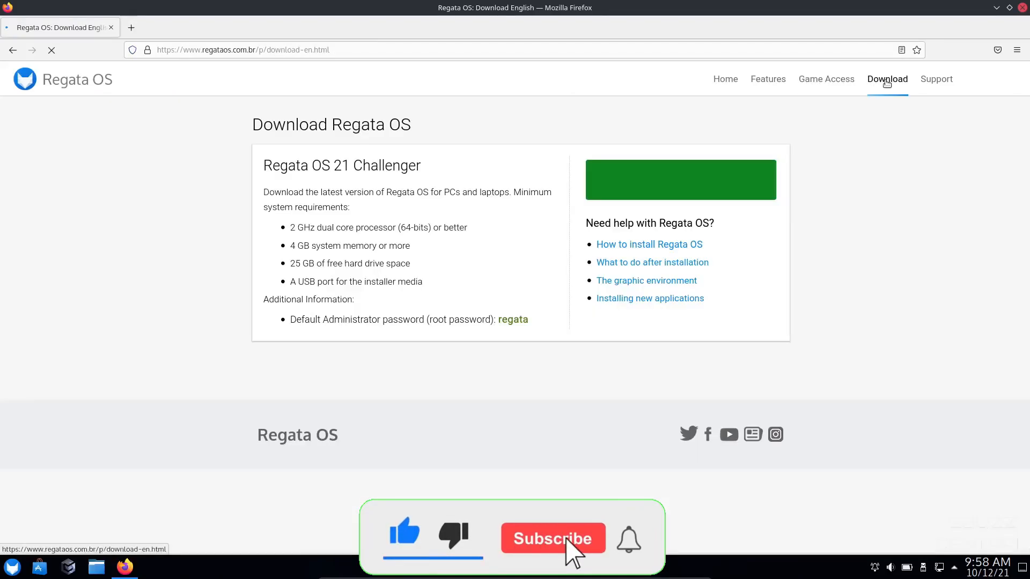
{"action": "left_click", "coordinate": [552, 539]}
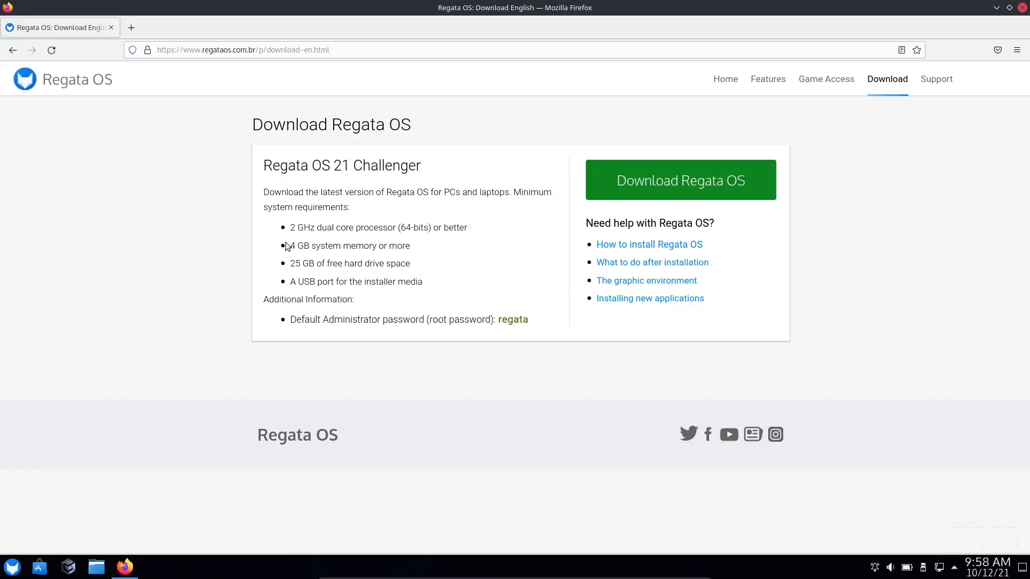
{"action": "mouse_move", "coordinate": [936, 79]}
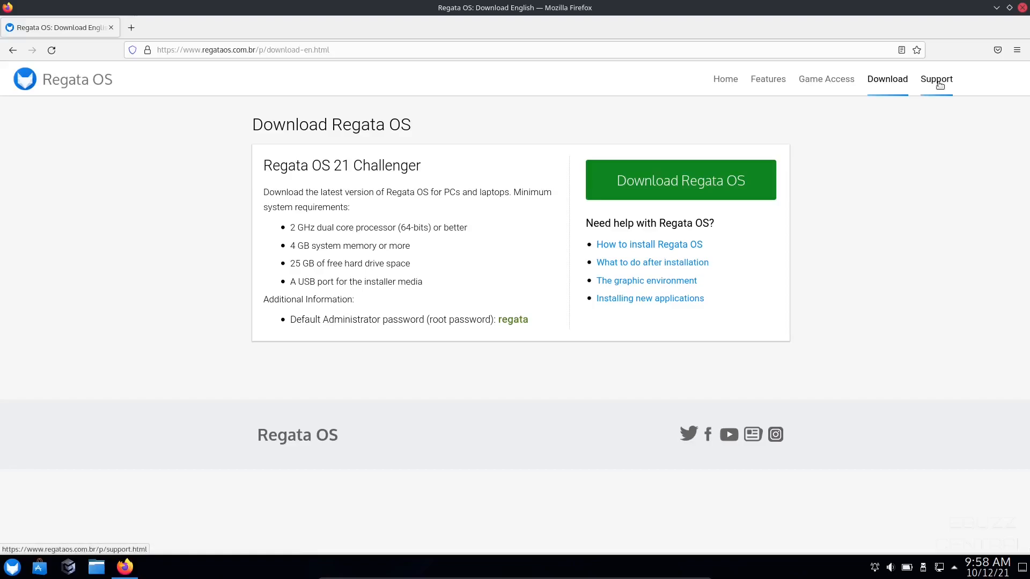
- Open the Support page listing Facebook, Telegram, Regata OS Help and email contacts
{"action": "left_click", "coordinate": [934, 79]}
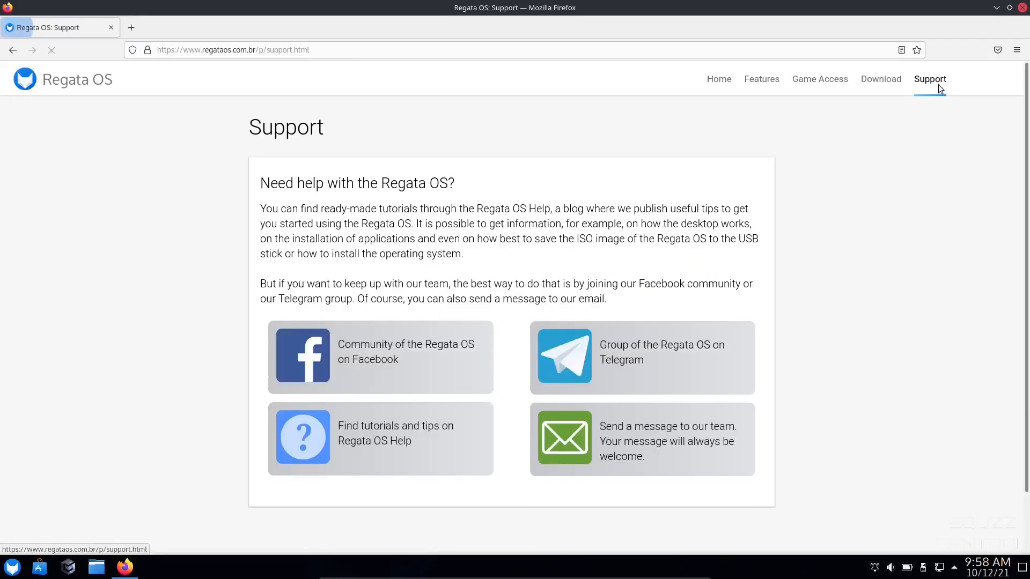
{"action": "mouse_move", "coordinate": [343, 365]}
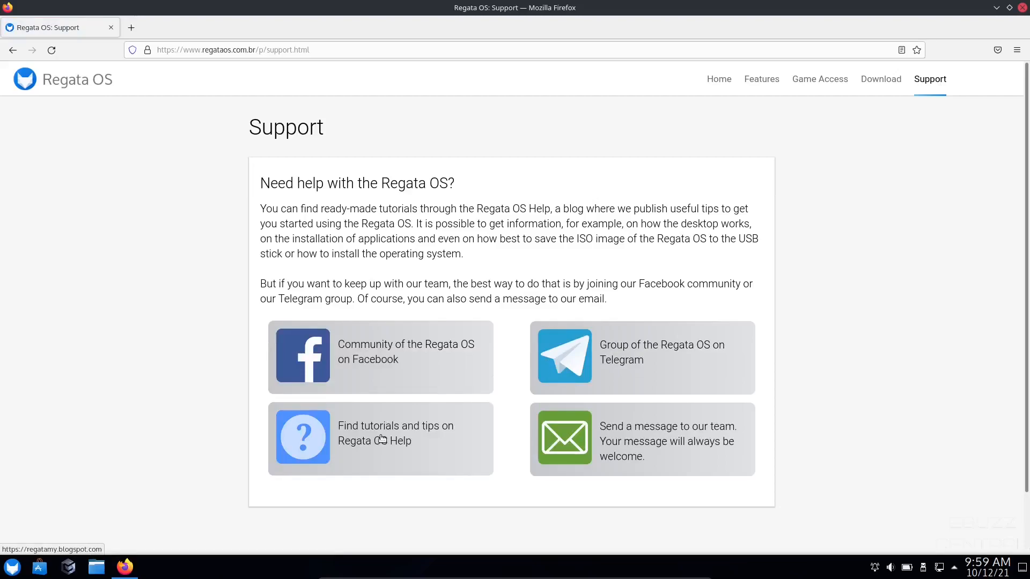
{"action": "mouse_move", "coordinate": [703, 371]}
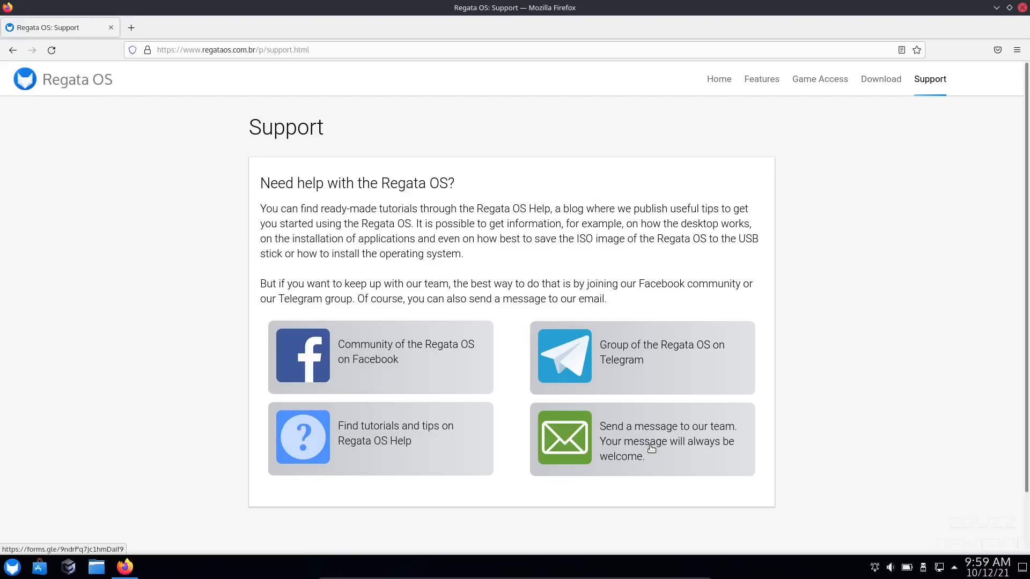
{"action": "scroll", "scroll_direction": "down", "scroll_amount": 3}
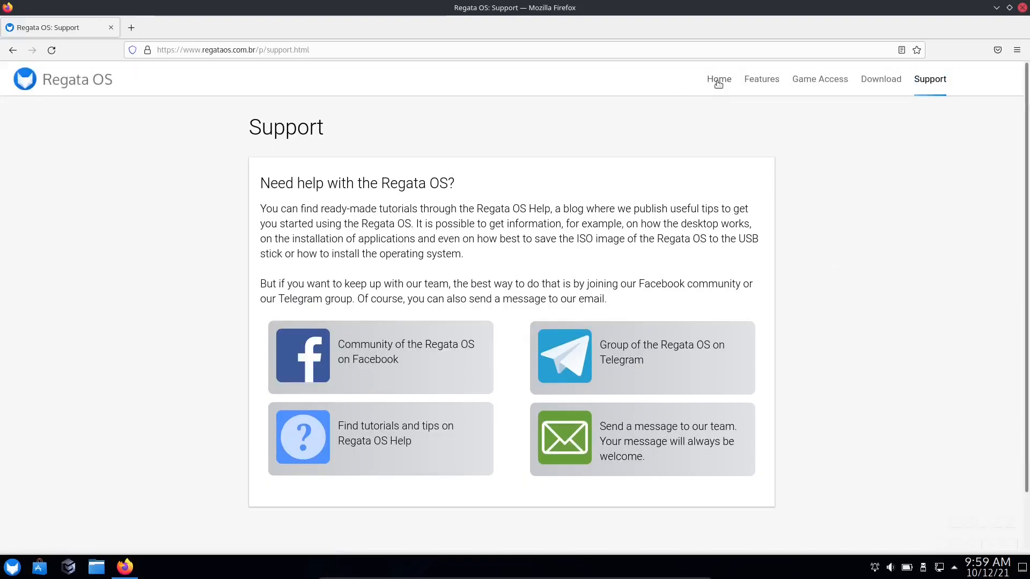
- Return to the site's home page before closing the browser to the desktop
{"action": "left_click", "coordinate": [719, 79]}
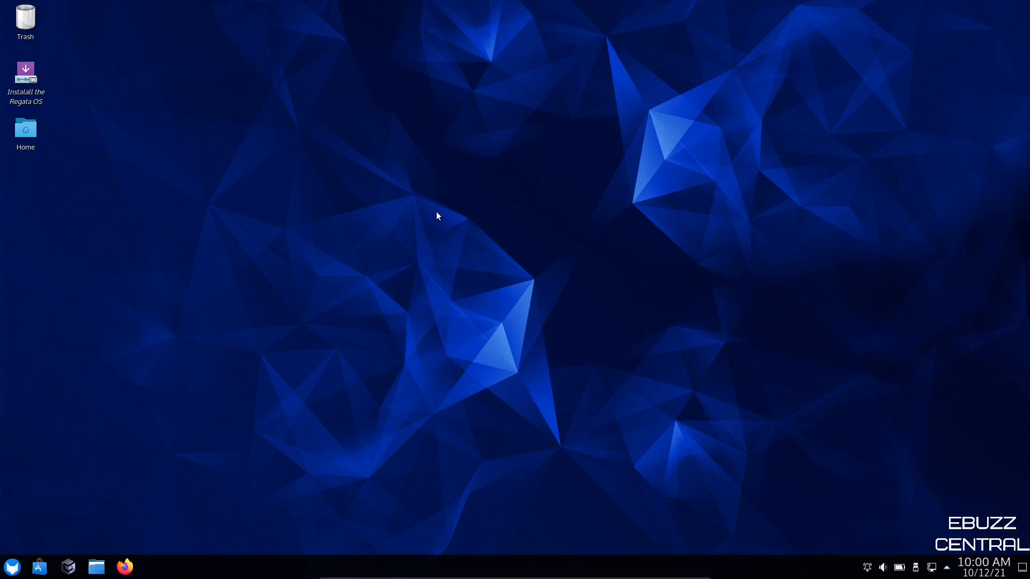
{"action": "mouse_move", "coordinate": [485, 213]}
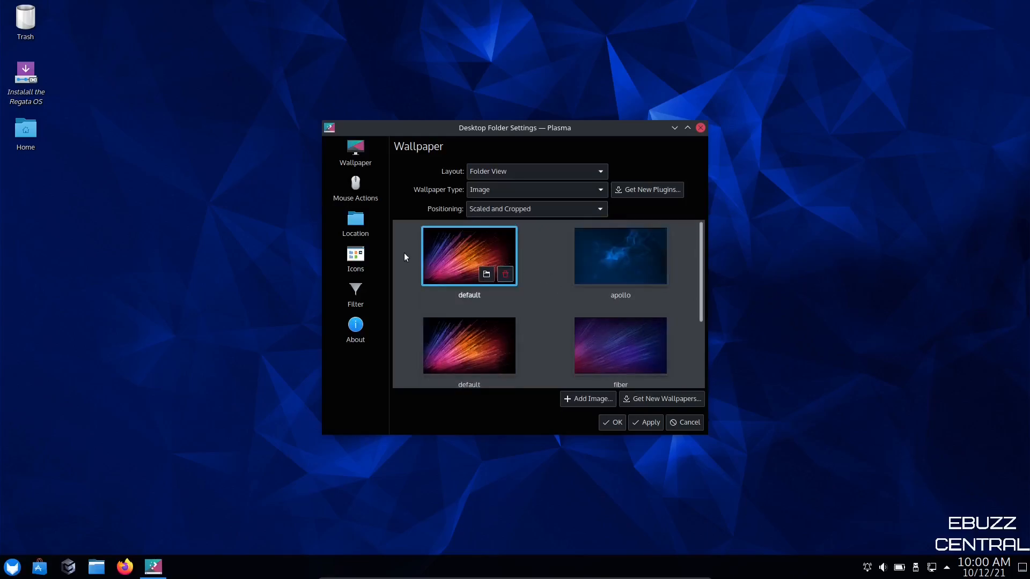
- Apply the light-streaks 'default' image as wallpaper and confirm with OK
{"action": "left_click", "coordinate": [619, 345]}
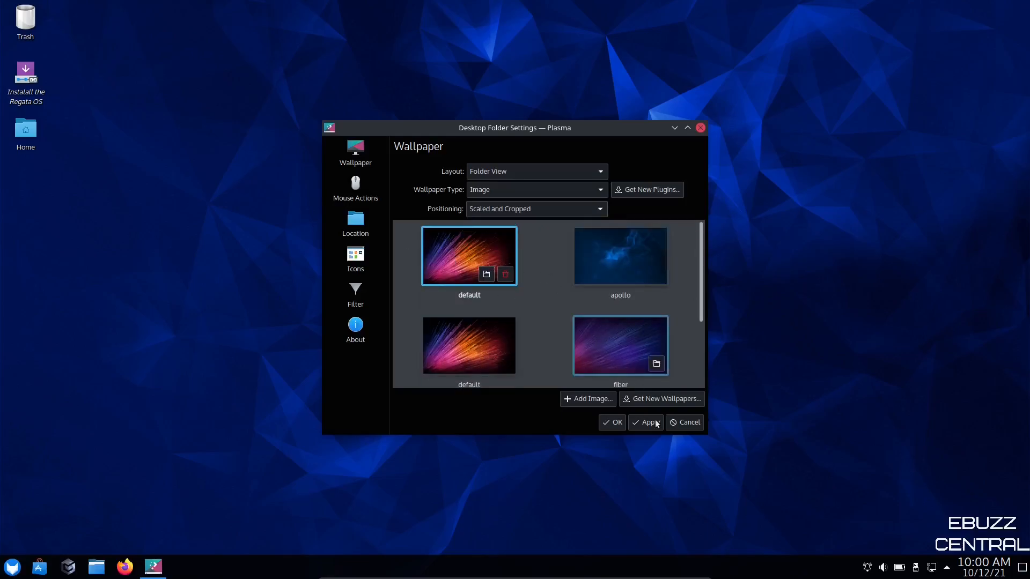
{"action": "left_click", "coordinate": [645, 422]}
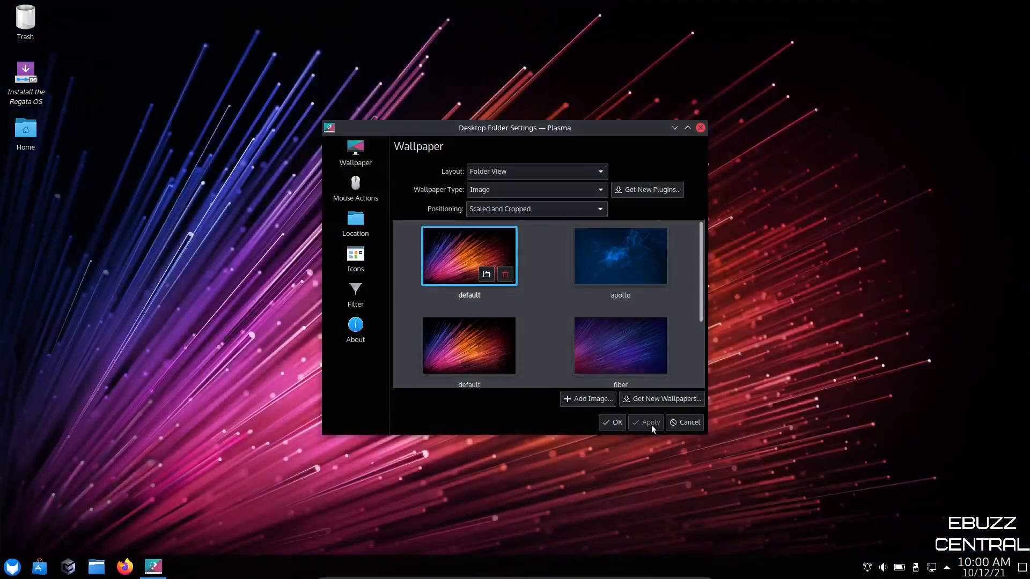
{"action": "left_click", "coordinate": [611, 422]}
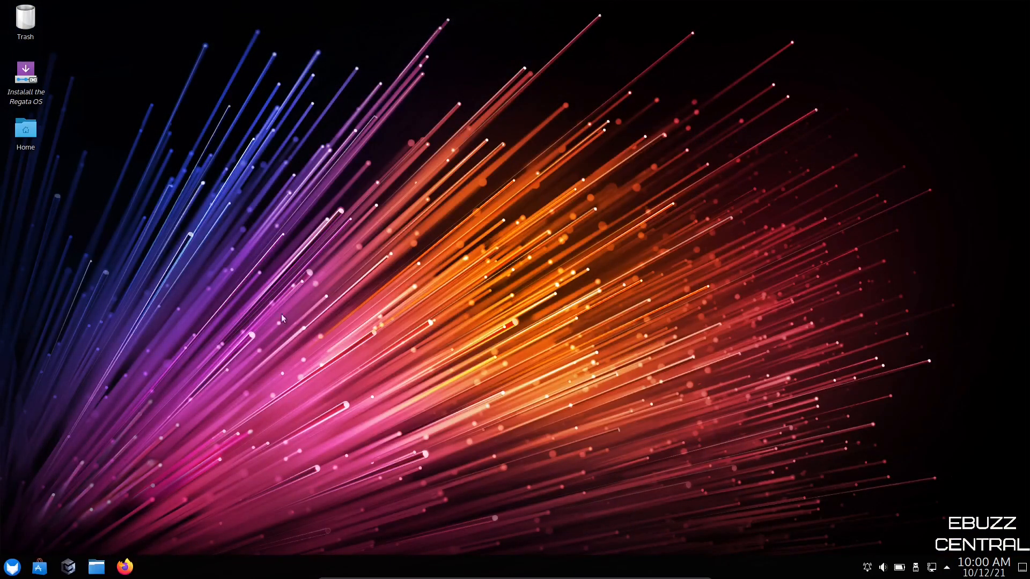
{"action": "mouse_move", "coordinate": [802, 293]}
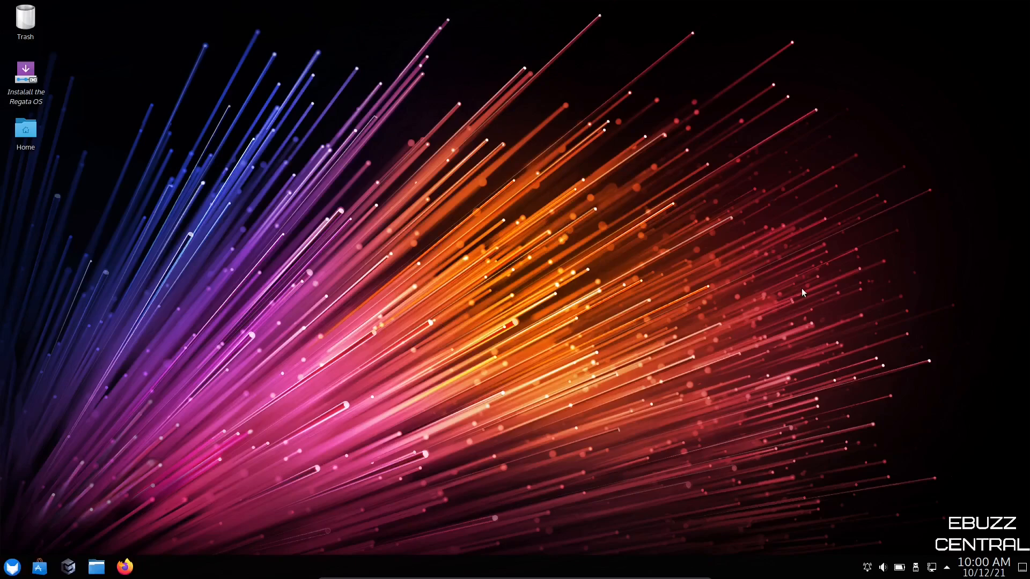
{"action": "mouse_move", "coordinate": [986, 483]}
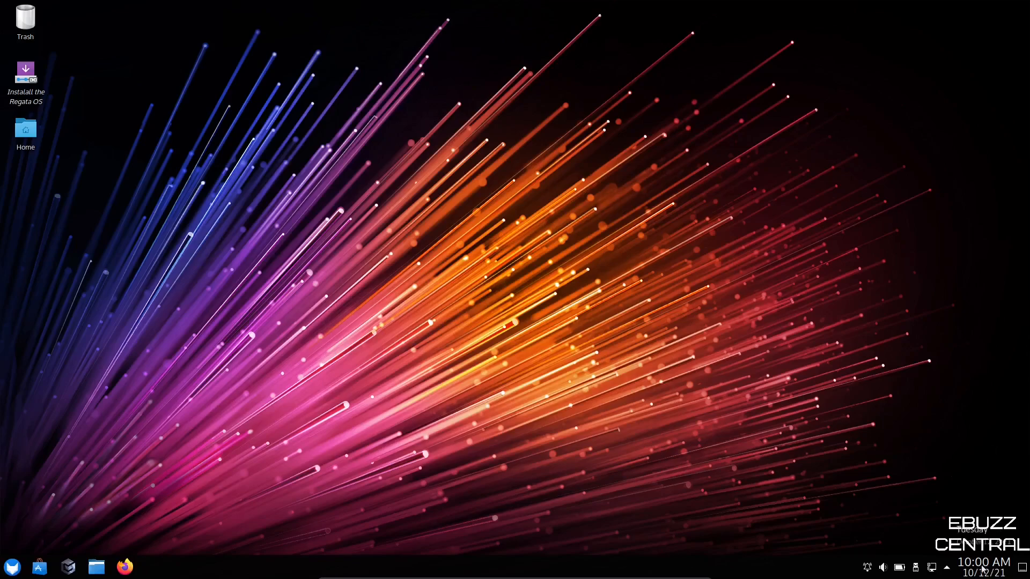
- Expand the system tray to view Vaults and KDE Connect items, then collapse it
{"action": "left_click", "coordinate": [946, 568]}
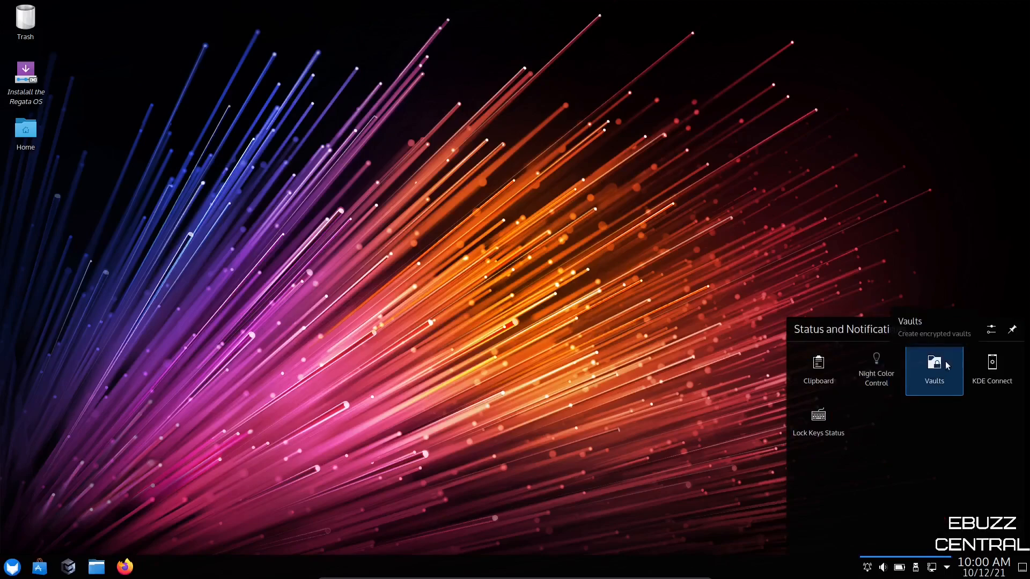
{"action": "mouse_move", "coordinate": [991, 369]}
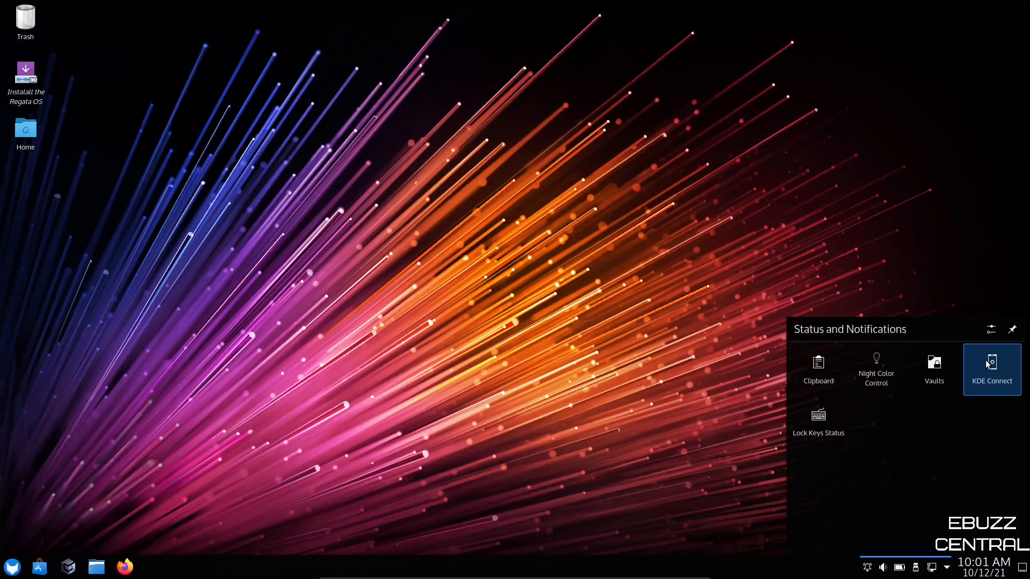
{"action": "mouse_move", "coordinate": [818, 421]}
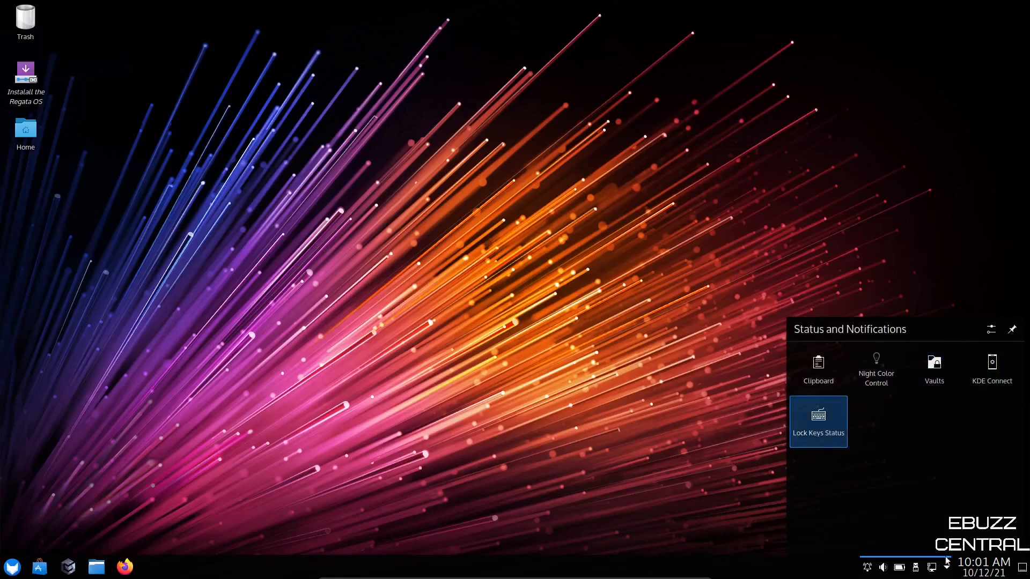
{"action": "left_click", "coordinate": [947, 568]}
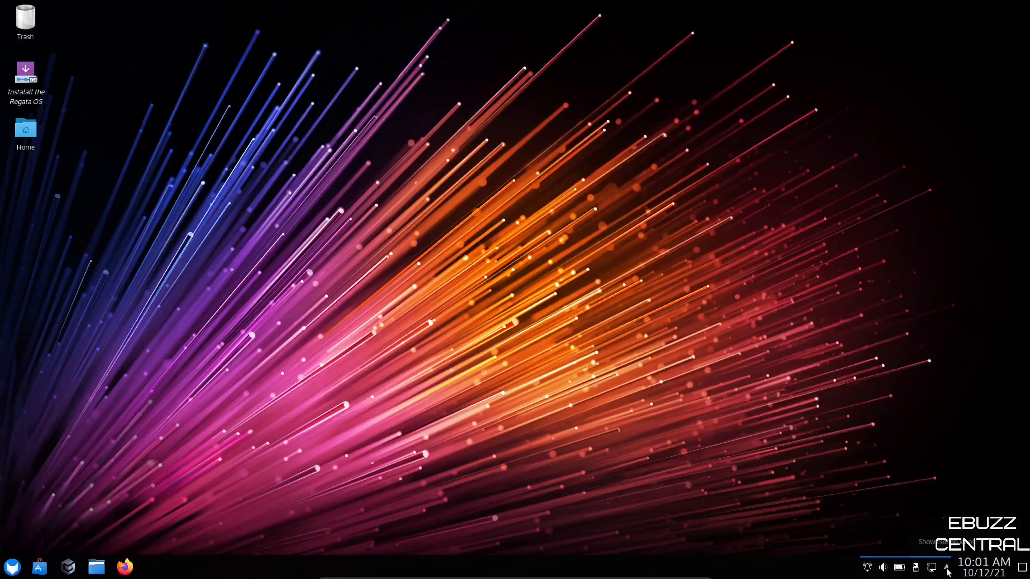
{"action": "left_click", "coordinate": [882, 567]}
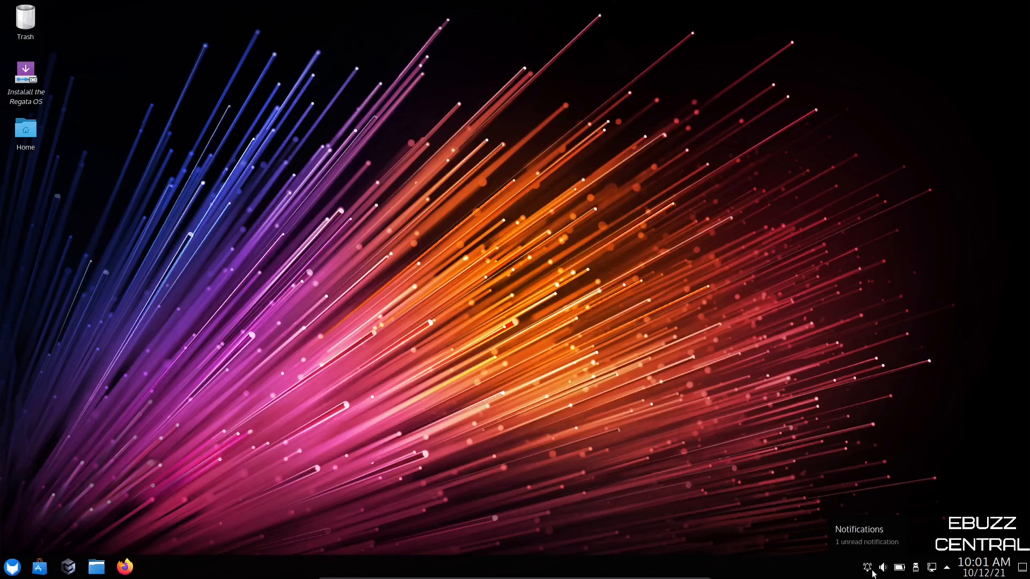
- Open Notifications and dismiss the Wired connection 1 notification
{"action": "left_click", "coordinate": [866, 567]}
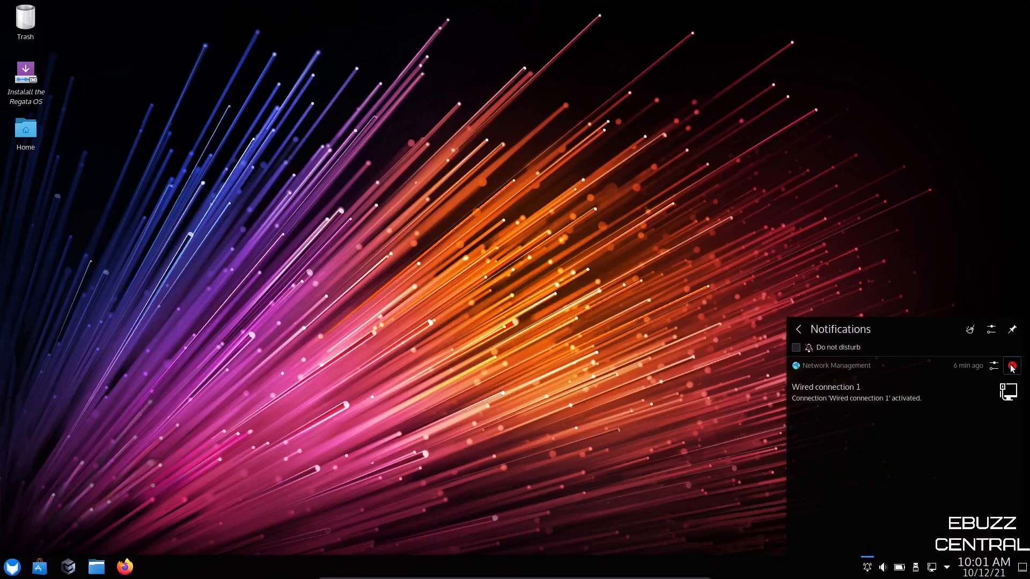
{"action": "left_click", "coordinate": [1012, 365]}
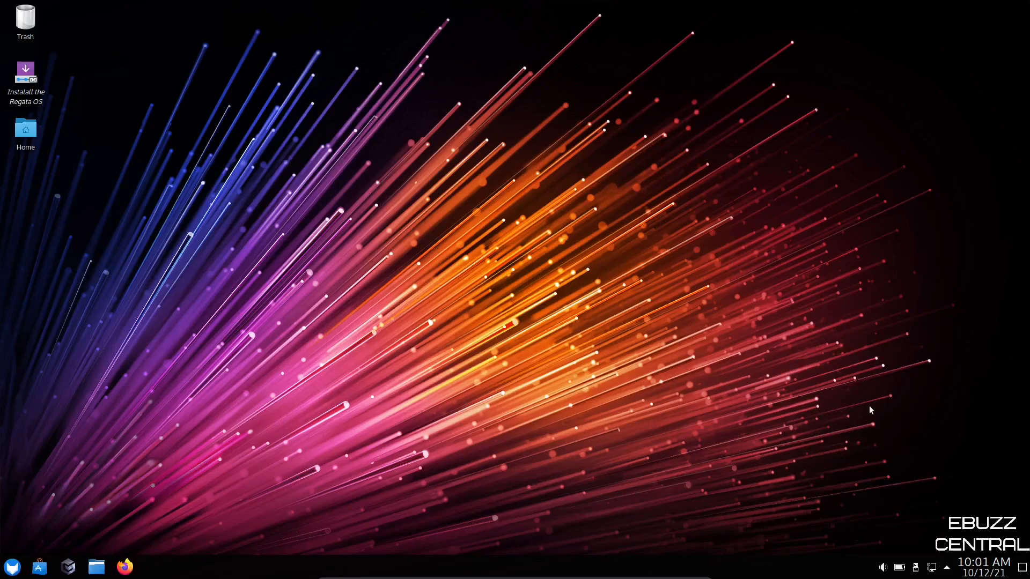
{"action": "mouse_move", "coordinate": [783, 573]}
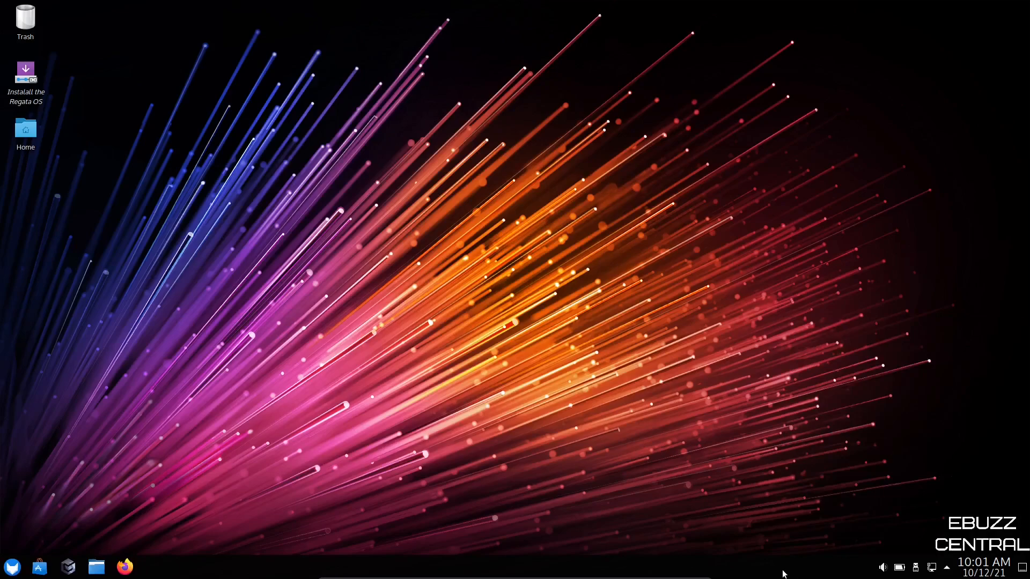
{"action": "mouse_move", "coordinate": [802, 552]}
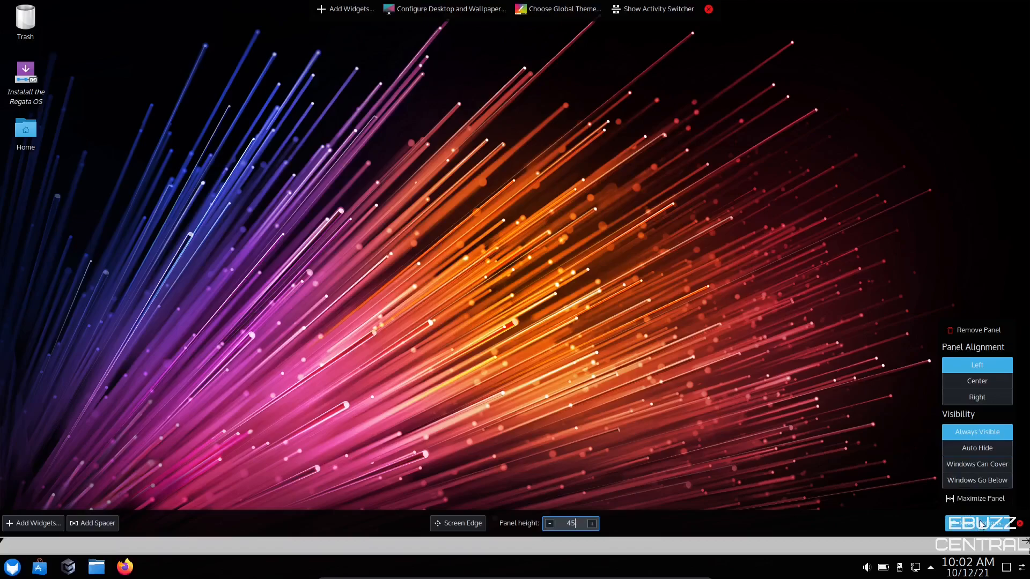
- Enter panel edit mode, raise the panel height from 45 to 49 and finish editing
{"action": "right_click", "coordinate": [439, 566]}
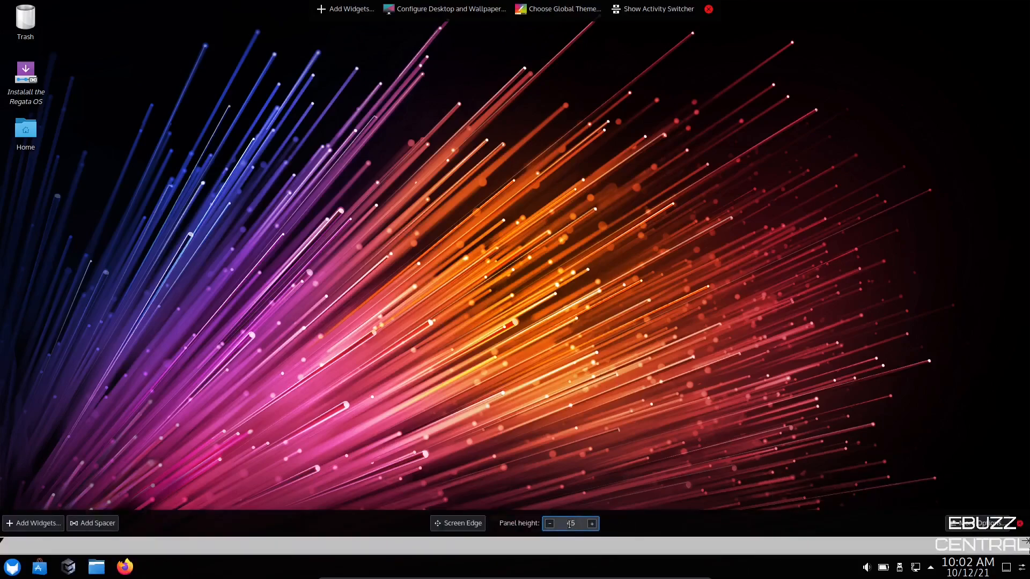
{"action": "left_click", "coordinate": [590, 523]}
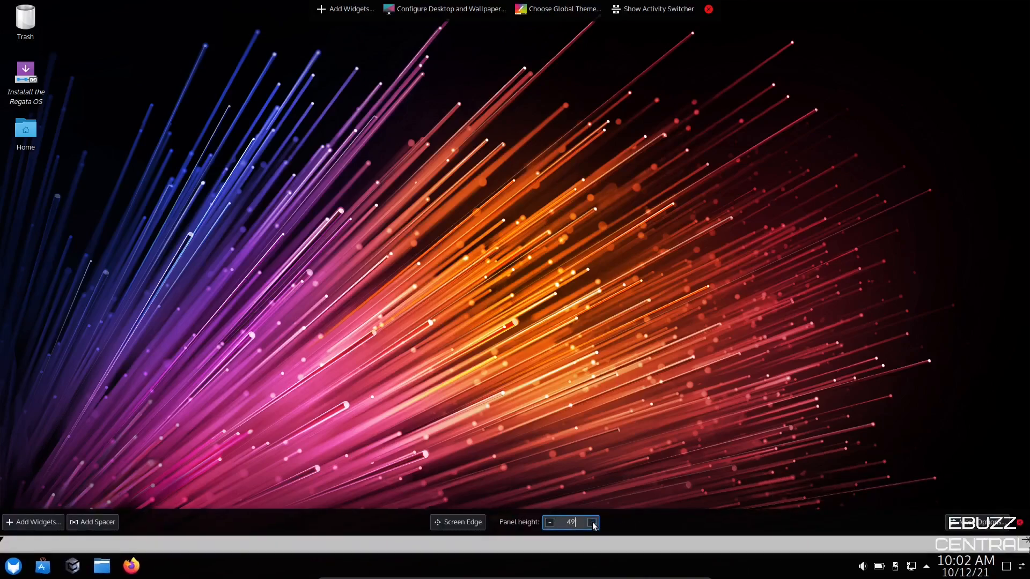
{"action": "left_click", "coordinate": [591, 518]}
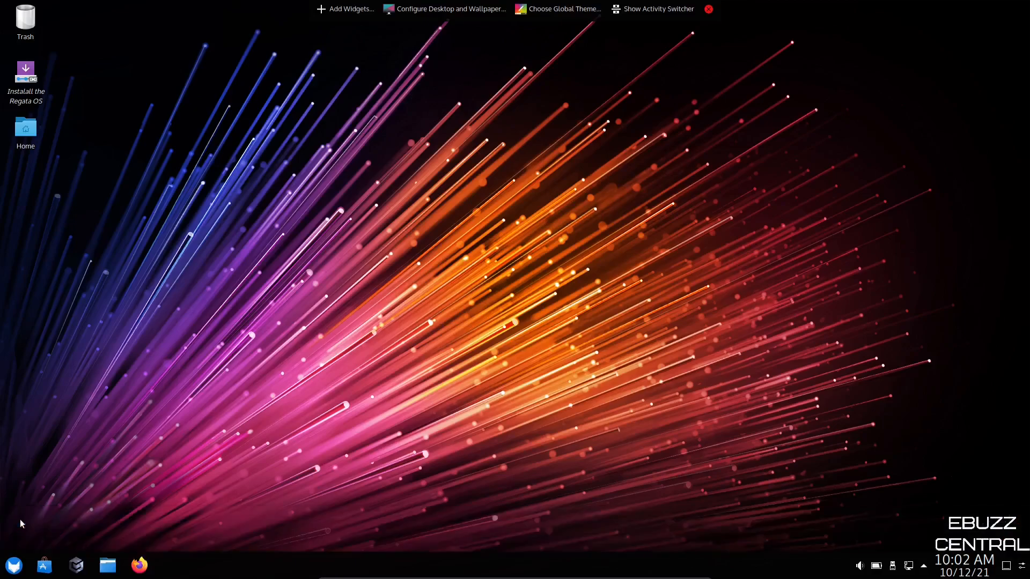
- Open Add Widgets and scroll the Widgets sidebar down to Weather Report
{"action": "left_click", "coordinate": [345, 9]}
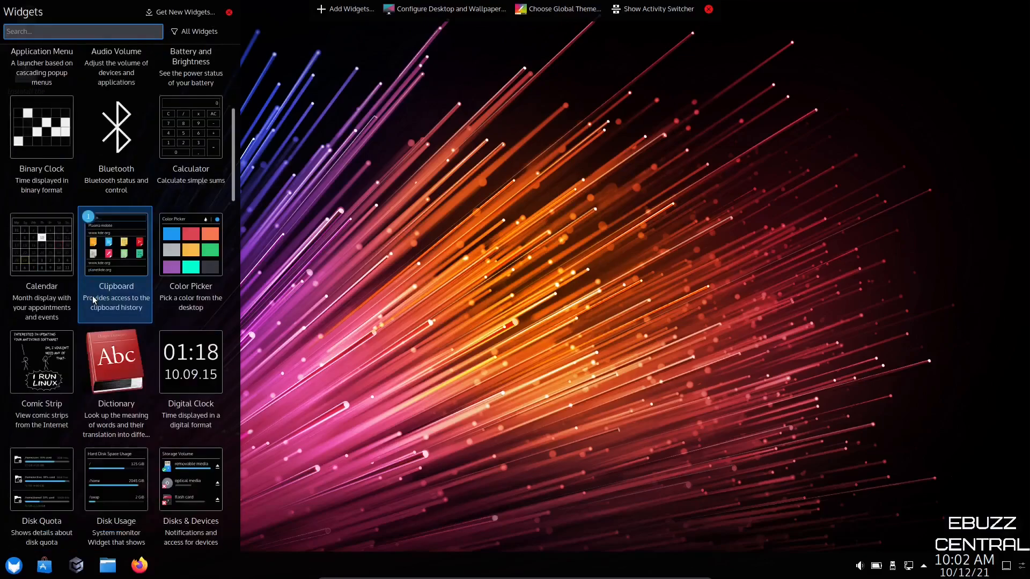
{"action": "scroll", "scroll_direction": "down", "scroll_amount": 3}
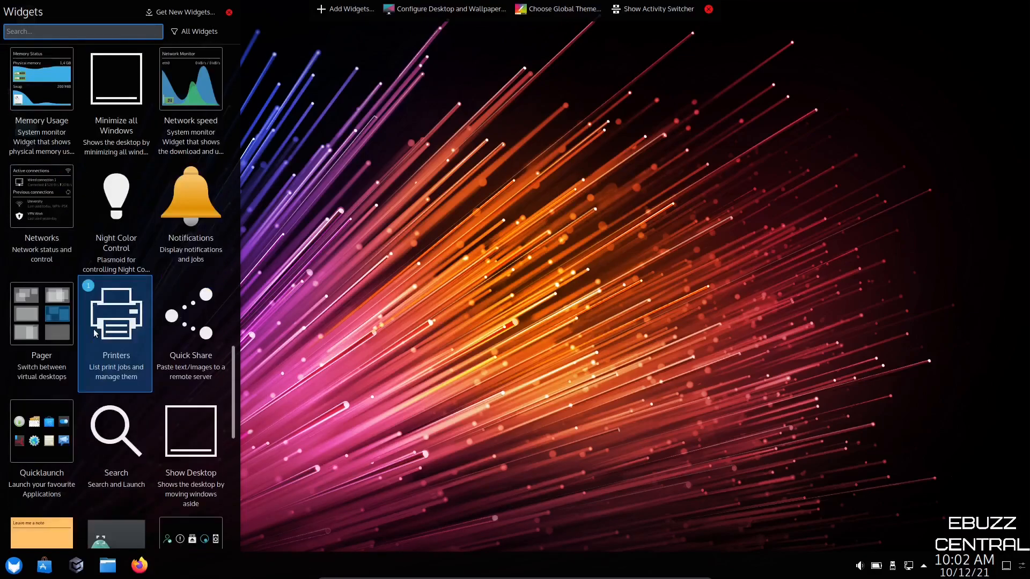
{"action": "scroll", "scroll_direction": "down", "scroll_amount": 3}
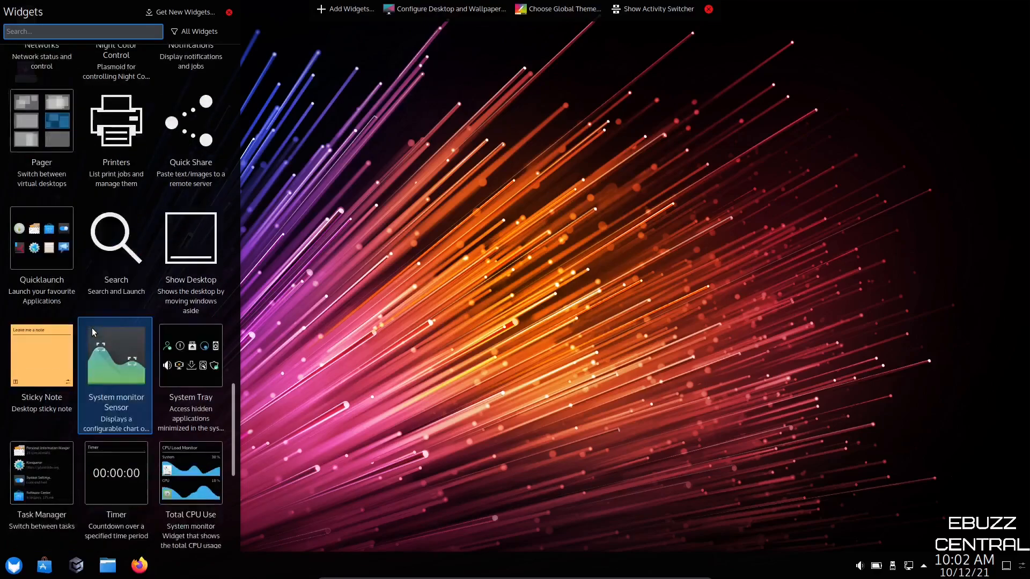
{"action": "scroll", "scroll_direction": "down", "scroll_amount": 3}
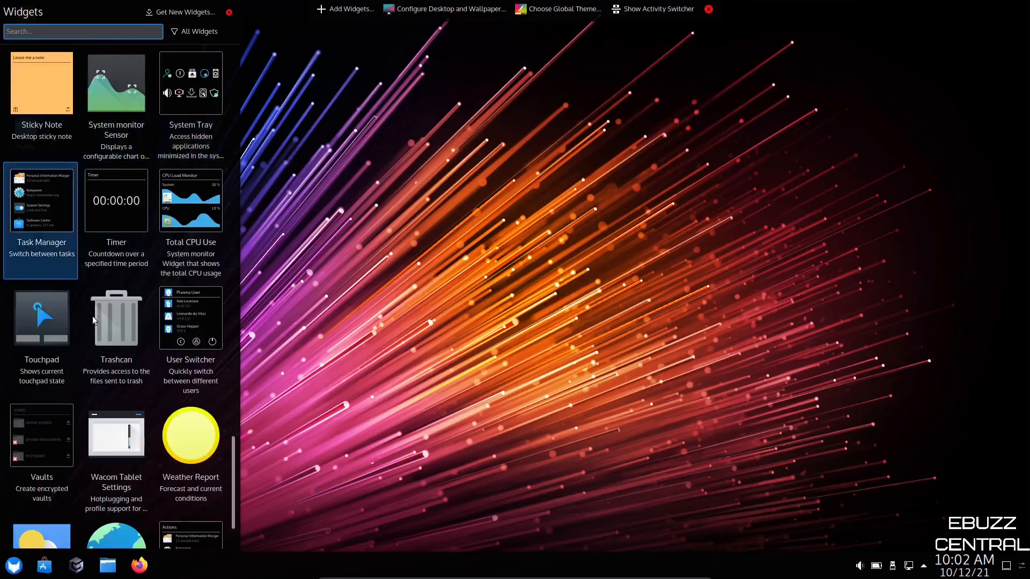
{"action": "left_click", "coordinate": [190, 435]}
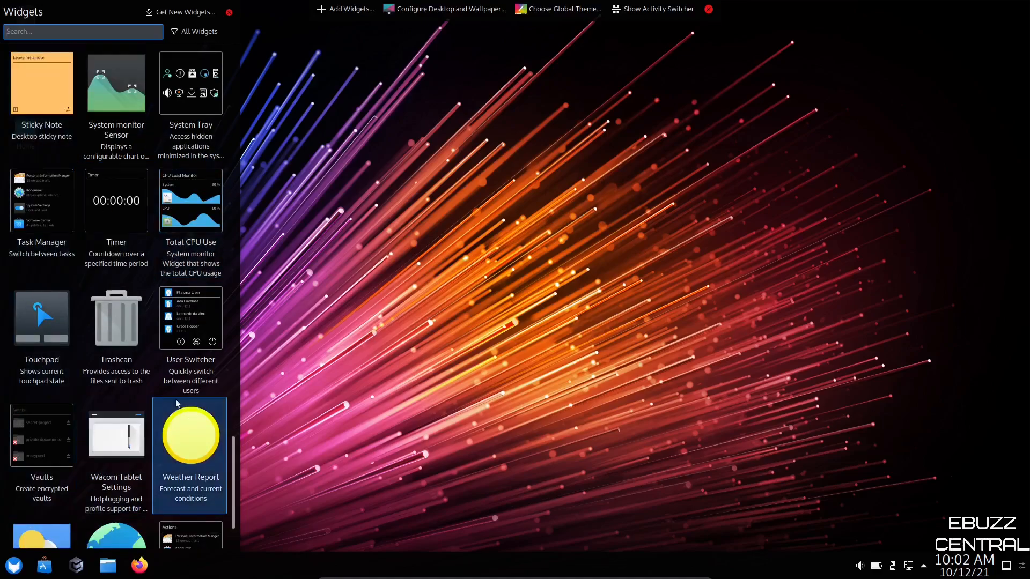
{"action": "scroll", "scroll_direction": "down", "scroll_amount": 3}
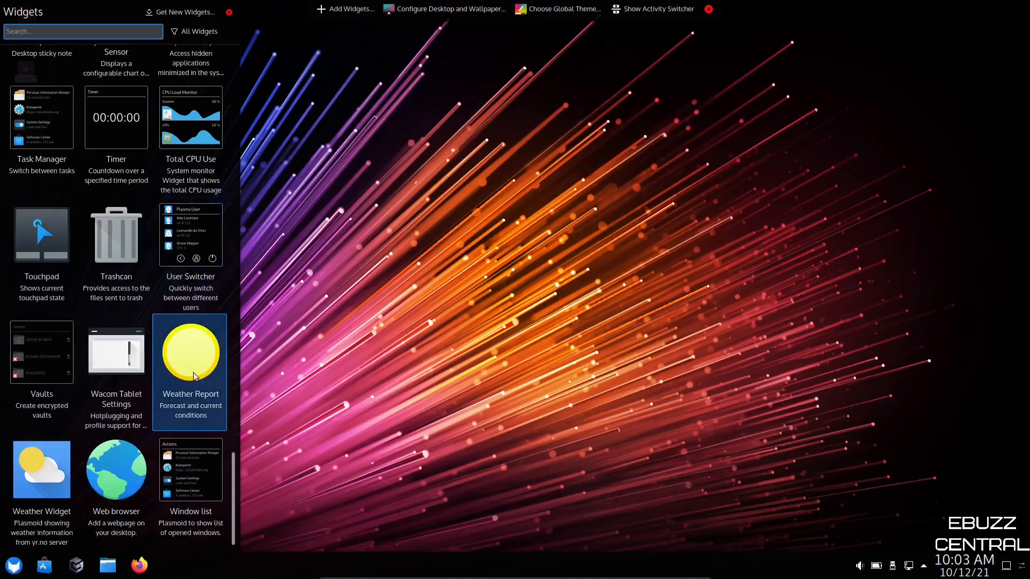
{"action": "mouse_move", "coordinate": [190, 362]}
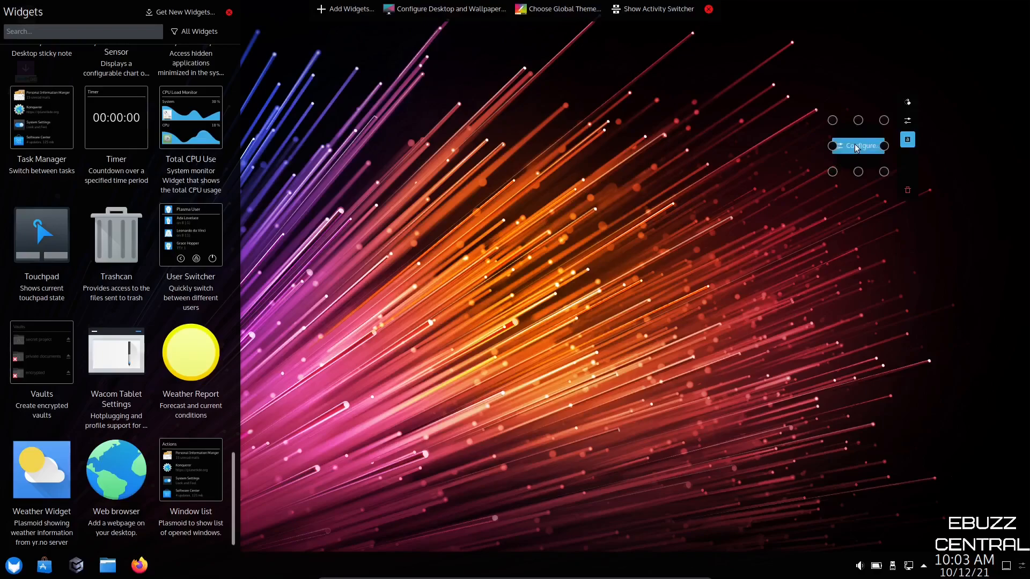
- Configure the new Weather Report widget for the Dallas Love Field, TX station and apply it
{"action": "left_click", "coordinate": [857, 146]}
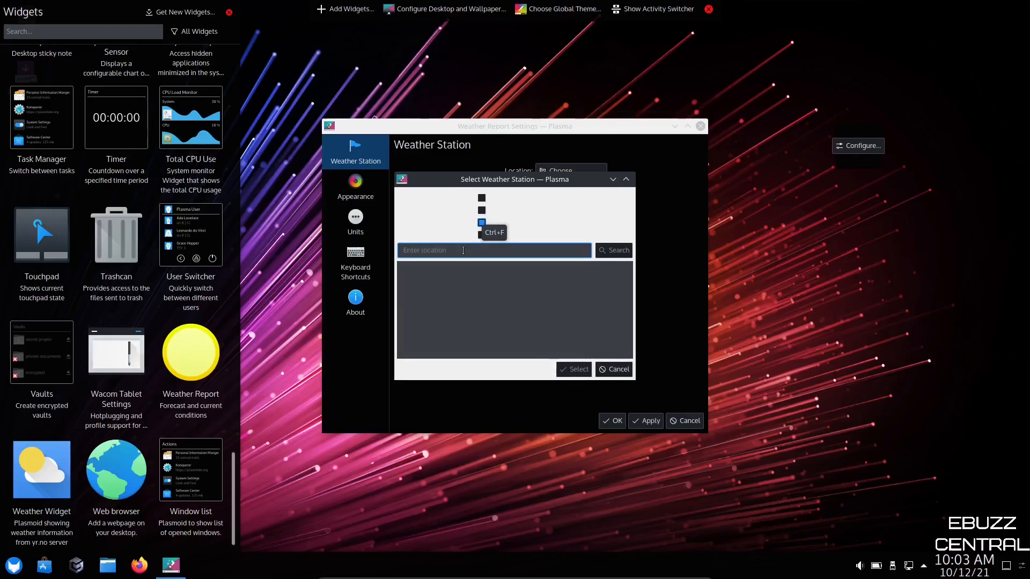
{"action": "type", "text": "dallas"}
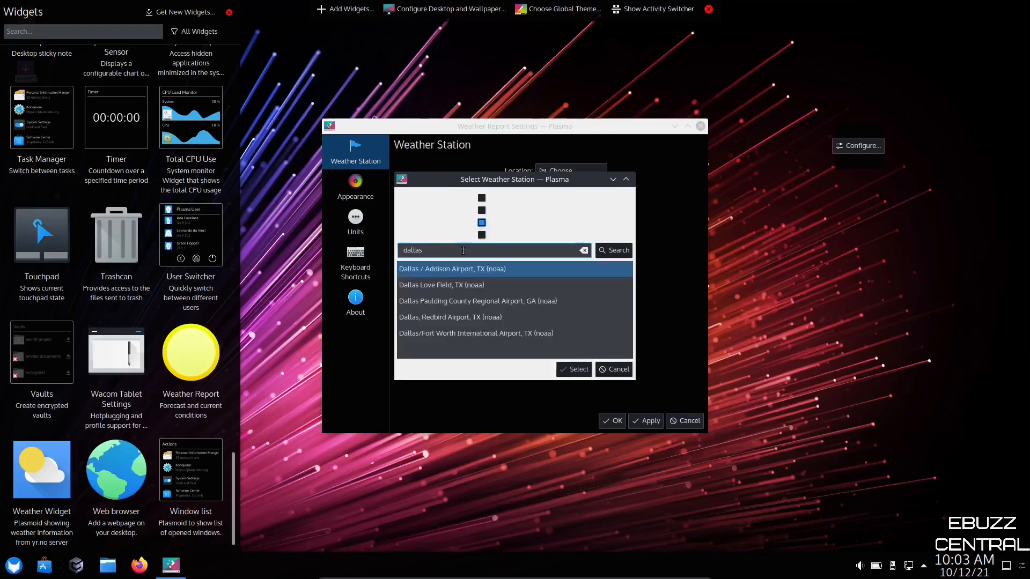
{"action": "left_click", "coordinate": [442, 285]}
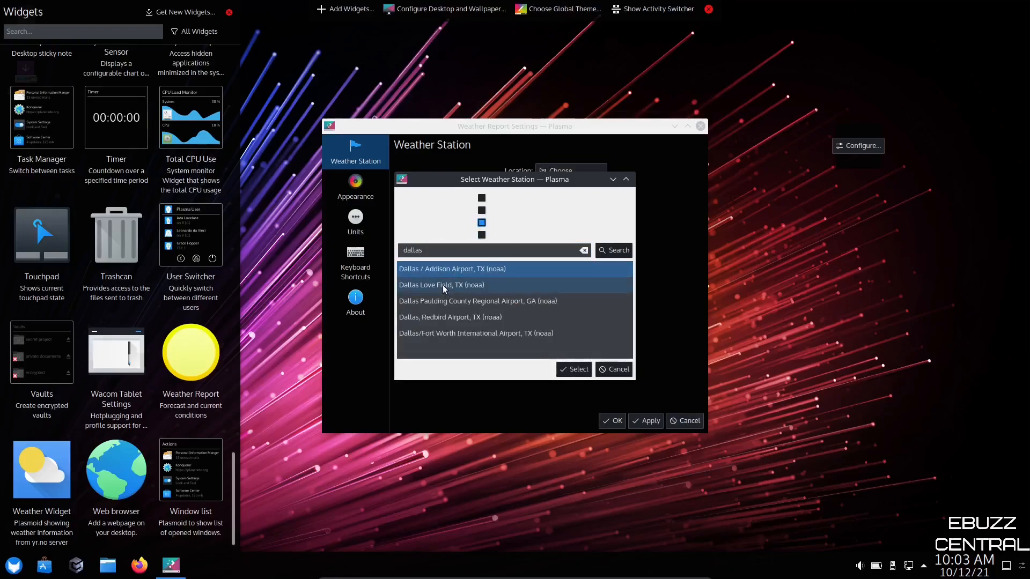
{"action": "left_click", "coordinate": [573, 369]}
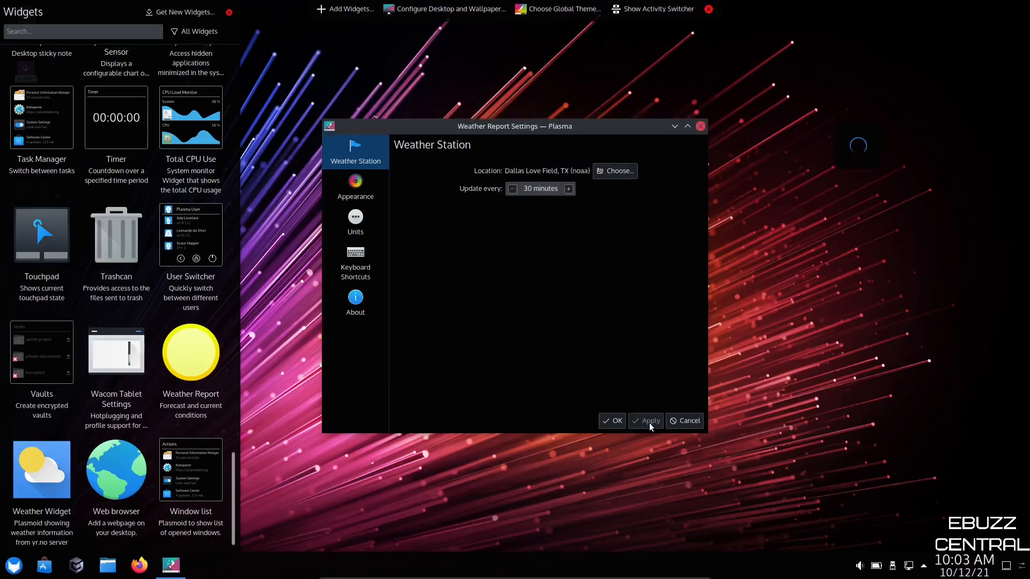
{"action": "left_click", "coordinate": [612, 420]}
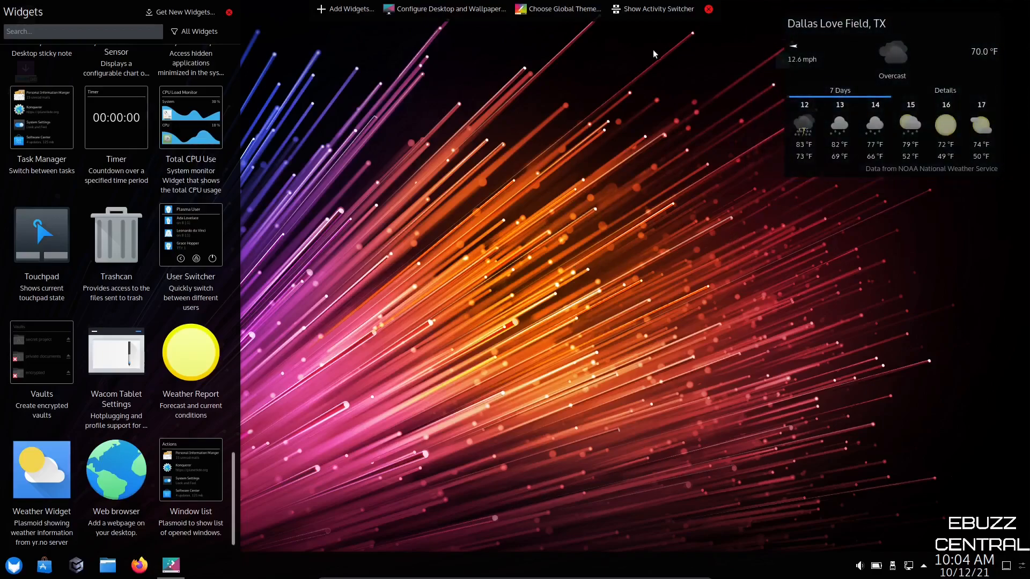
- Close the weather settings and the Widgets sidebar, leaving the Dallas forecast on the desktop
{"action": "left_click", "coordinate": [190, 352]}
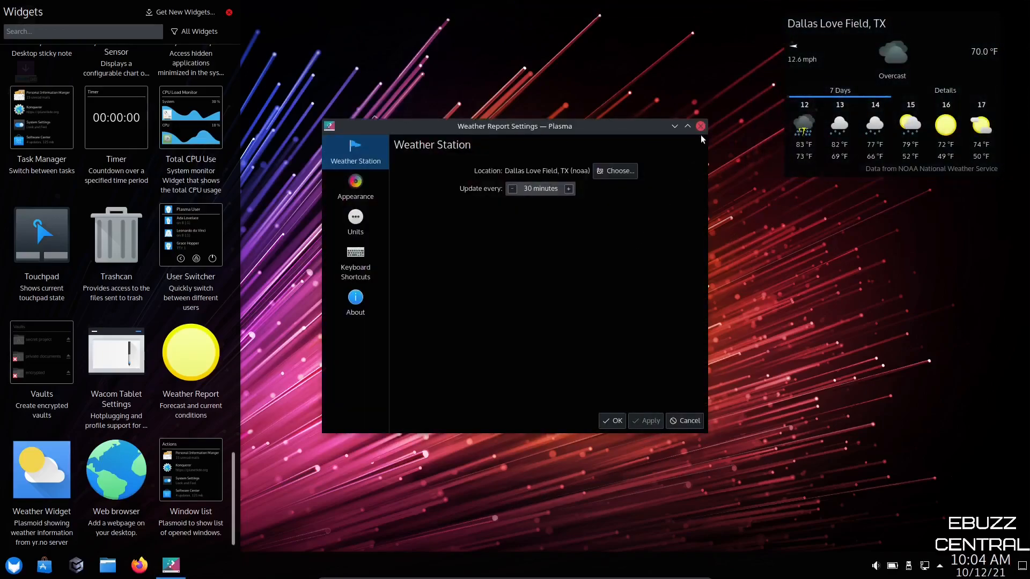
{"action": "left_click", "coordinate": [699, 125]}
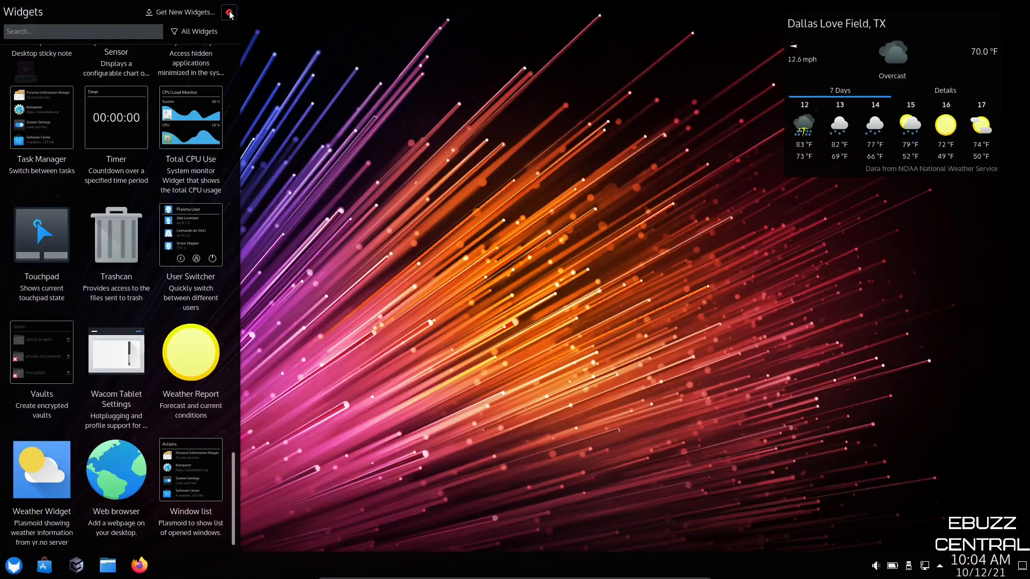
{"action": "left_click", "coordinate": [229, 12]}
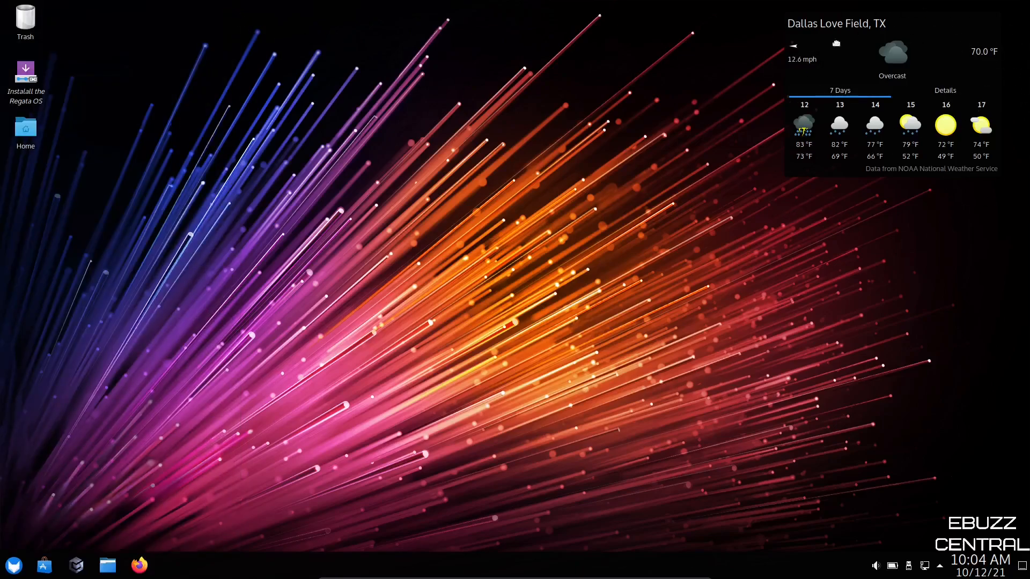
{"action": "mouse_move", "coordinate": [888, 208]}
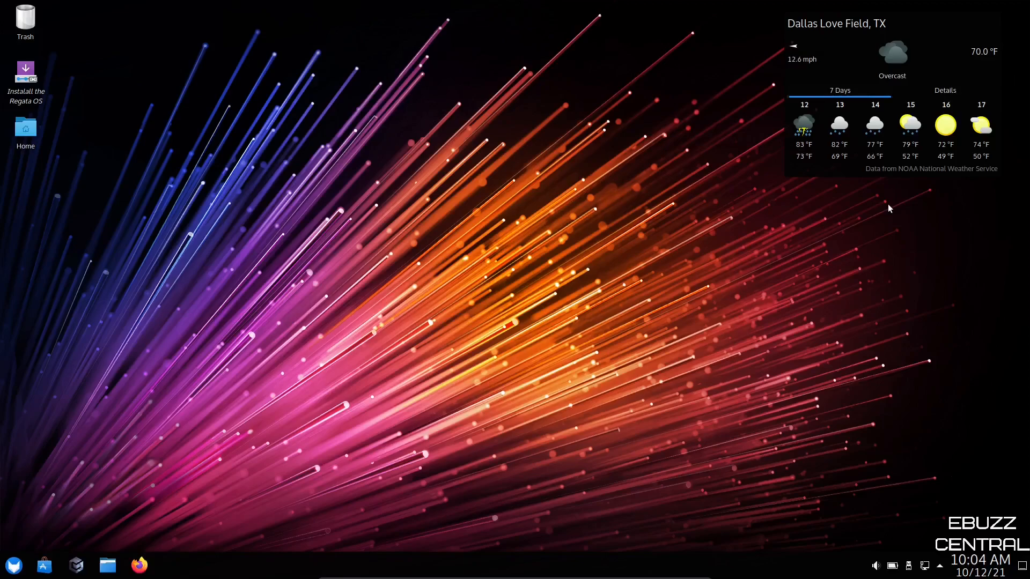
{"action": "mouse_move", "coordinate": [116, 333]}
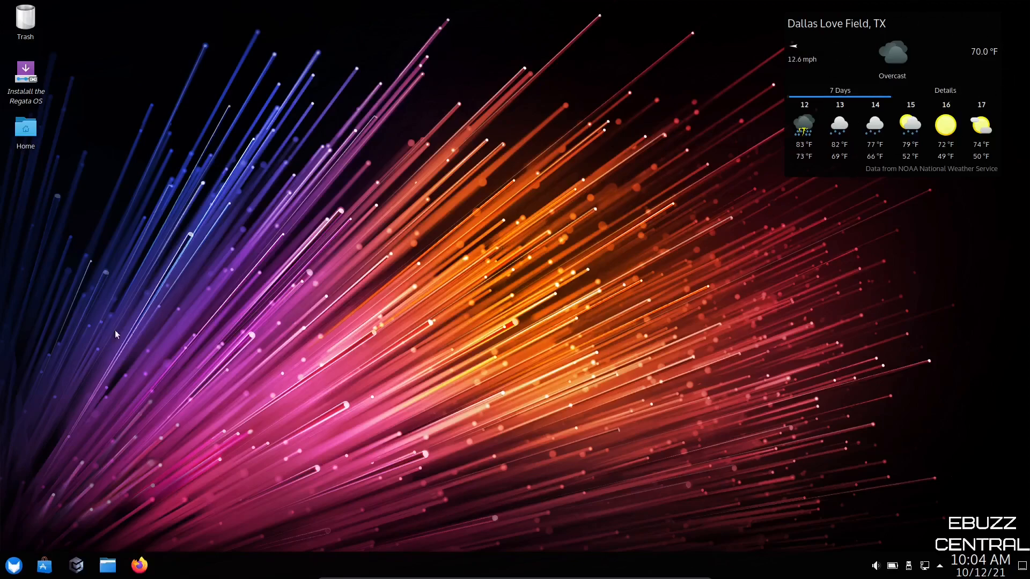
{"action": "mouse_move", "coordinate": [624, 207]}
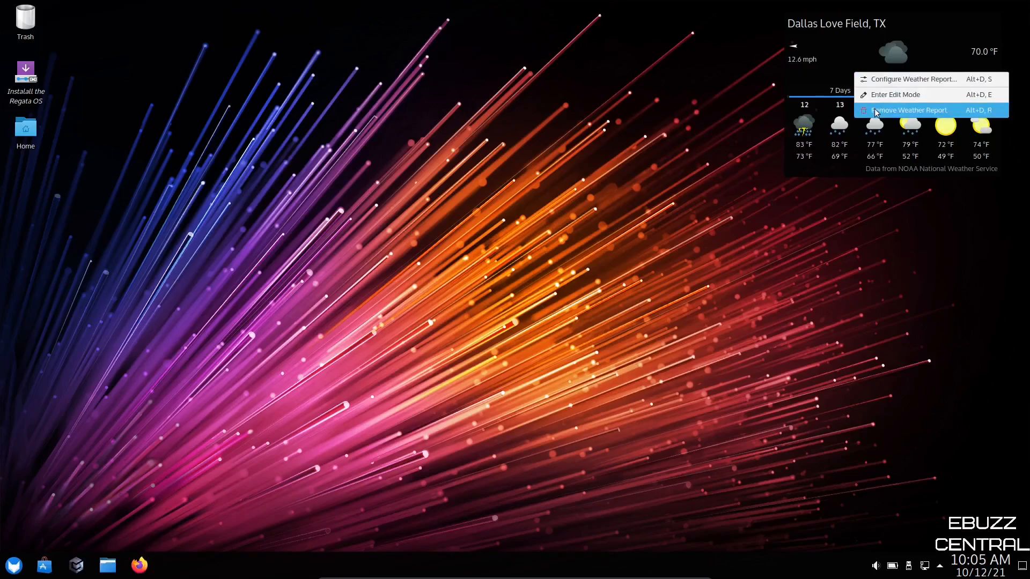
- Remove the Weather Report widget from the desktop and launch the Regata OS Store
{"action": "left_click", "coordinate": [910, 109]}
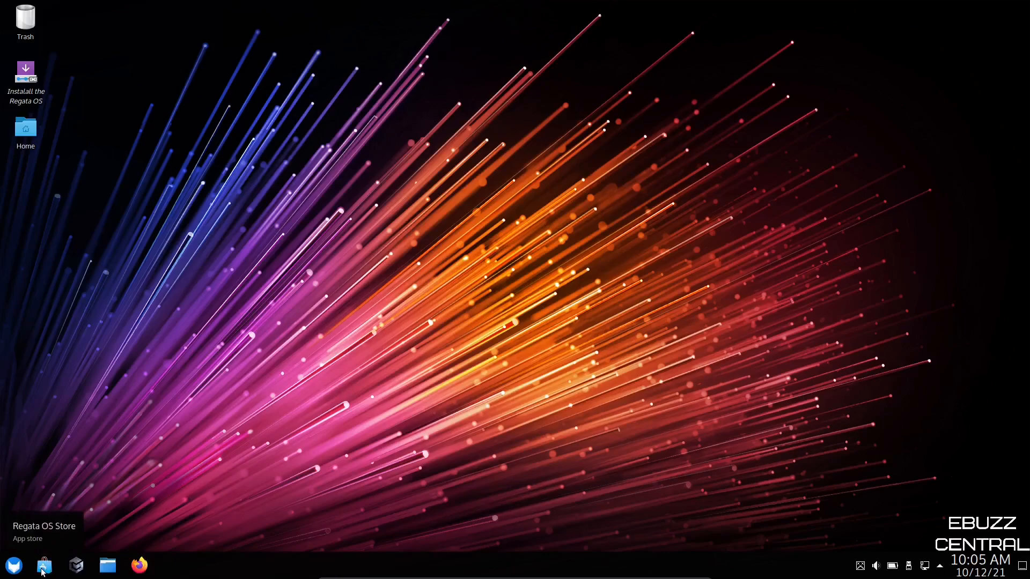
{"action": "left_click", "coordinate": [44, 564]}
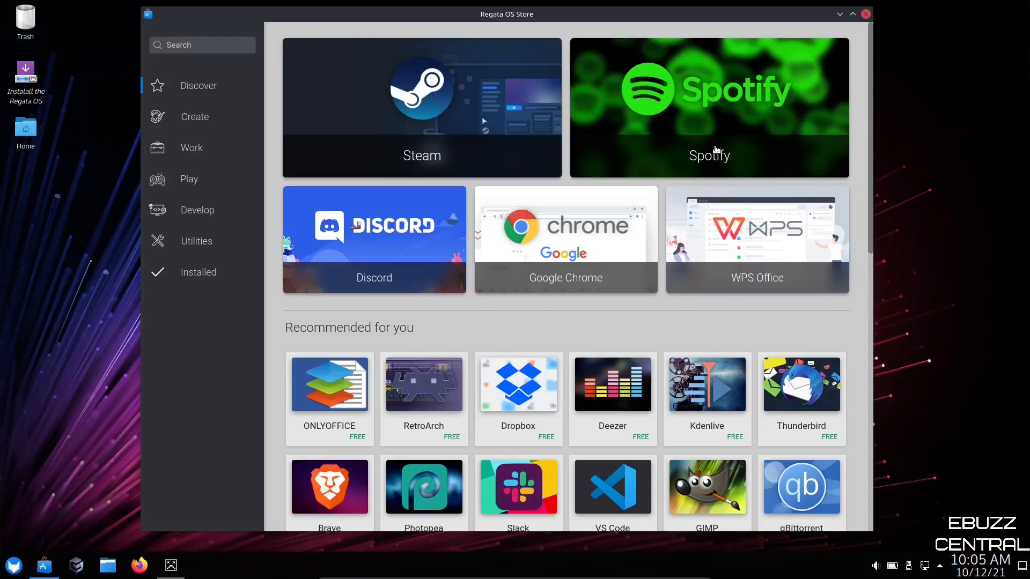
{"action": "mouse_move", "coordinate": [477, 41]}
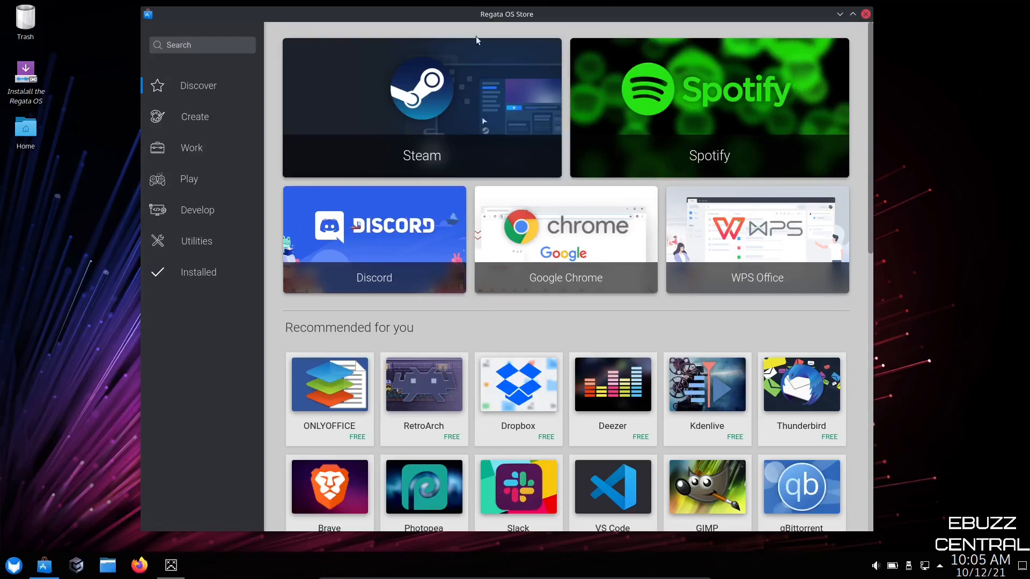
{"action": "mouse_move", "coordinate": [500, 233]}
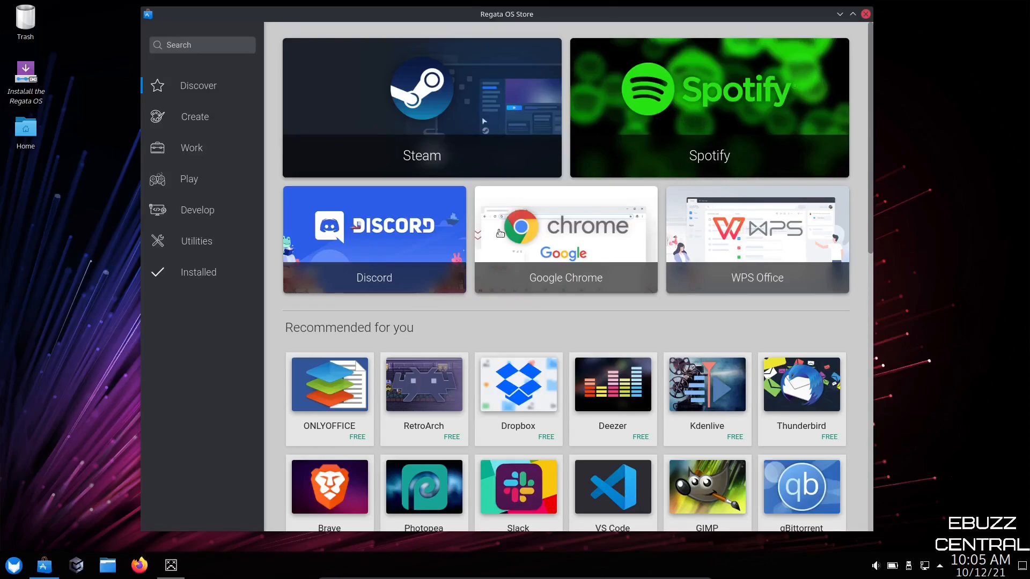
{"action": "mouse_move", "coordinate": [598, 310]}
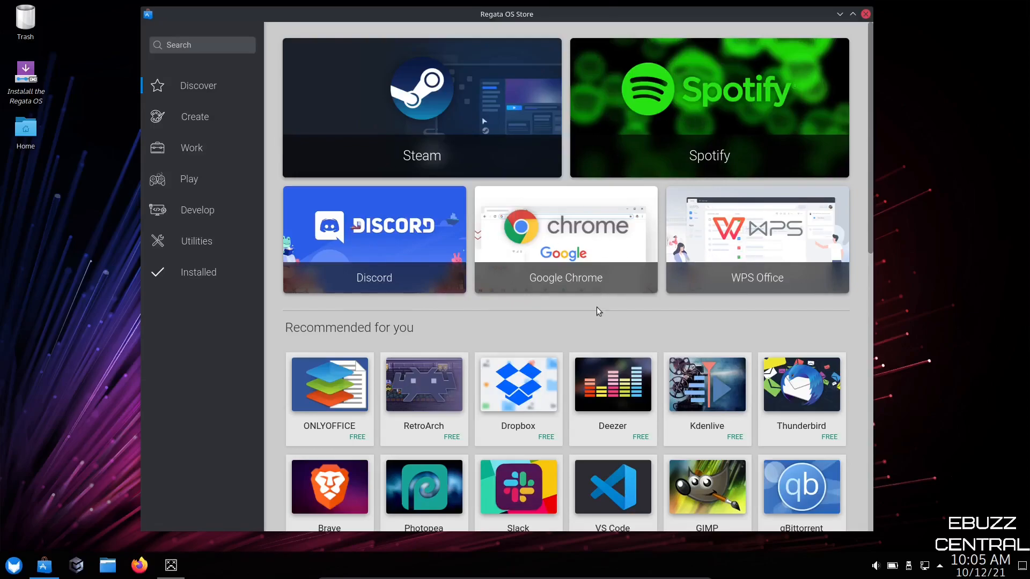
- Scroll the Discover page through recommended apps, free games and photography apps
{"action": "scroll", "scroll_direction": "down", "scroll_amount": 3}
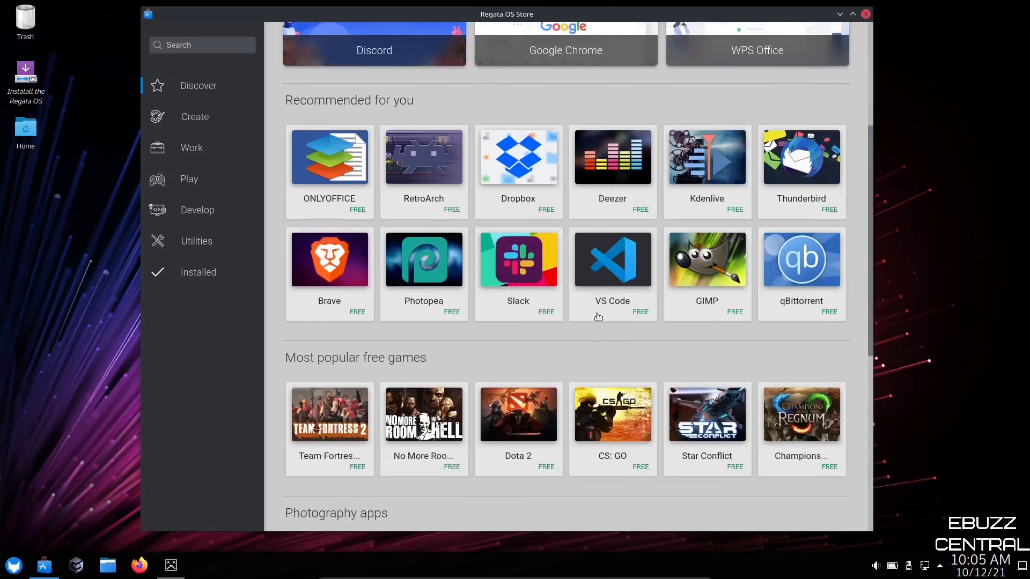
{"action": "scroll", "scroll_direction": "down", "scroll_amount": 3}
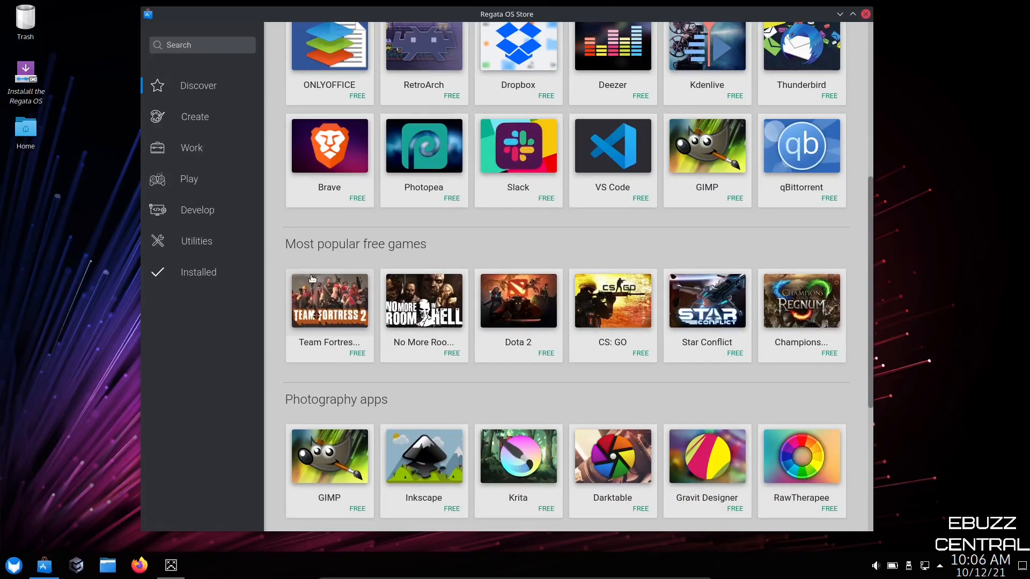
{"action": "mouse_move", "coordinate": [329, 306]}
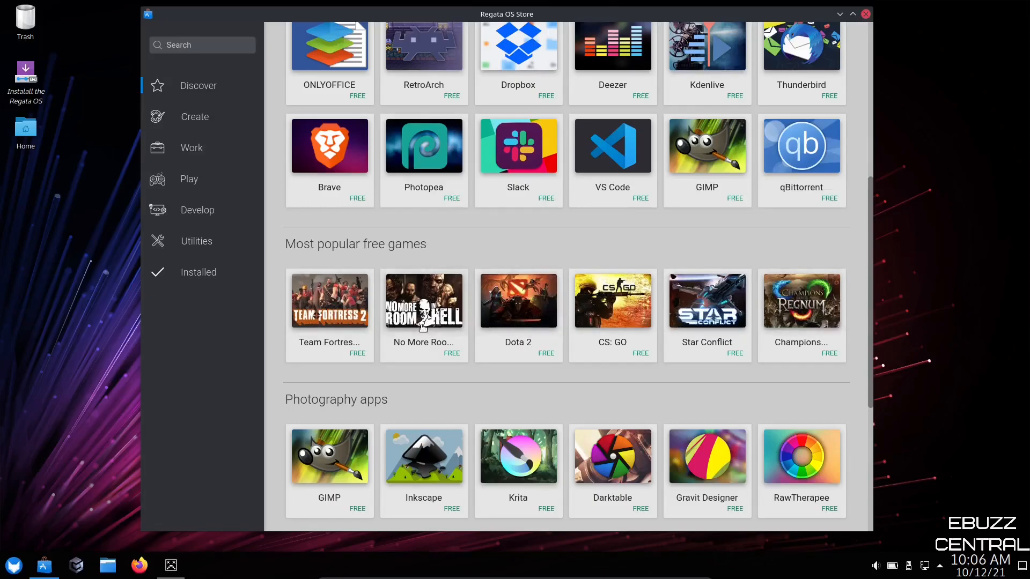
{"action": "scroll", "scroll_direction": "down", "scroll_amount": 3}
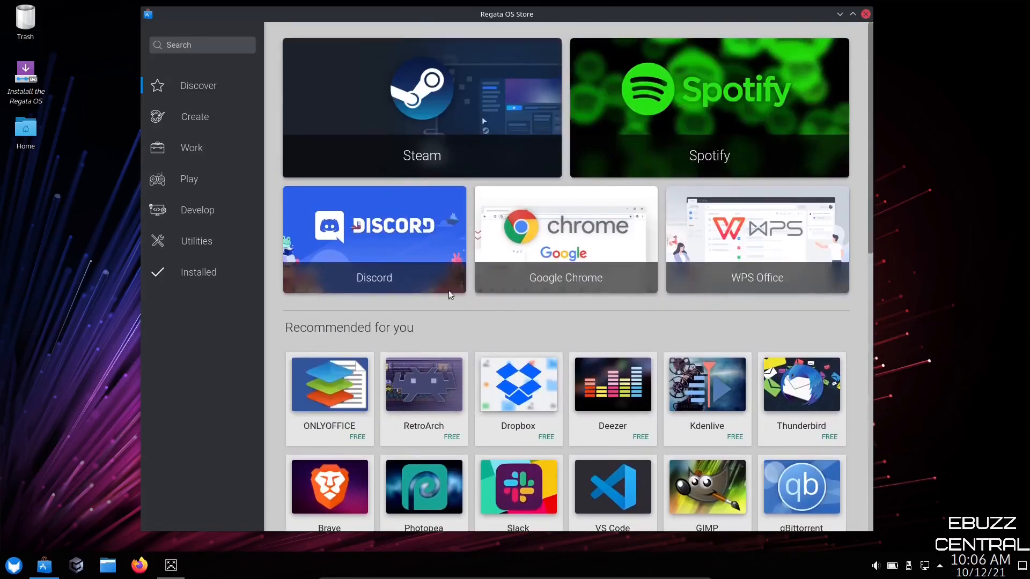
{"action": "mouse_move", "coordinate": [190, 178]}
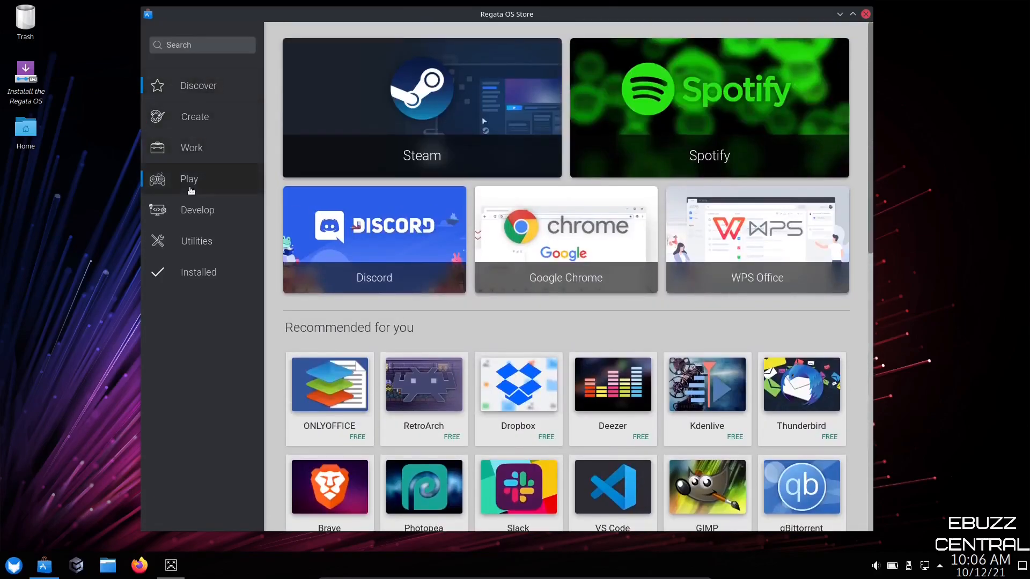
- Browse the Play category through free and paid Steam games, classics and game managers
{"action": "left_click", "coordinate": [190, 178]}
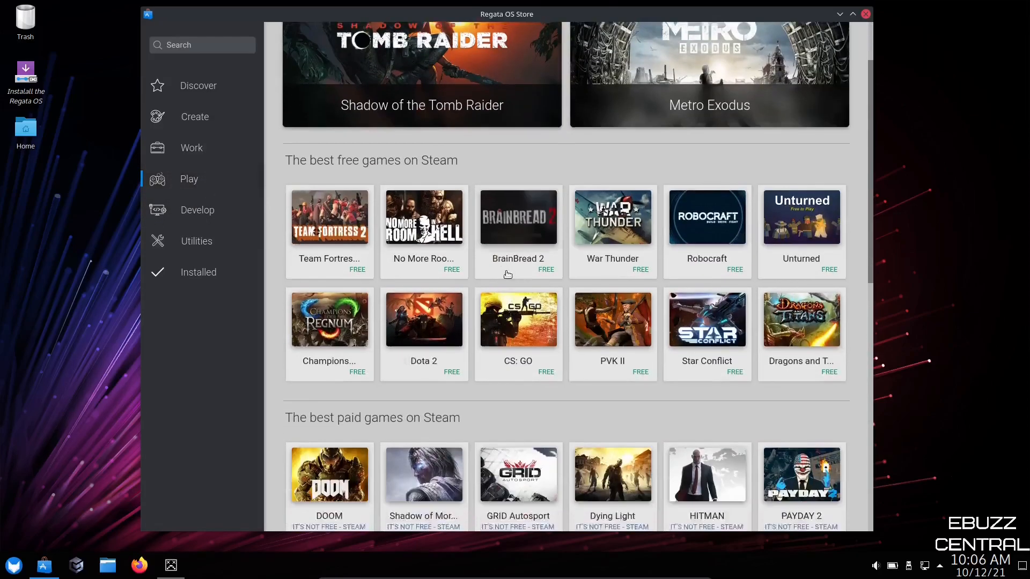
{"action": "scroll", "scroll_direction": "down", "scroll_amount": 3}
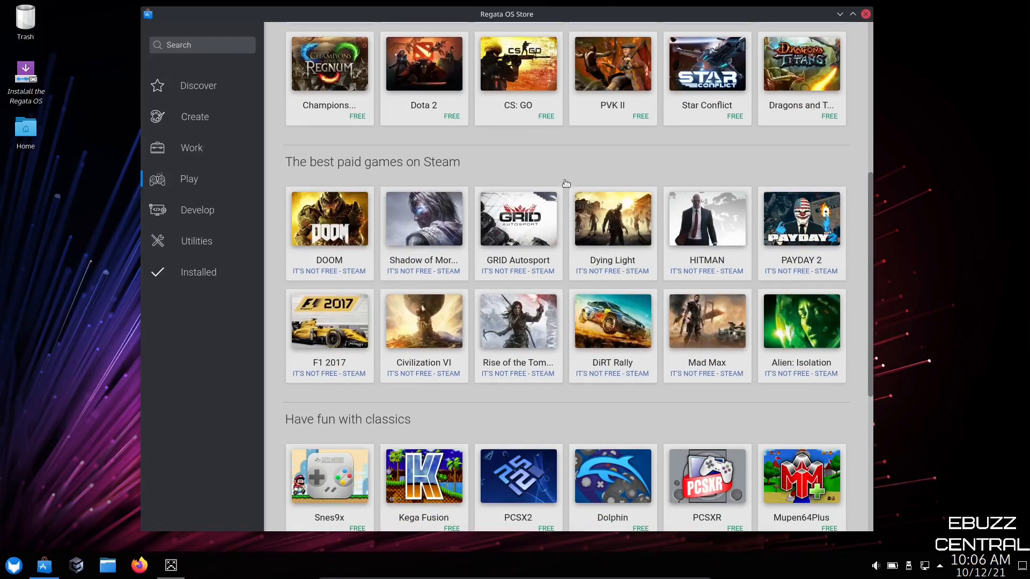
{"action": "scroll", "scroll_direction": "down", "scroll_amount": 3}
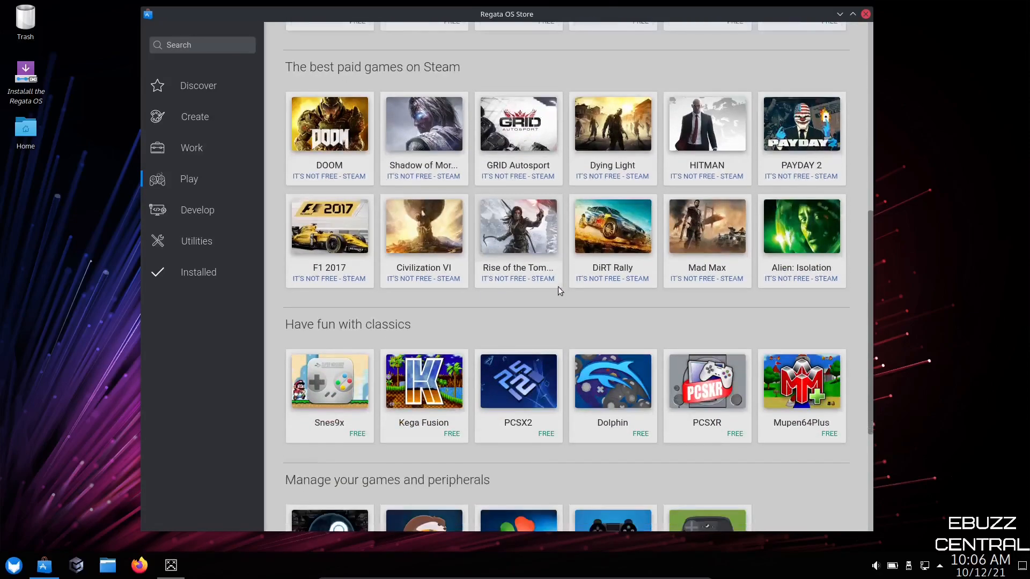
{"action": "scroll", "scroll_direction": "down", "scroll_amount": 3}
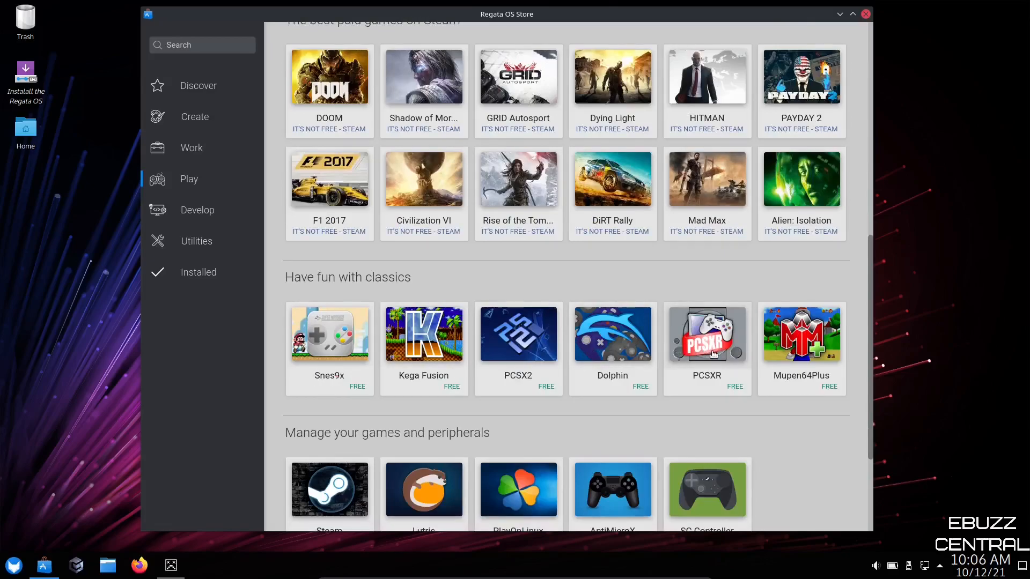
{"action": "scroll", "scroll_direction": "down", "scroll_amount": 3}
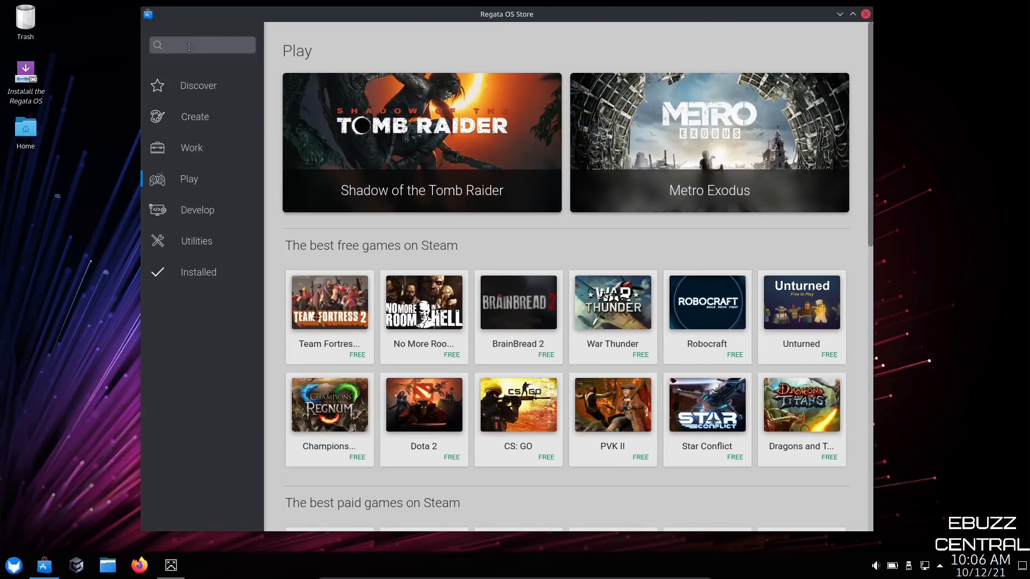
- Search the store for 'obs' and open the OBS Studio result
{"action": "left_click", "coordinate": [202, 45]}
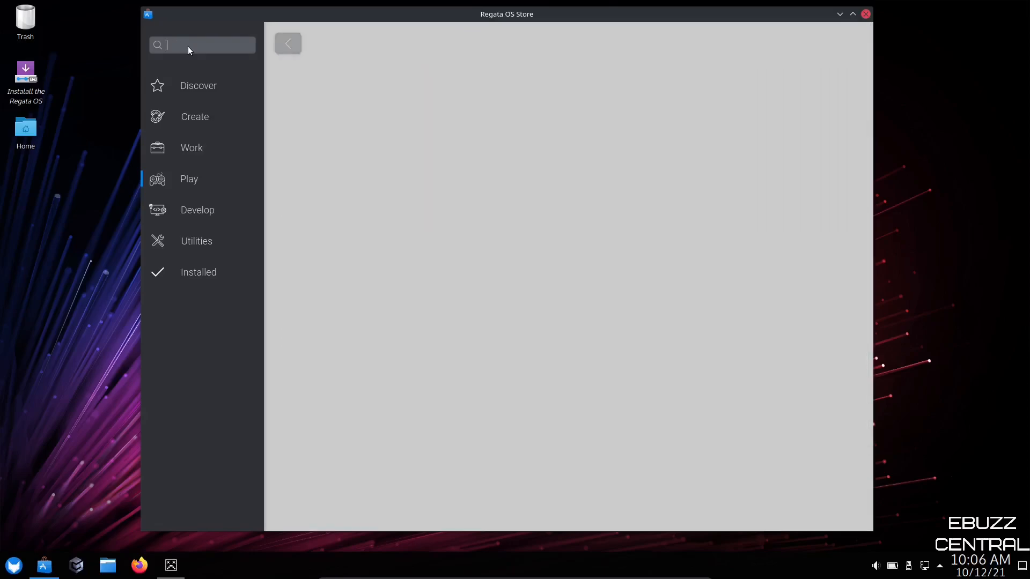
{"action": "type", "text": "obs"}
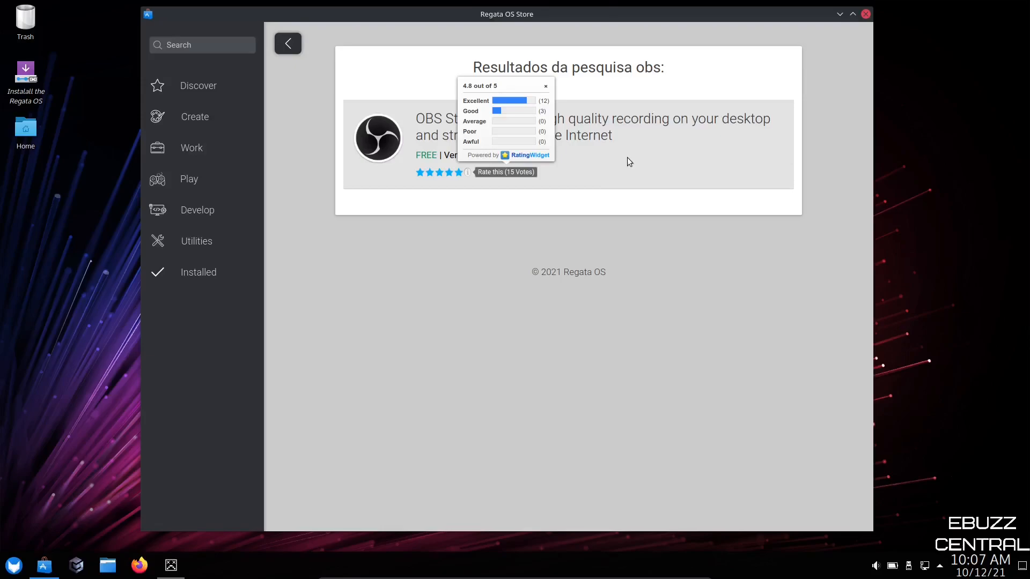
{"action": "mouse_move", "coordinate": [354, 154]}
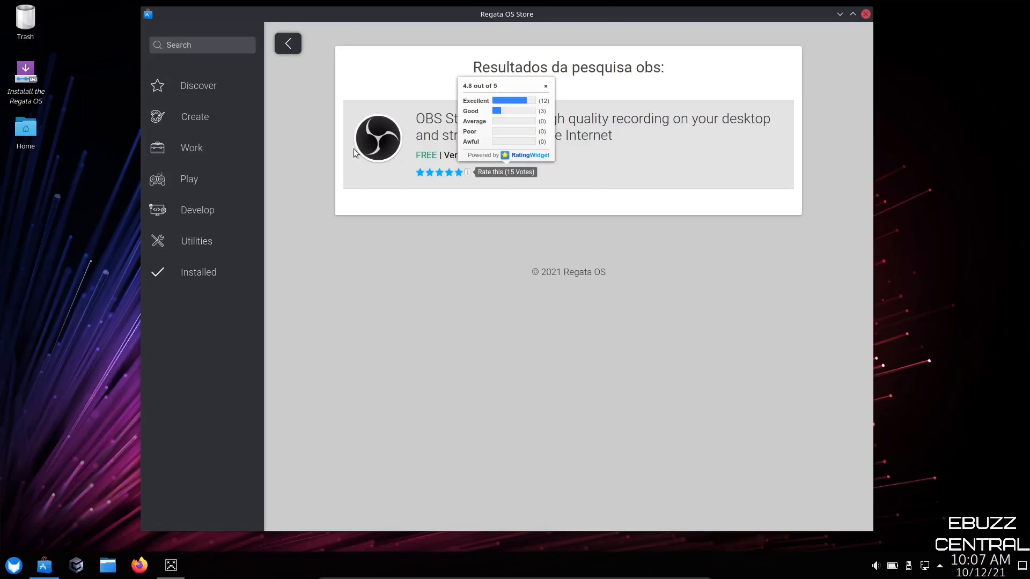
{"action": "left_click", "coordinate": [288, 44]}
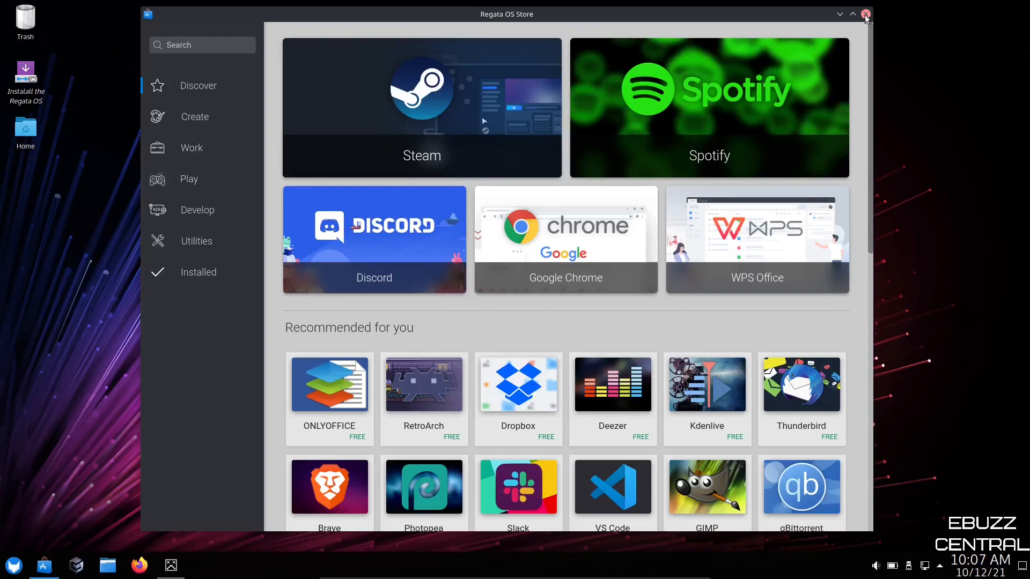
- Close the Regata OS Store and launch Regata OS Game Access from the taskbar
{"action": "left_click", "coordinate": [865, 14]}
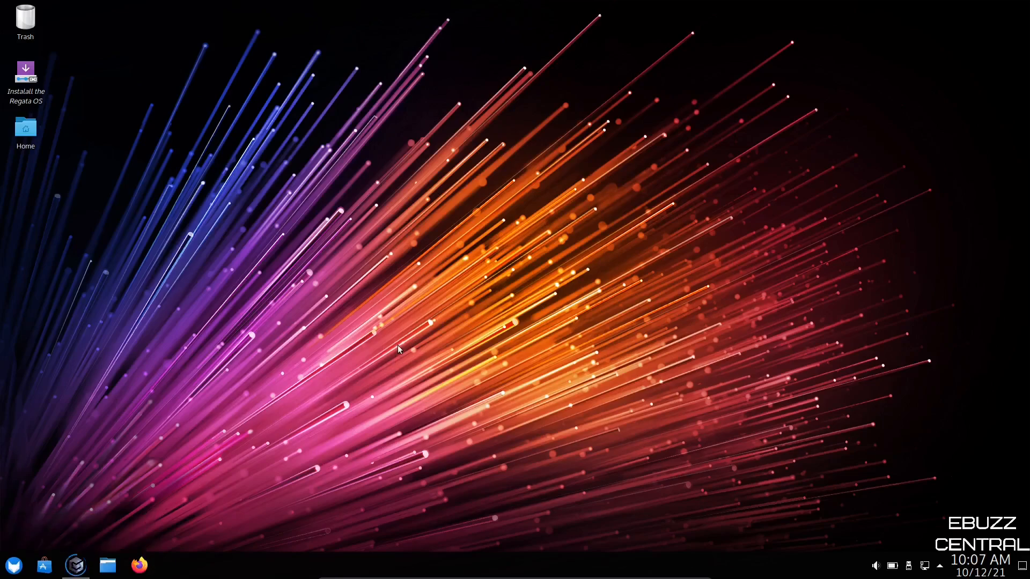
{"action": "left_click", "coordinate": [74, 564]}
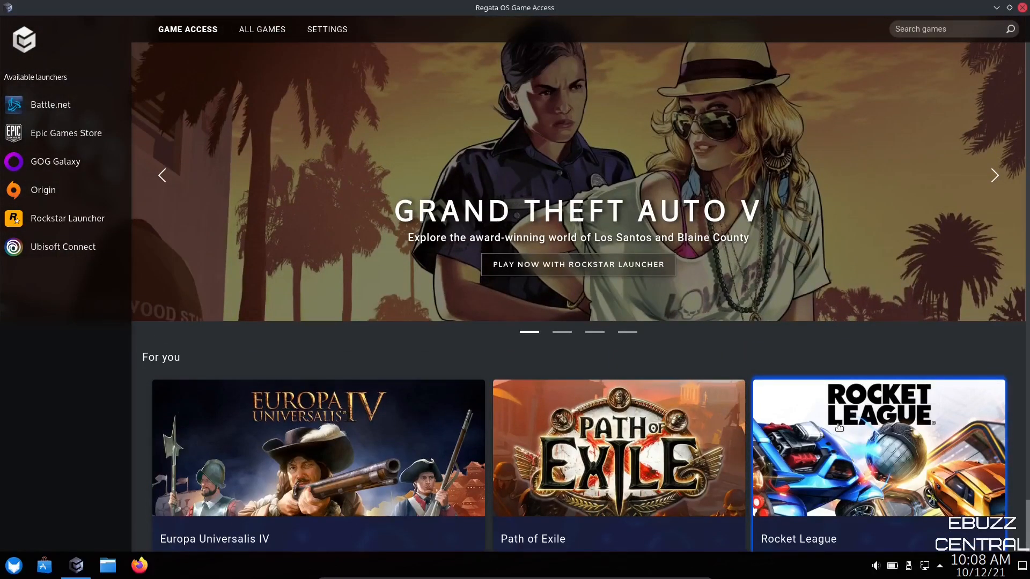
{"action": "mouse_move", "coordinate": [649, 273]}
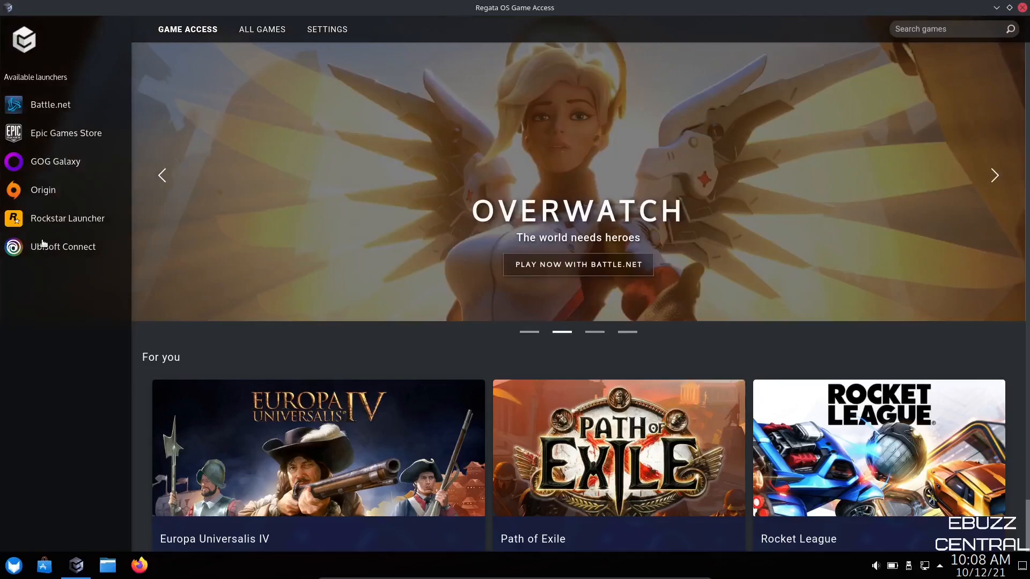
- View the Rockstar Launcher games, the Settings tab, then the All Games list
{"action": "left_click", "coordinate": [68, 219]}
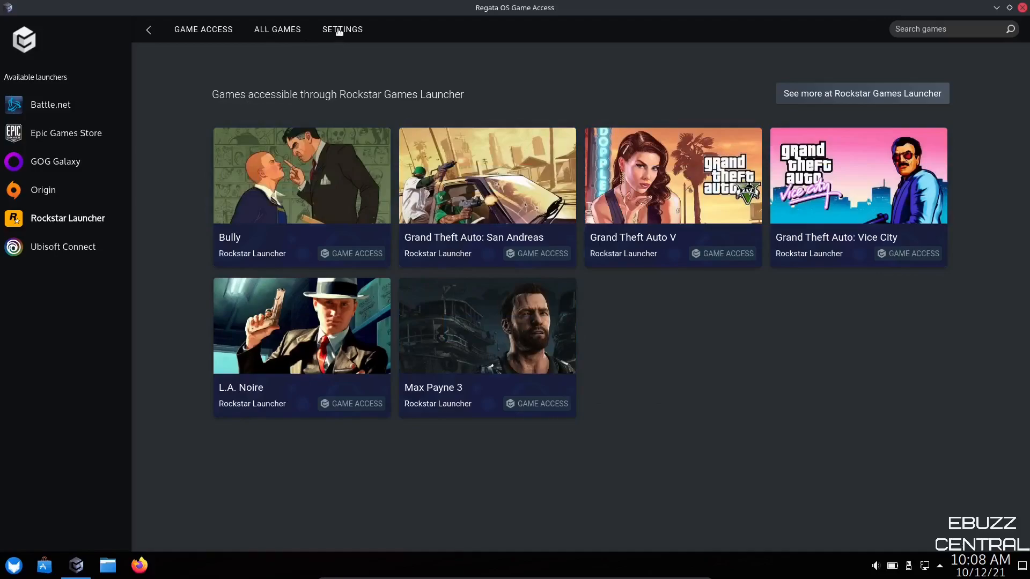
{"action": "left_click", "coordinate": [342, 29]}
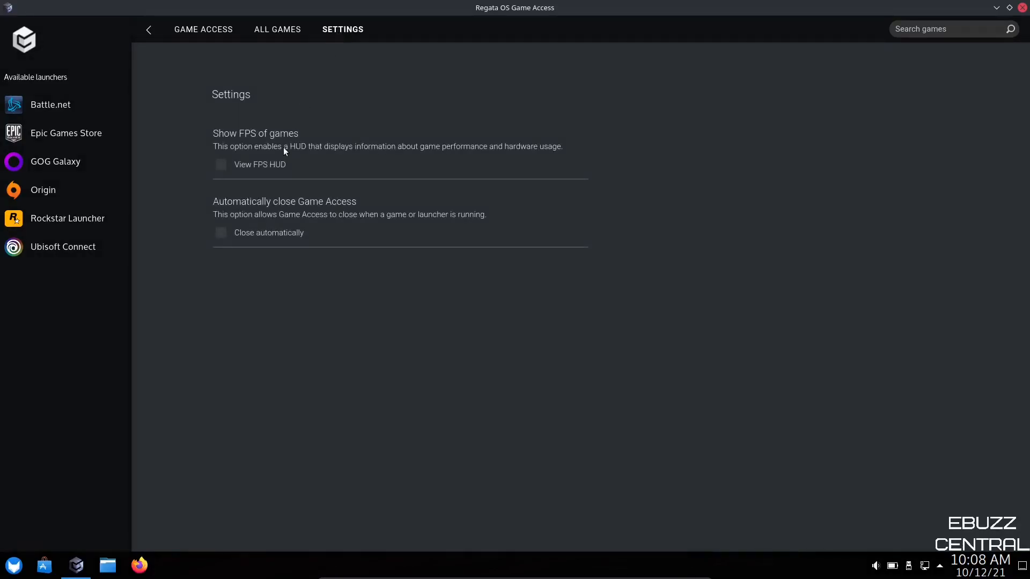
{"action": "mouse_move", "coordinate": [272, 218]}
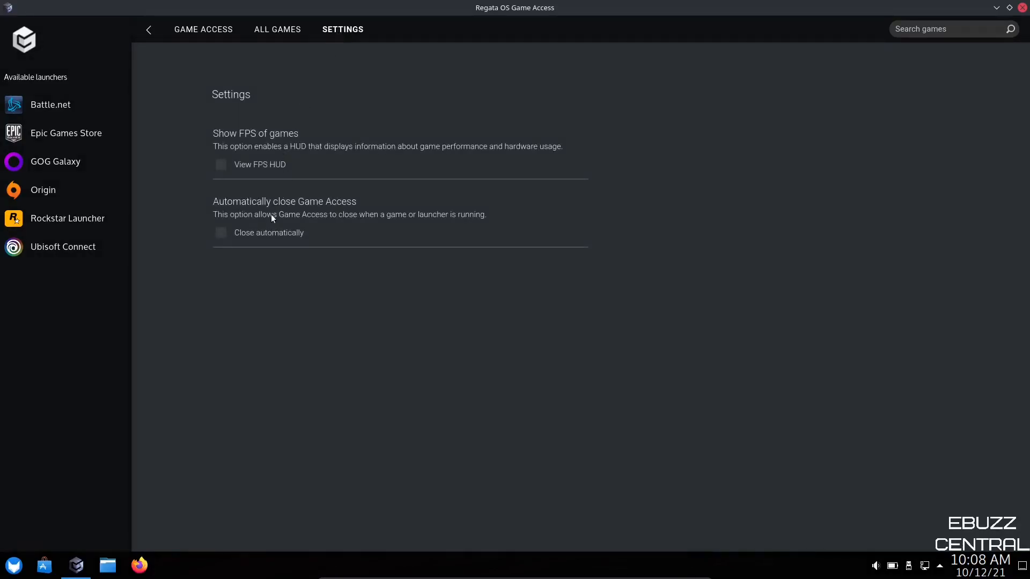
{"action": "left_click", "coordinate": [277, 29]}
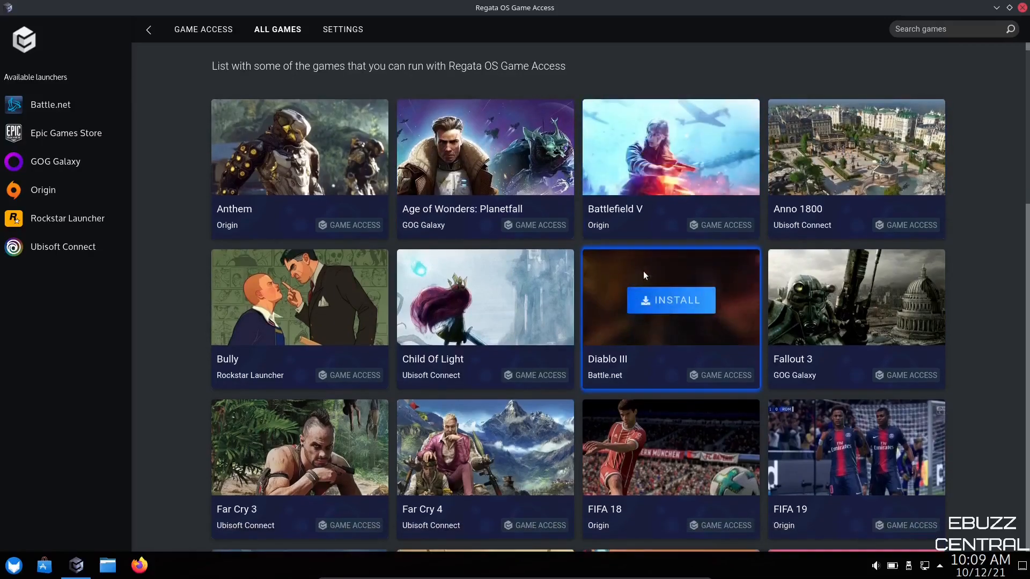
{"action": "scroll", "scroll_direction": "down", "scroll_amount": 3}
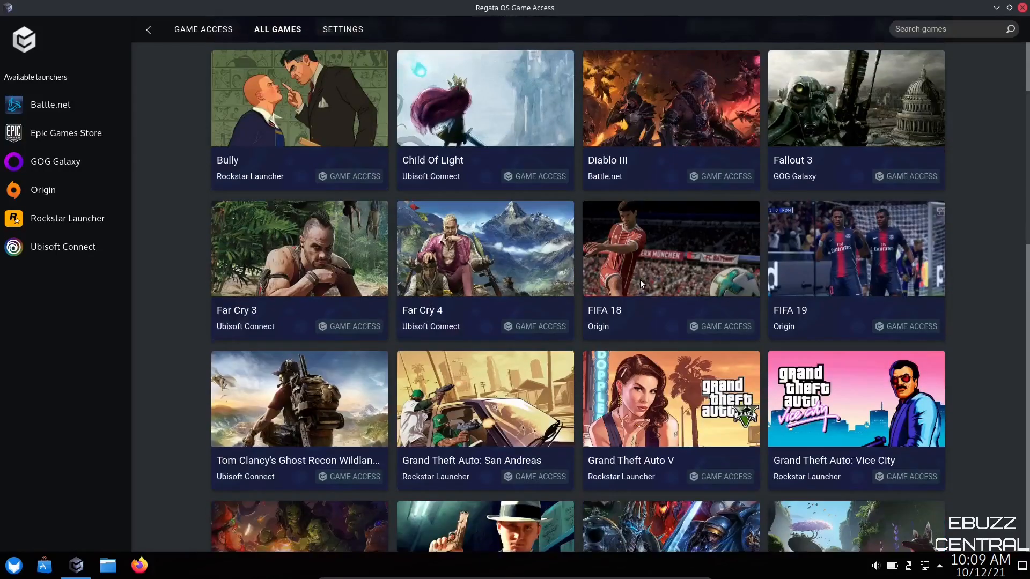
{"action": "scroll", "scroll_direction": "down", "scroll_amount": 3}
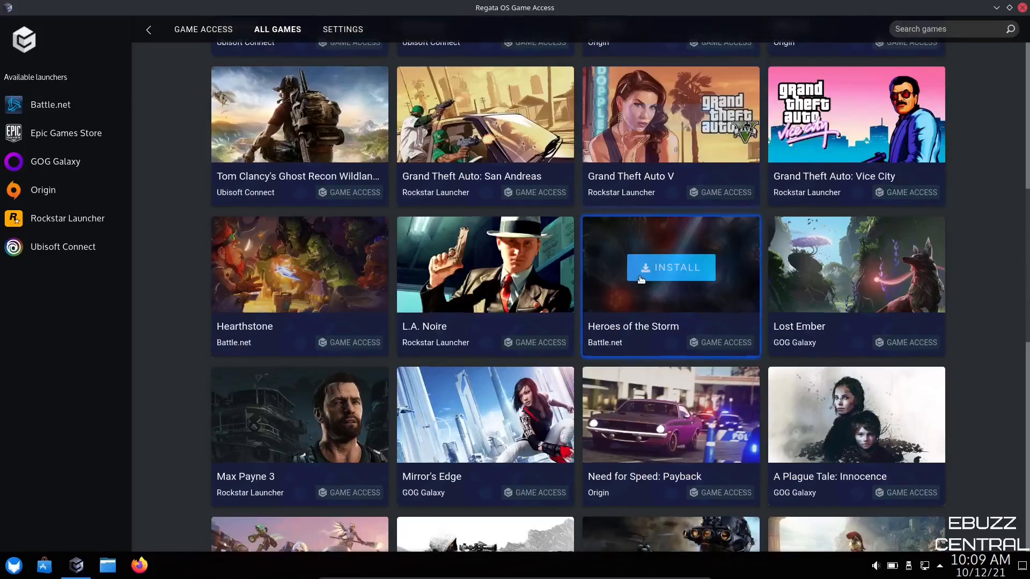
{"action": "scroll", "scroll_direction": "down", "scroll_amount": 3}
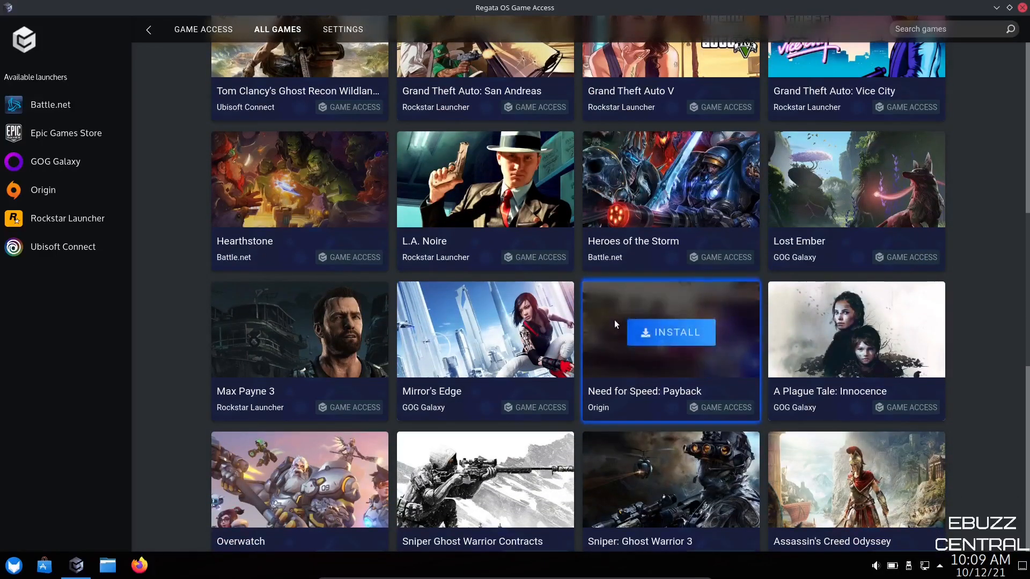
{"action": "scroll", "scroll_direction": "up", "scroll_amount": 3}
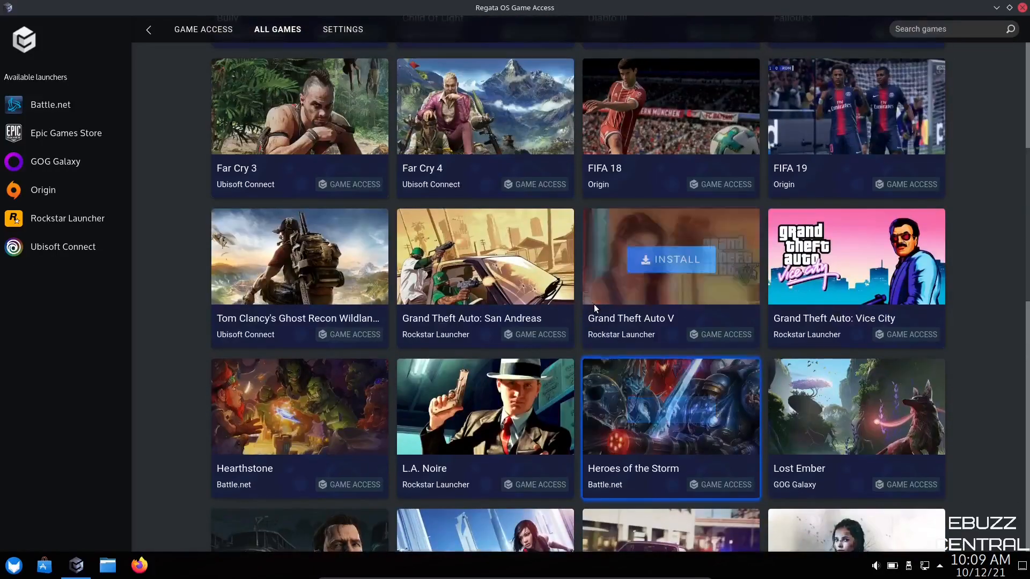
{"action": "scroll", "scroll_direction": "up", "scroll_amount": 3}
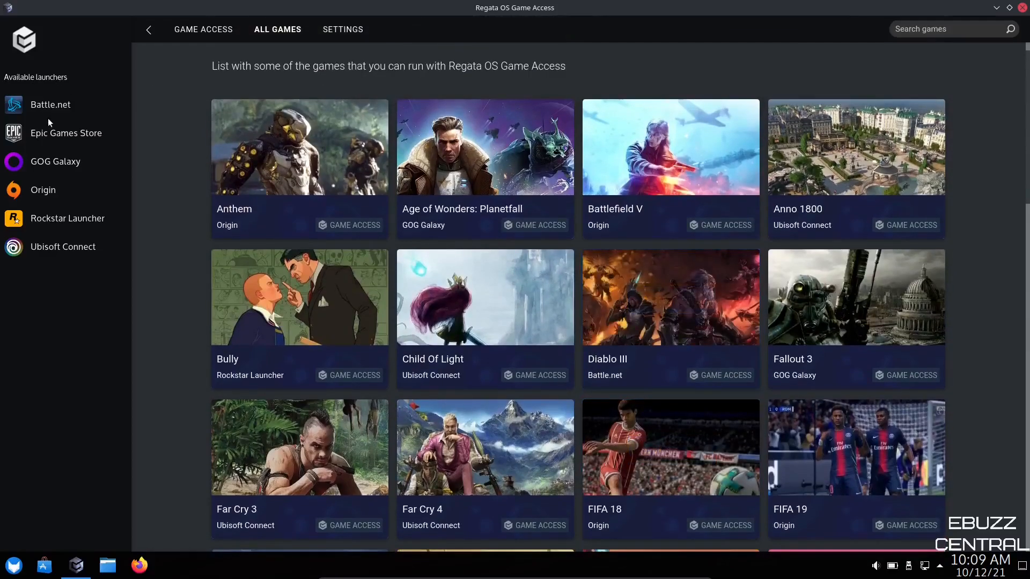
- Show the Battle.net launcher page listing Diablo III, Hearthstone, Overwatch and StarCraft II
{"action": "left_click", "coordinate": [50, 105]}
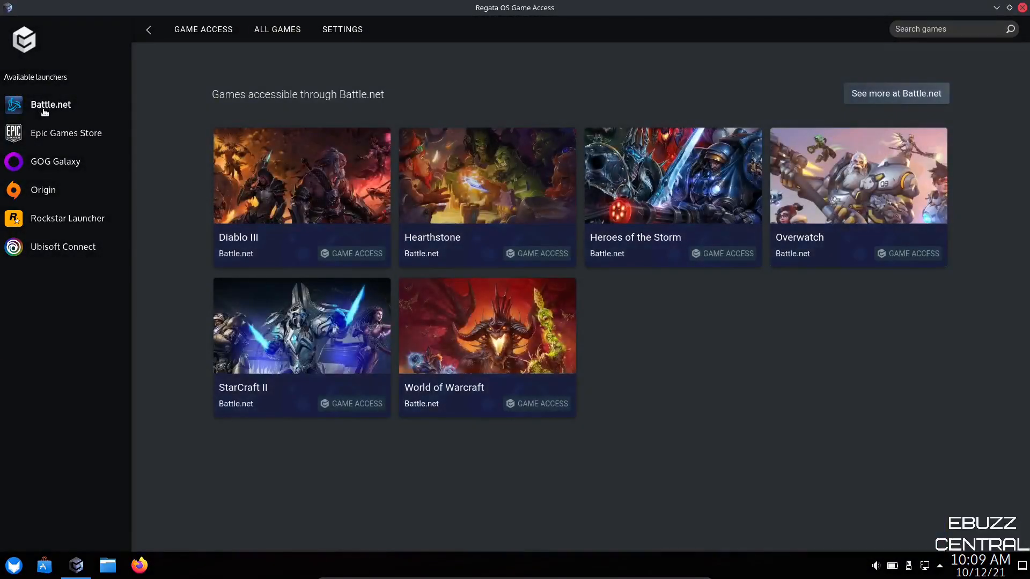
{"action": "mouse_move", "coordinate": [300, 327]}
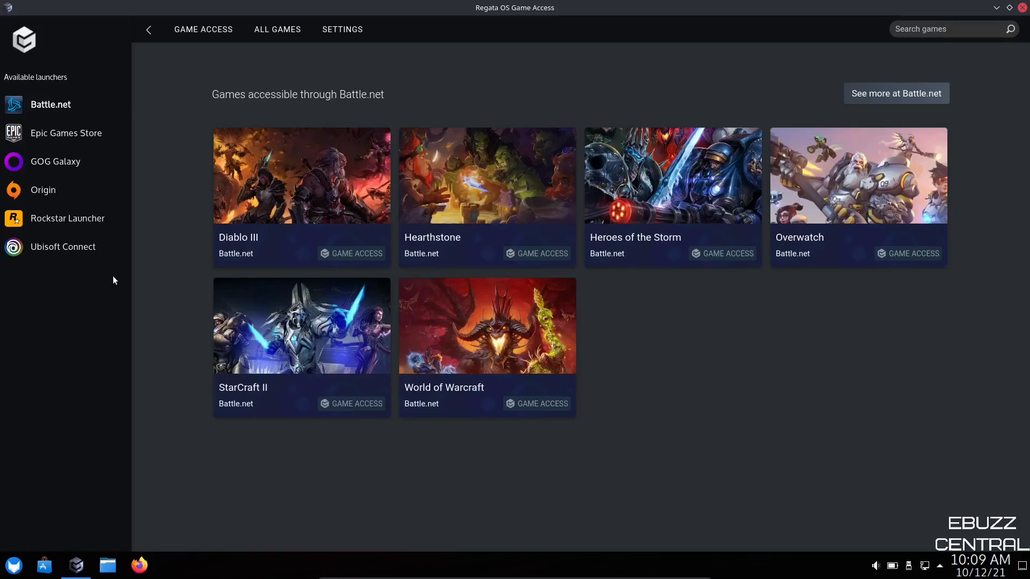
{"action": "mouse_move", "coordinate": [111, 274]}
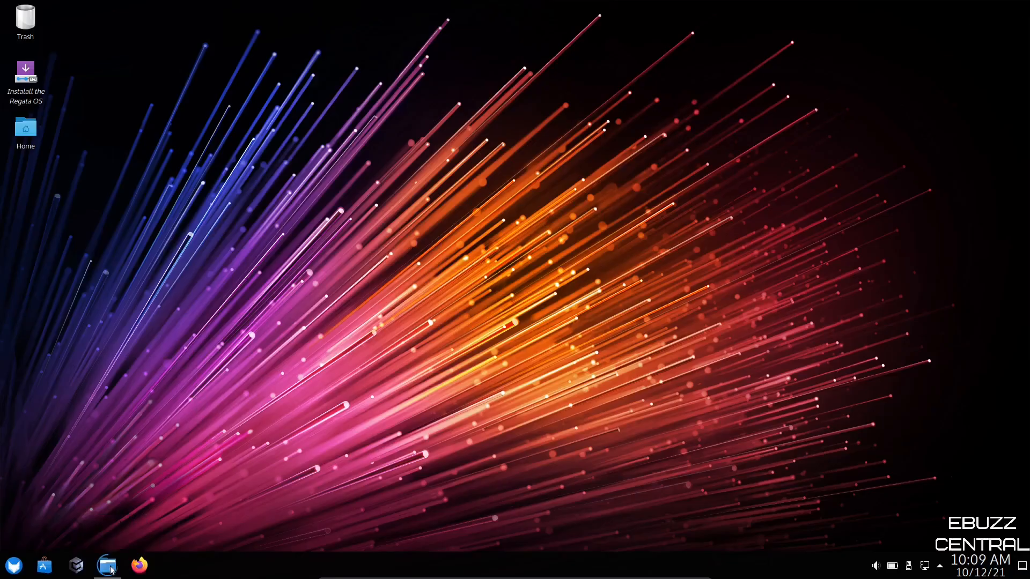
{"action": "mouse_move", "coordinate": [565, 224]}
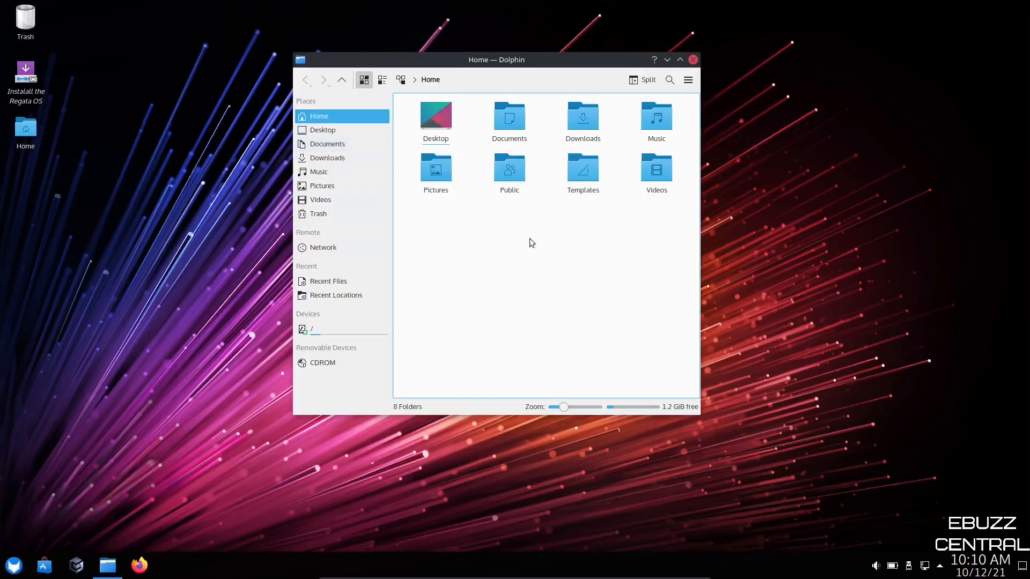
{"action": "mouse_move", "coordinate": [403, 252]}
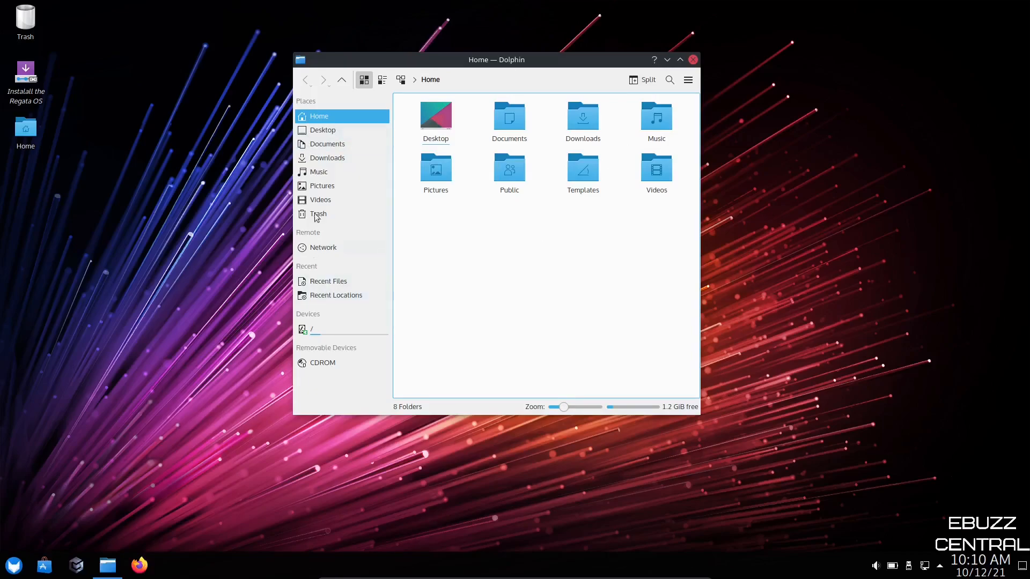
- Hide the Recent section from Dolphin's Places panel and enlarge the place icons
{"action": "right_click", "coordinate": [306, 269]}
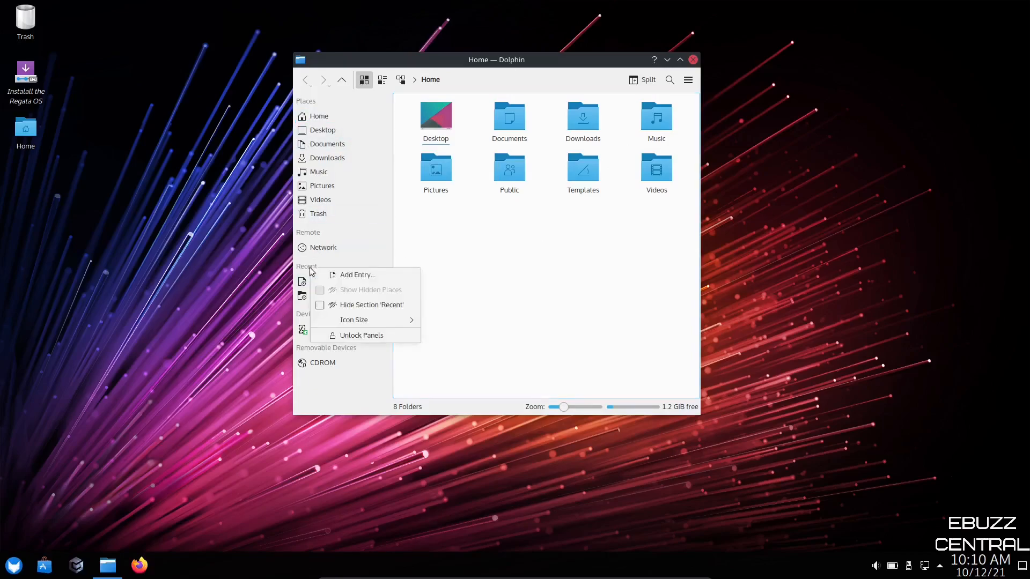
{"action": "left_click", "coordinate": [371, 304]}
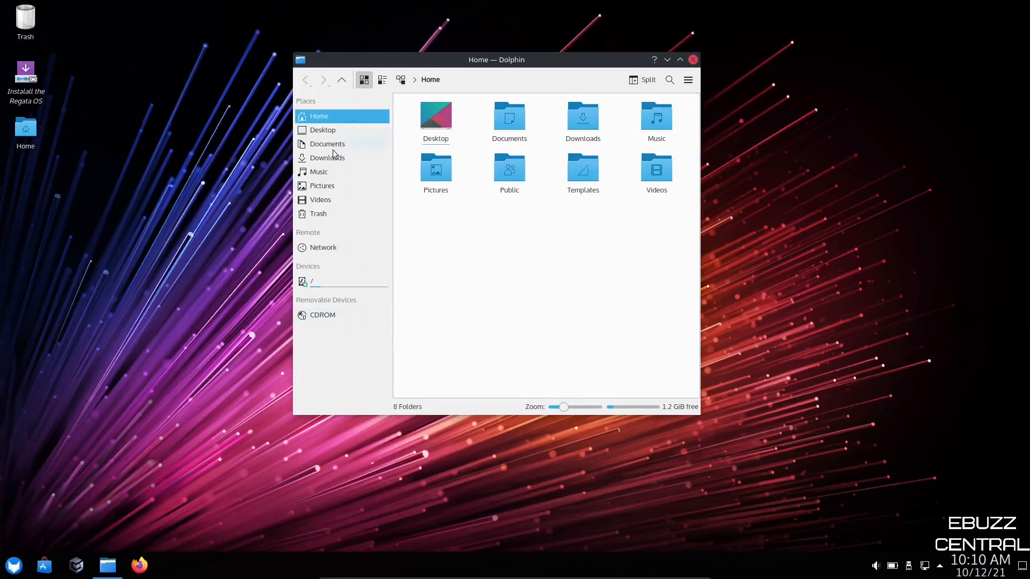
{"action": "mouse_move", "coordinate": [322, 253]}
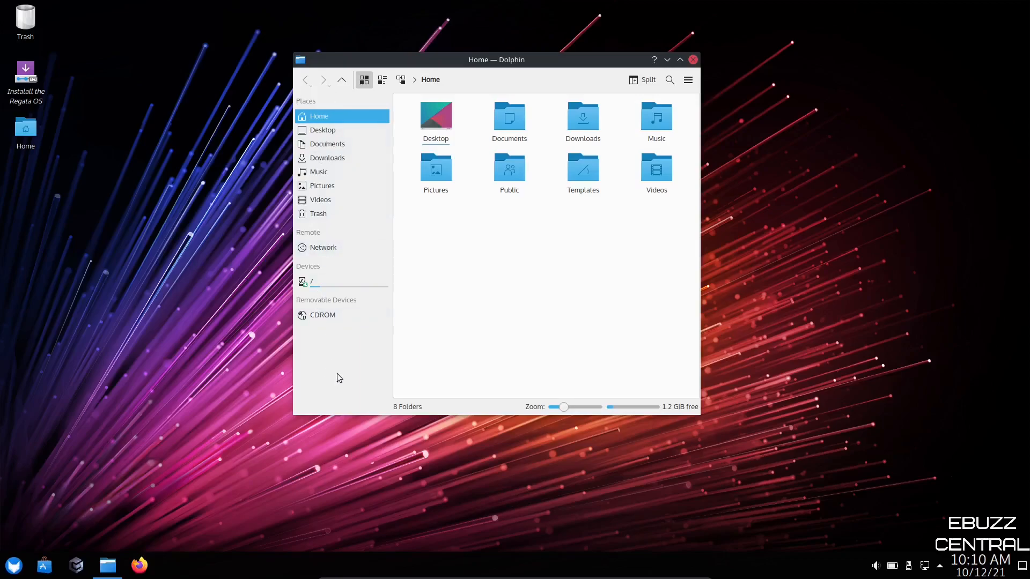
{"action": "right_click", "coordinate": [339, 378]}
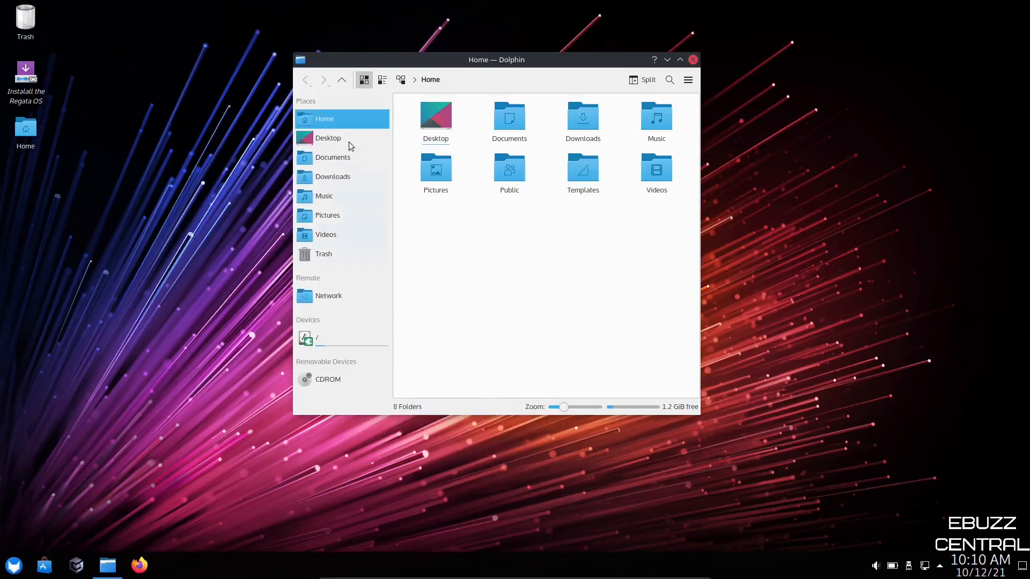
{"action": "mouse_move", "coordinate": [286, 105]}
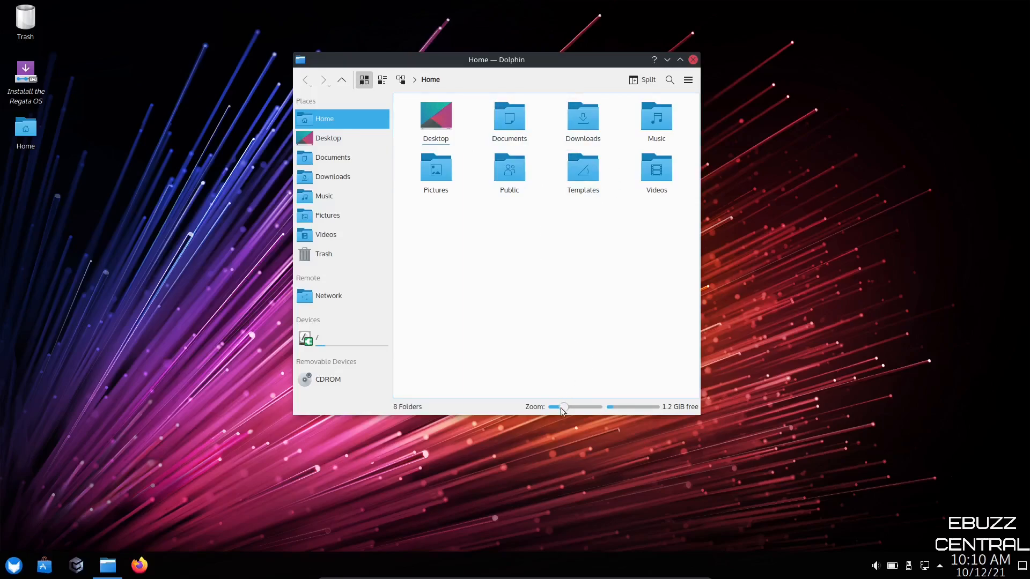
- Adjust the Zoom slider to settle the Home folder icons at a larger size
{"action": "left_click_drag", "start_coordinate": [562, 407], "coordinate": [567, 407]}
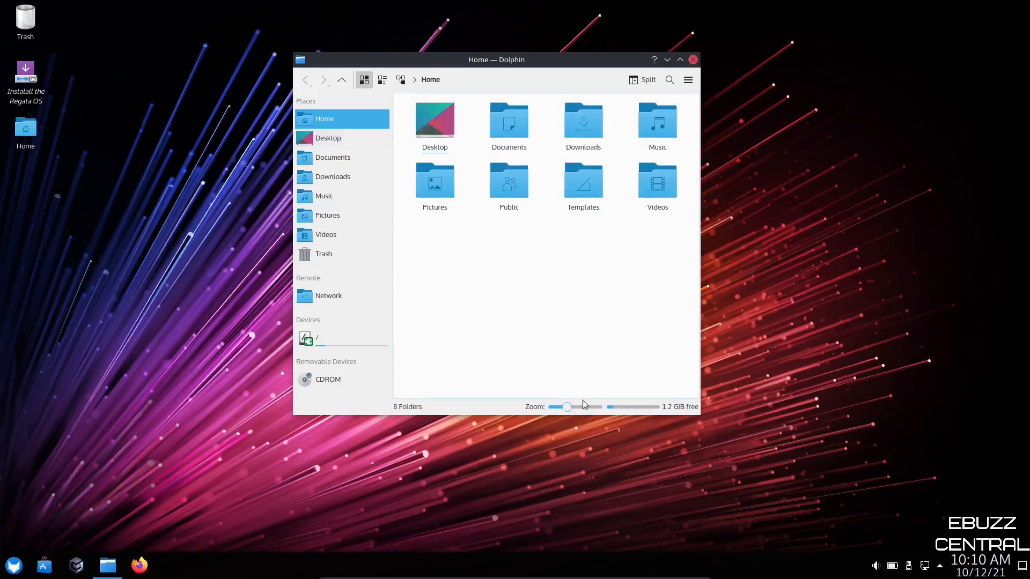
{"action": "left_click_drag", "start_coordinate": [567, 407], "coordinate": [551, 407]}
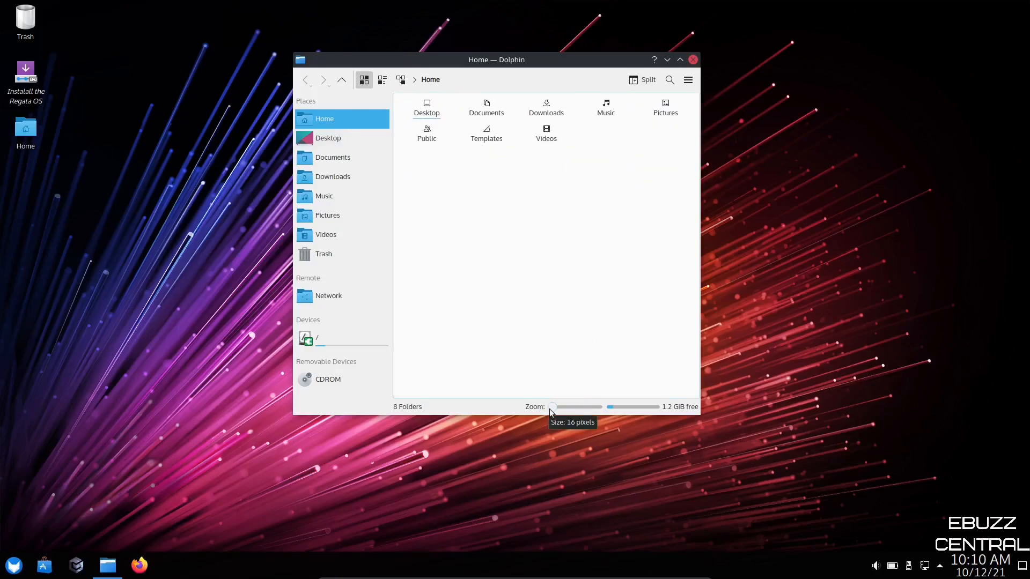
{"action": "left_click_drag", "start_coordinate": [552, 406], "coordinate": [569, 406]}
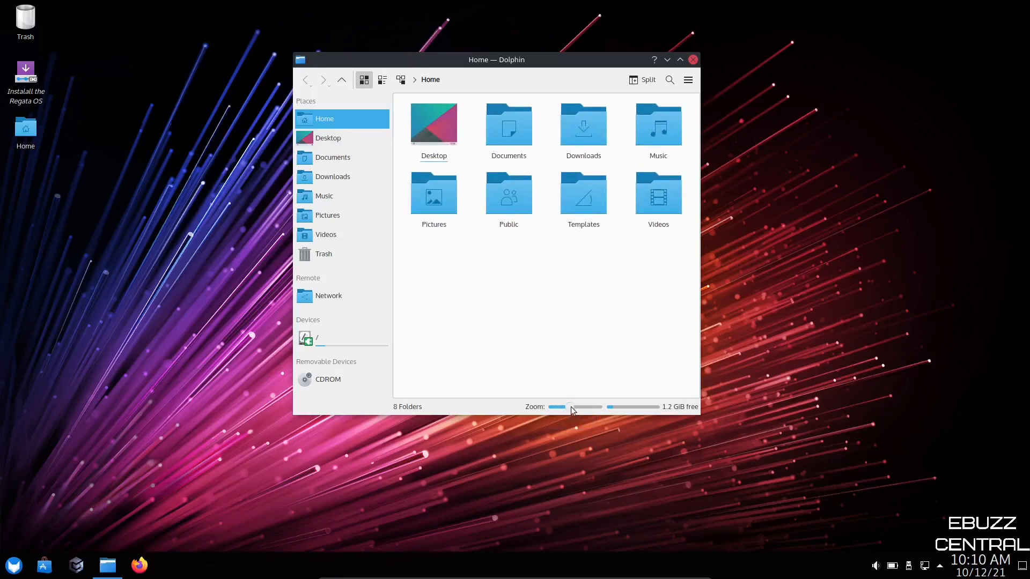
{"action": "left_click_drag", "start_coordinate": [559, 407], "coordinate": [569, 407]}
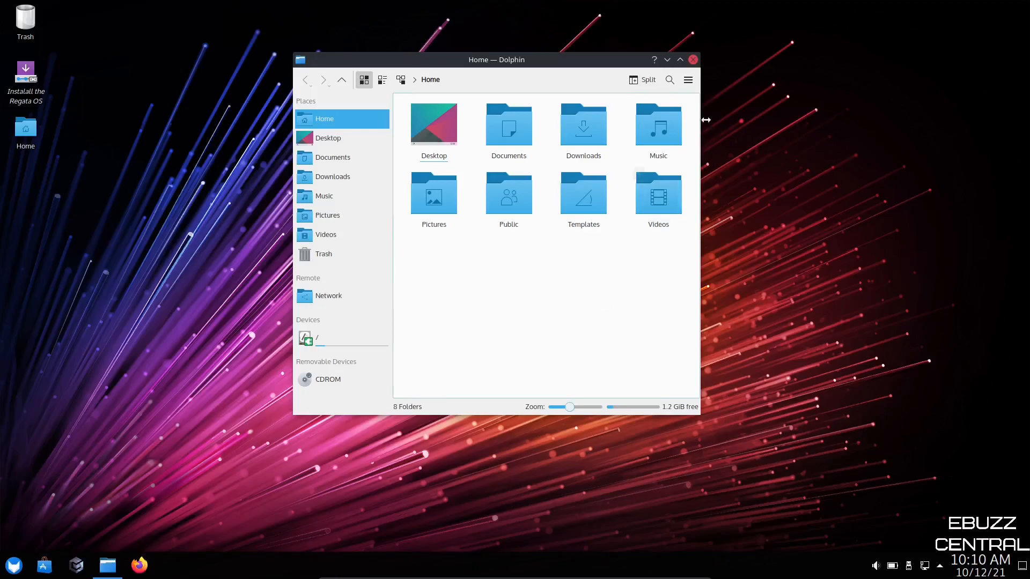
- Close Dolphin and bring up the application launcher's Settings category
{"action": "left_click", "coordinate": [691, 59]}
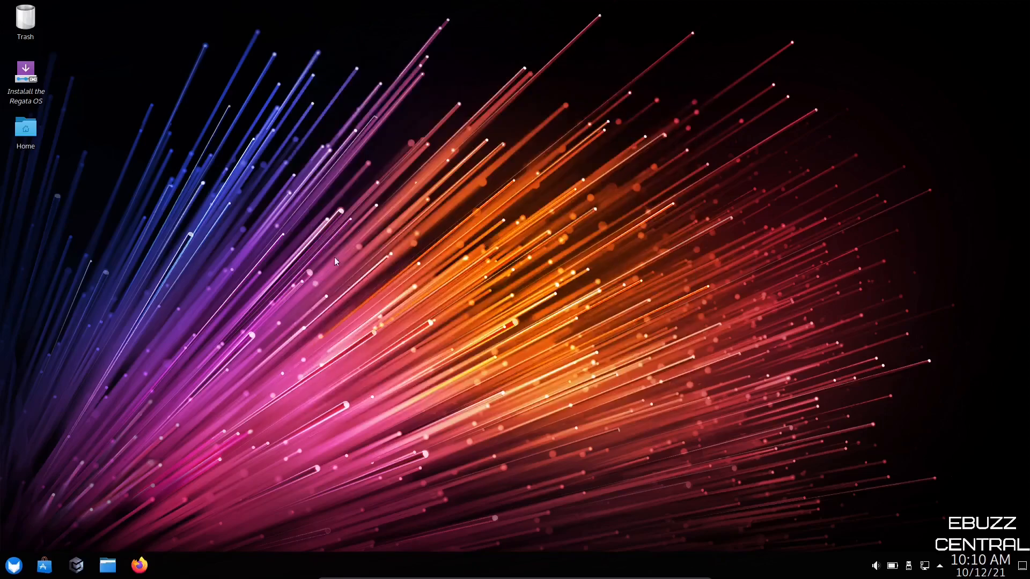
{"action": "mouse_move", "coordinate": [77, 565]}
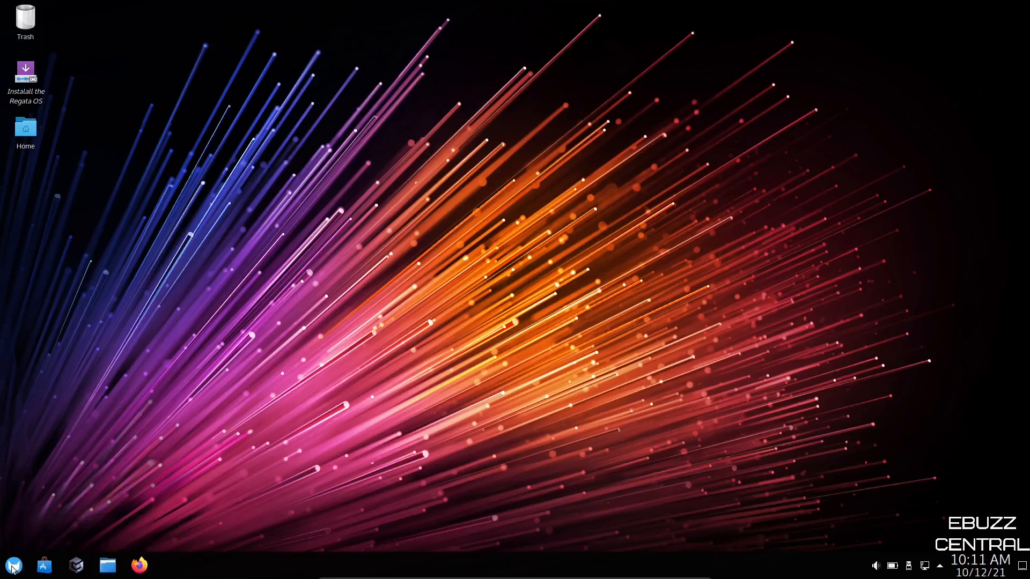
{"action": "left_click", "coordinate": [12, 564]}
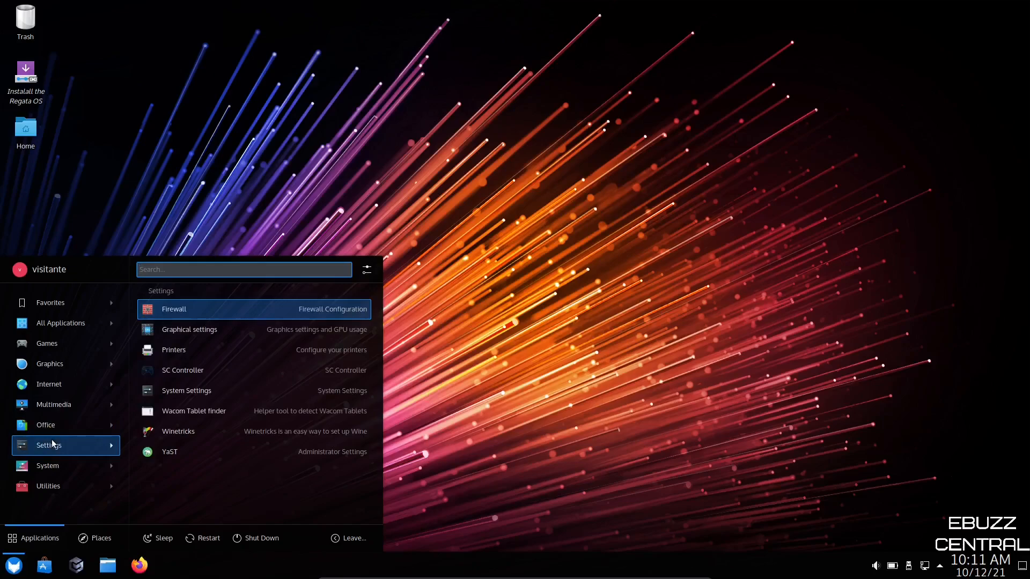
{"action": "mouse_move", "coordinate": [193, 329]}
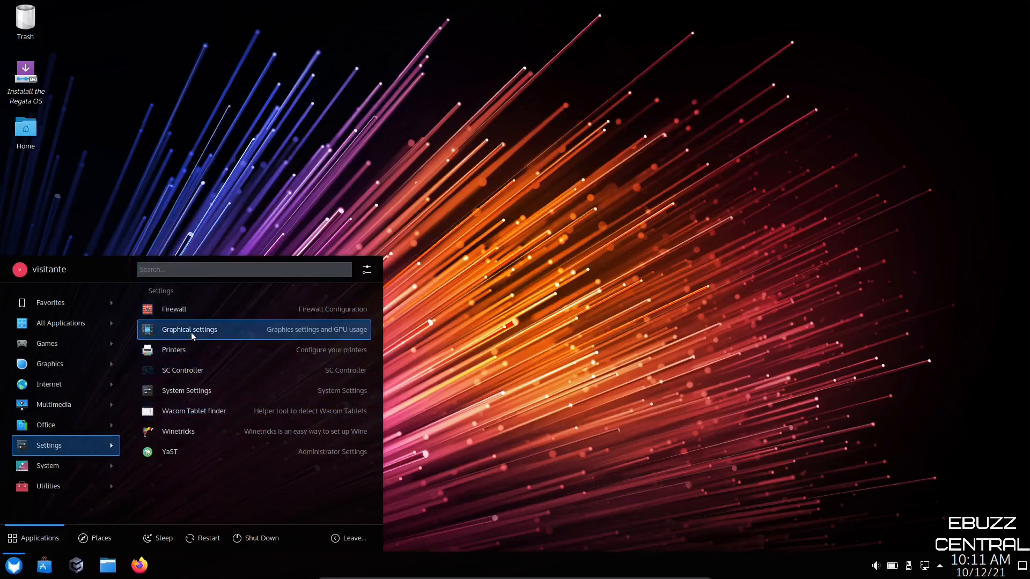
- Launch Graphical settings, view the Performance resource usage, then the System page (Ryzen 5 5500U, Mesa 21.2.3)
{"action": "left_click", "coordinate": [189, 329]}
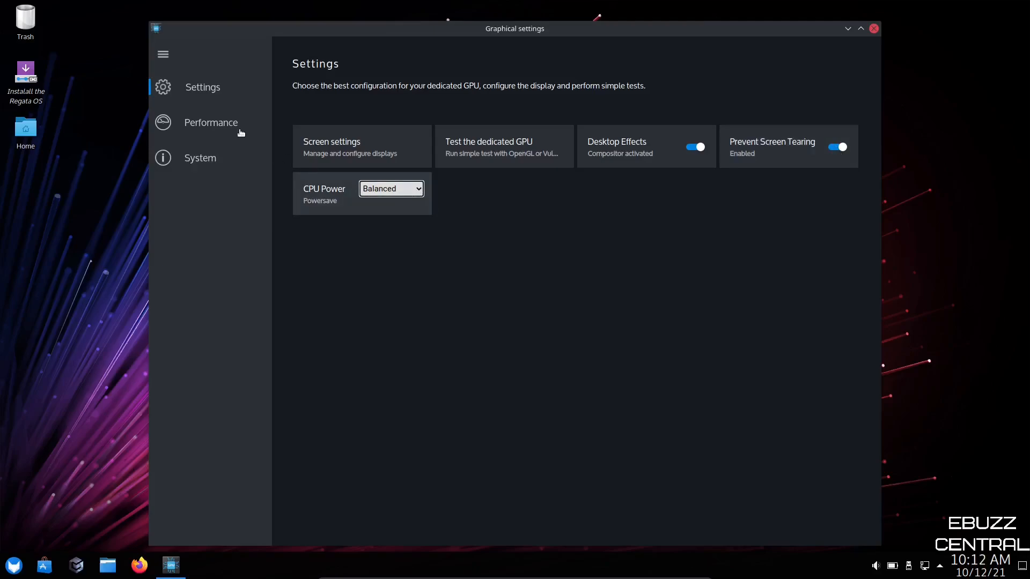
{"action": "left_click", "coordinate": [211, 122]}
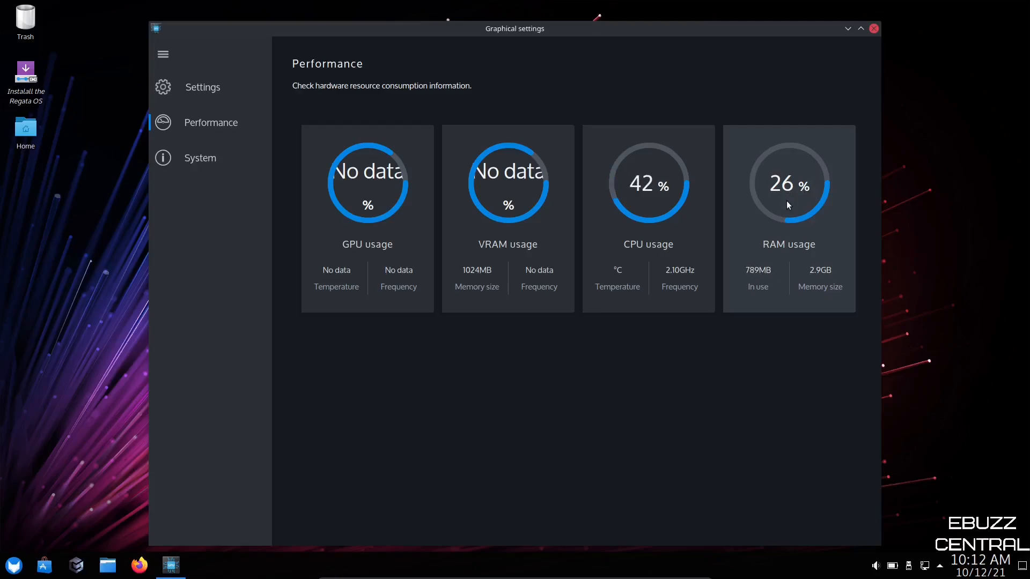
{"action": "left_click", "coordinate": [199, 157]}
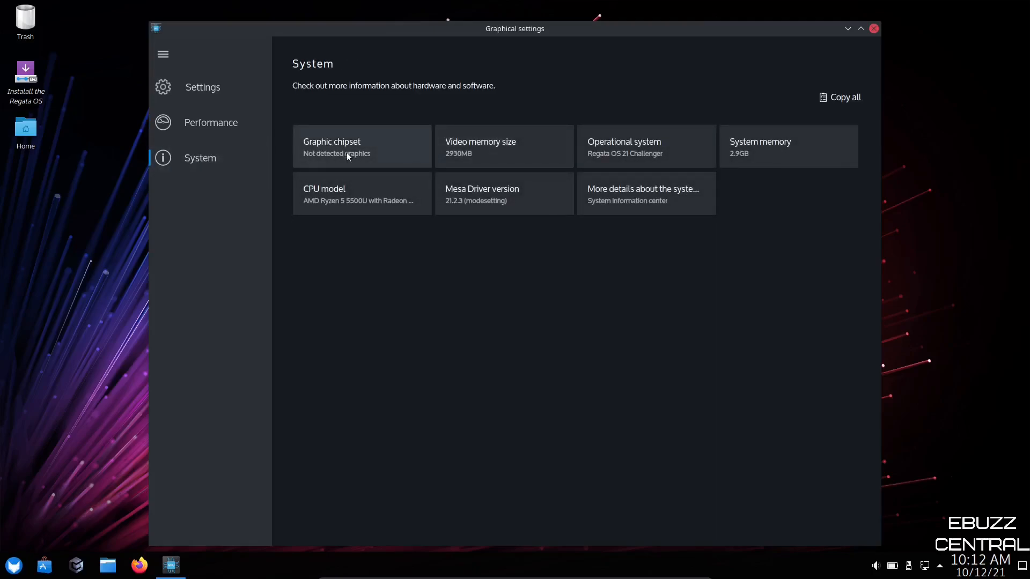
{"action": "mouse_move", "coordinate": [642, 158]}
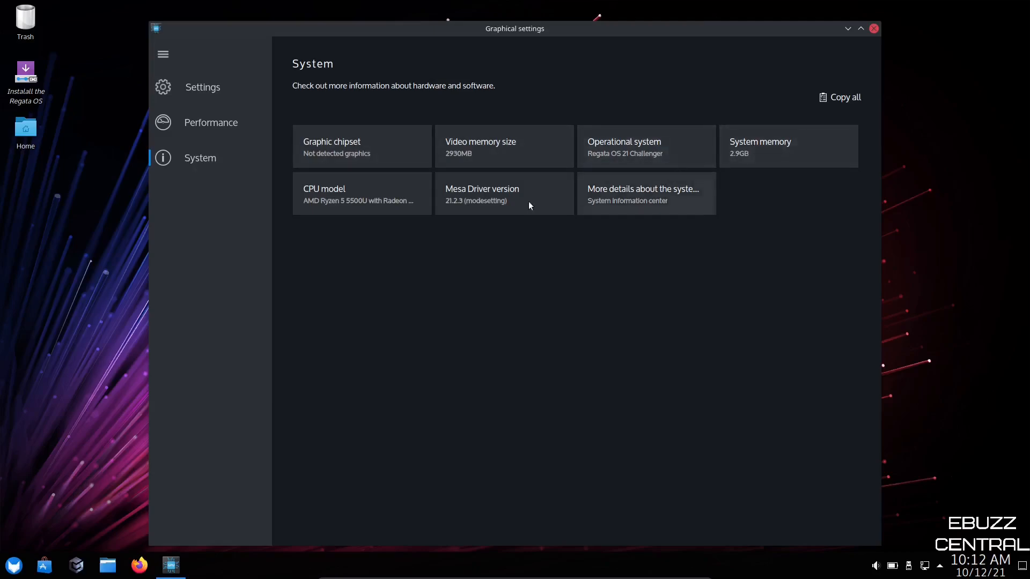
{"action": "mouse_move", "coordinate": [669, 192]}
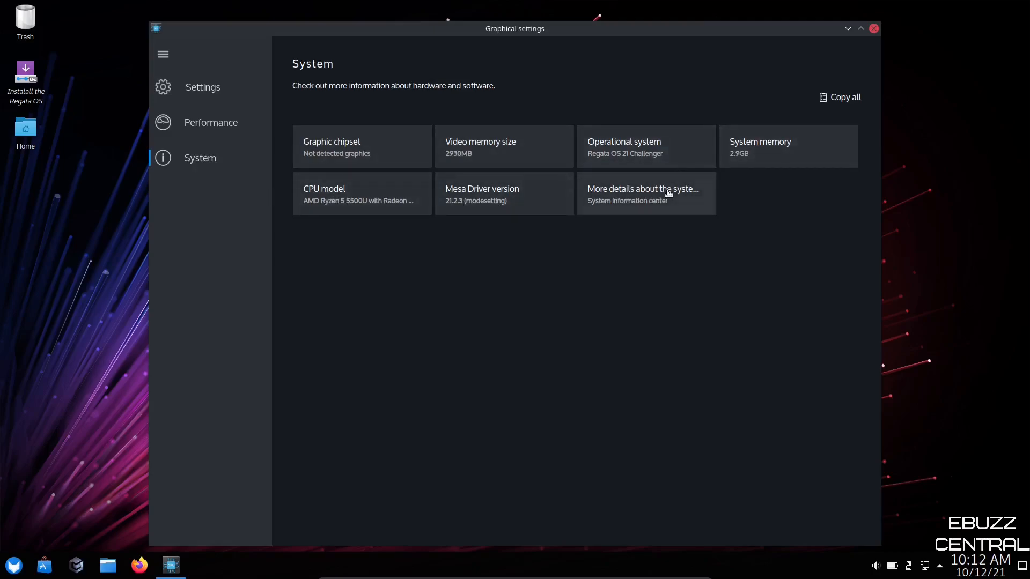
{"action": "mouse_move", "coordinate": [635, 119]}
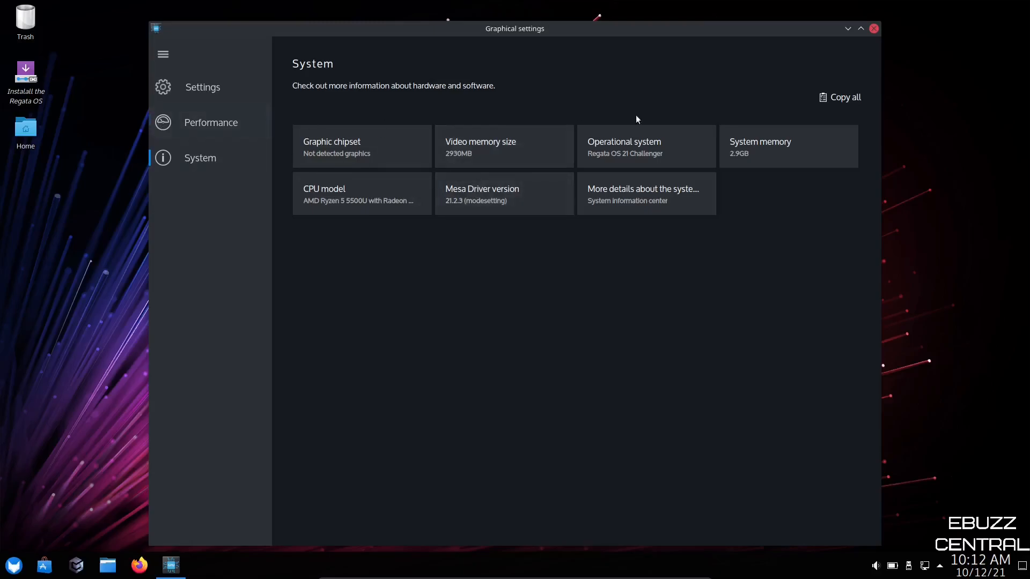
- Close Graphical settings and launch SC Controller from the launcher's Settings category
{"action": "left_click", "coordinate": [873, 29]}
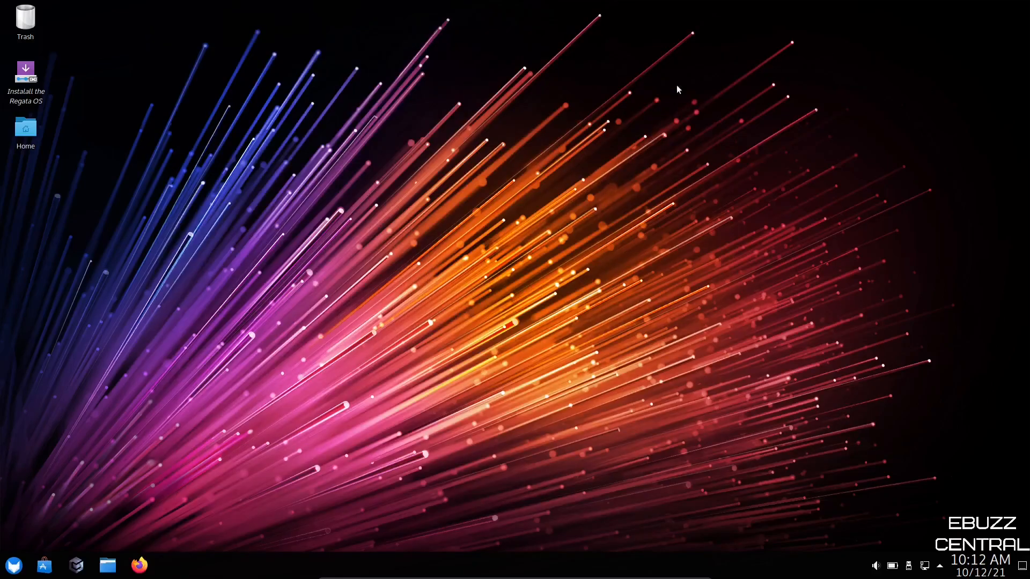
{"action": "mouse_move", "coordinate": [3, 503]}
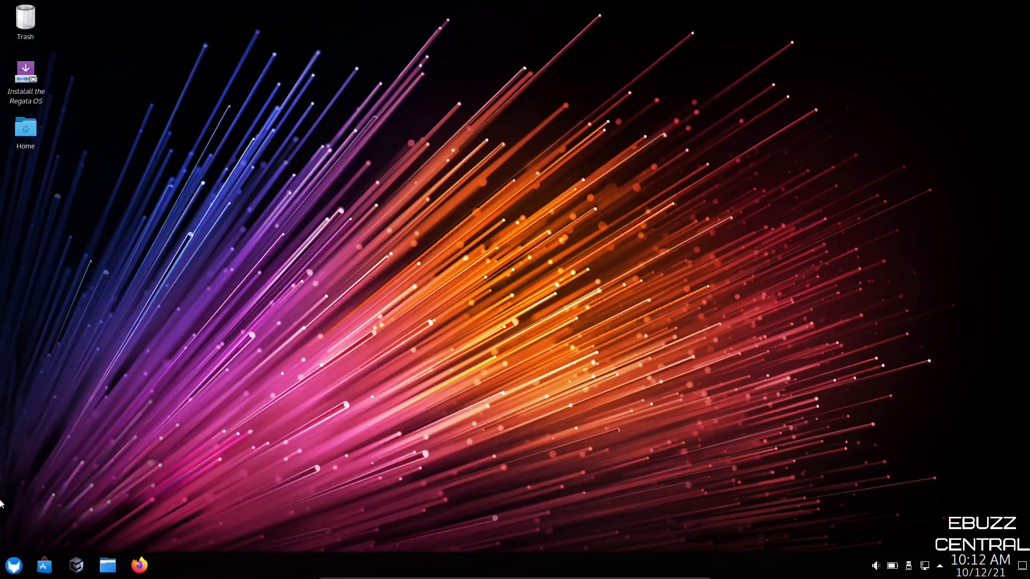
{"action": "left_click", "coordinate": [13, 565]}
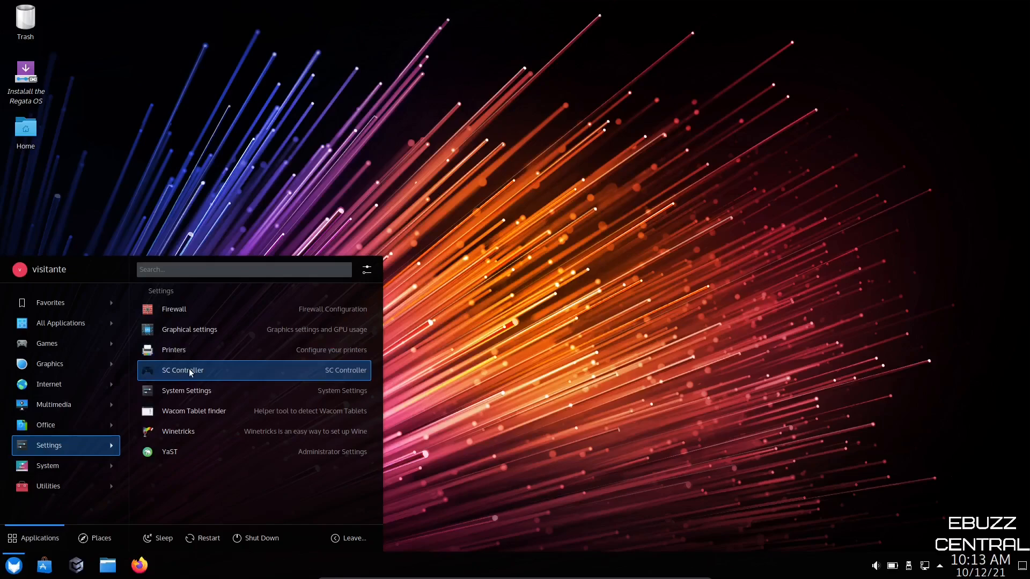
{"action": "left_click", "coordinate": [190, 369]}
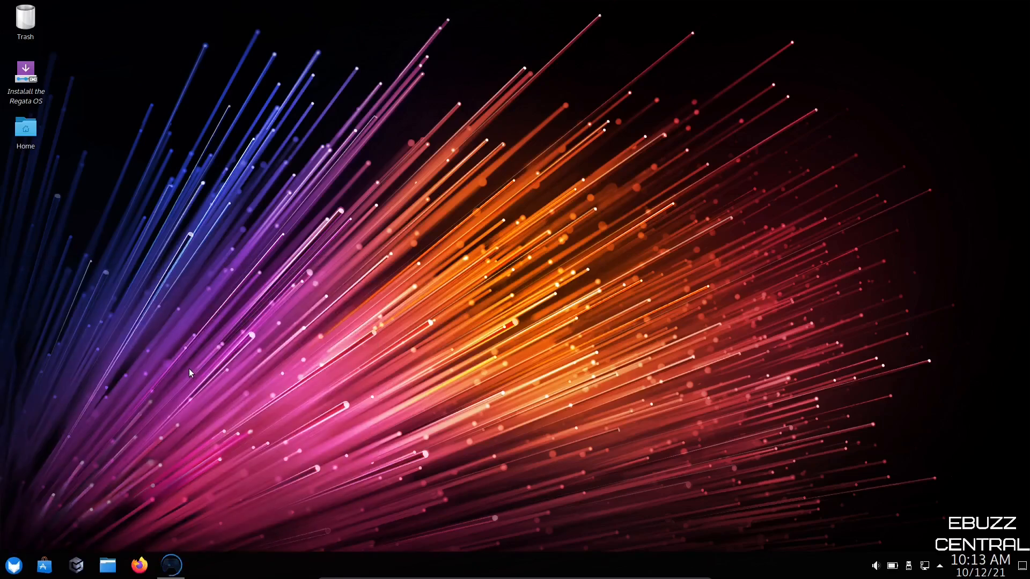
{"action": "left_click", "coordinate": [170, 565]}
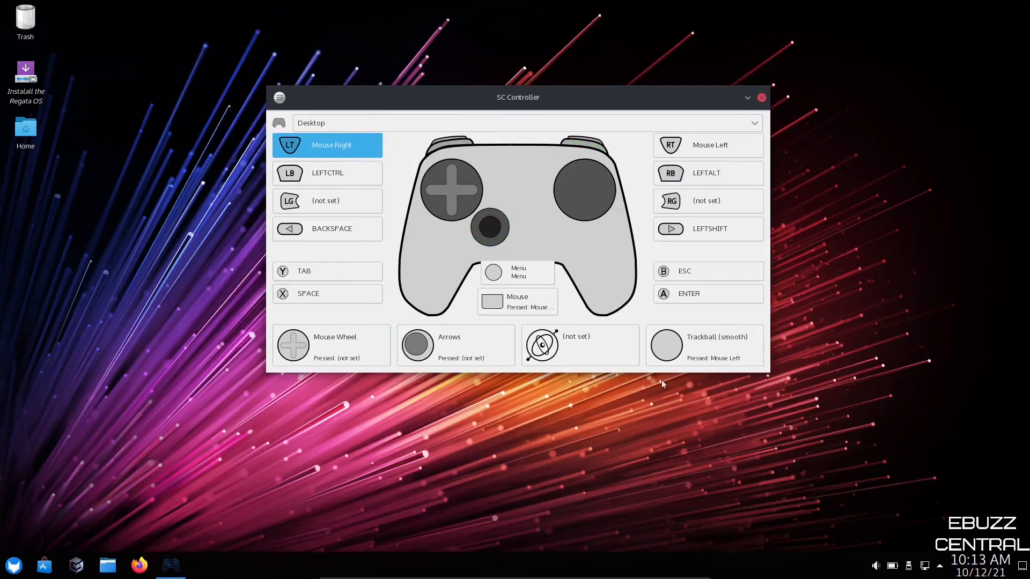
{"action": "left_click", "coordinate": [517, 123]}
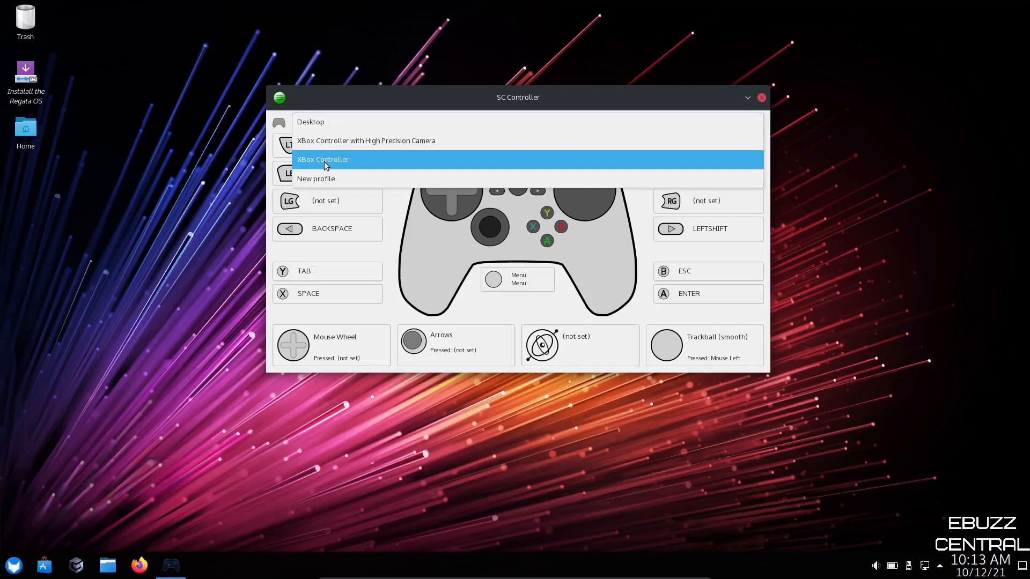
{"action": "mouse_move", "coordinate": [327, 178]}
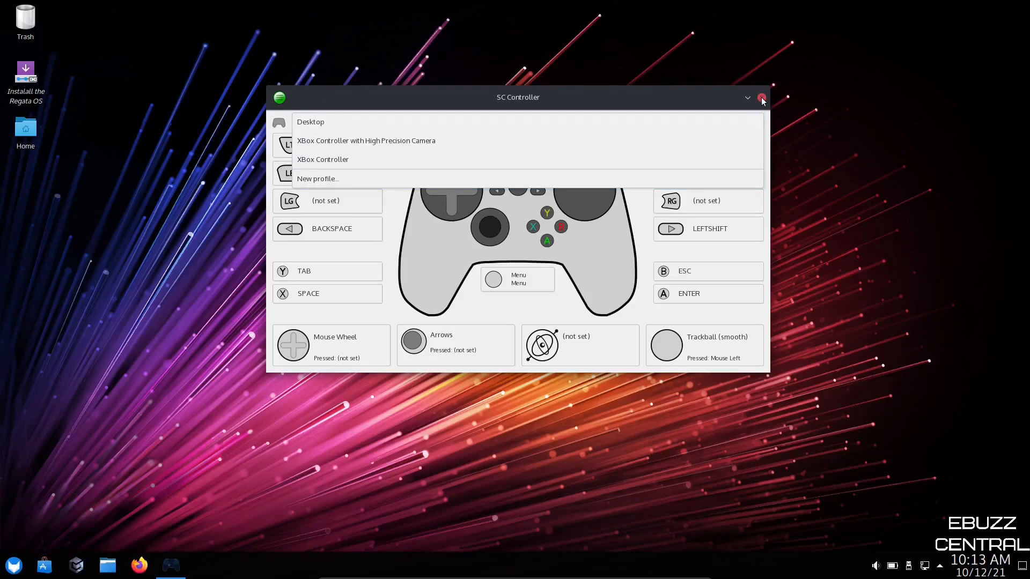
{"action": "left_click", "coordinate": [310, 122]}
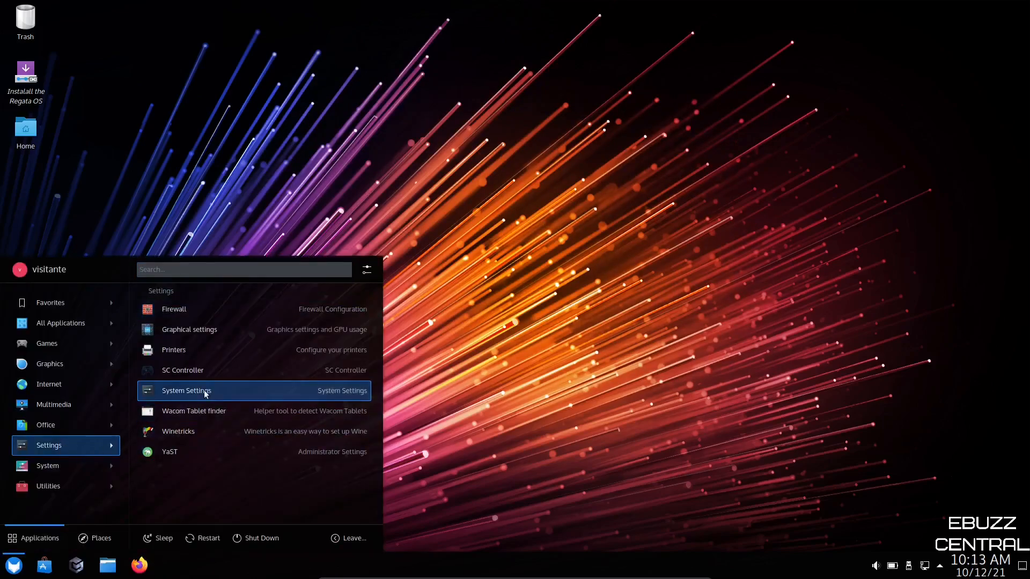
{"action": "left_click", "coordinate": [186, 390]}
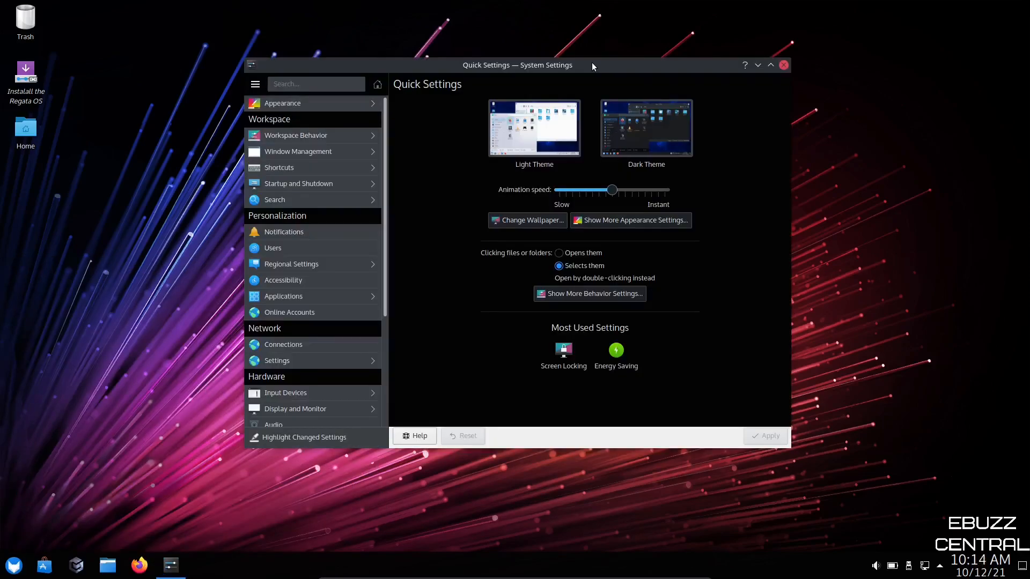
{"action": "mouse_move", "coordinate": [743, 113]}
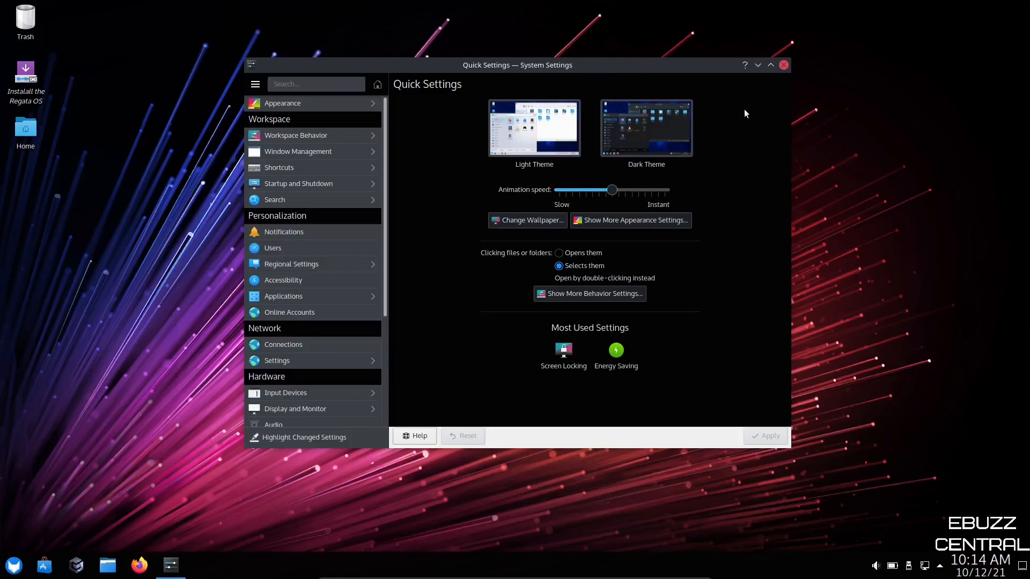
{"action": "mouse_move", "coordinate": [653, 134]}
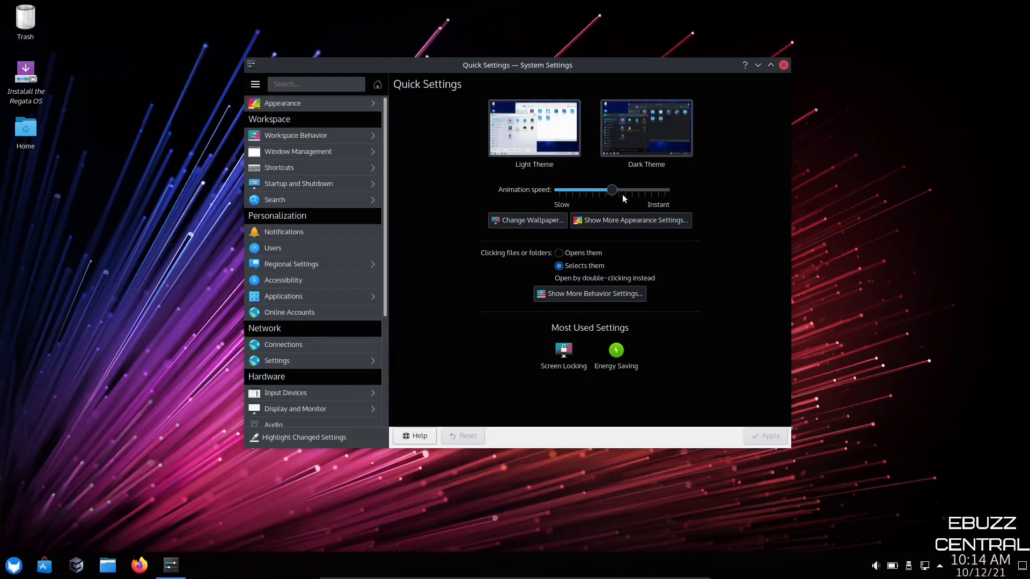
{"action": "mouse_move", "coordinate": [621, 226]}
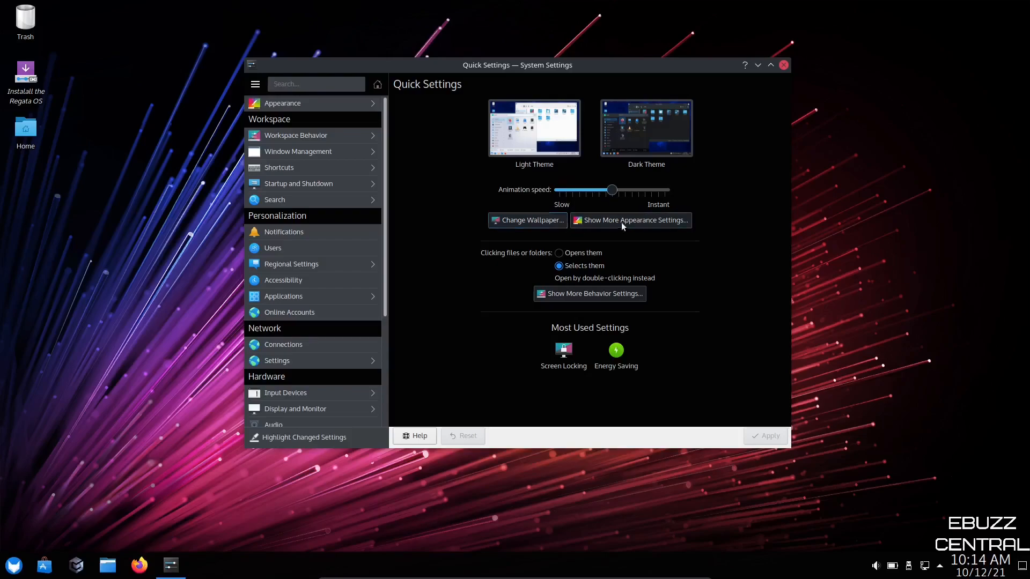
{"action": "mouse_move", "coordinate": [526, 256]}
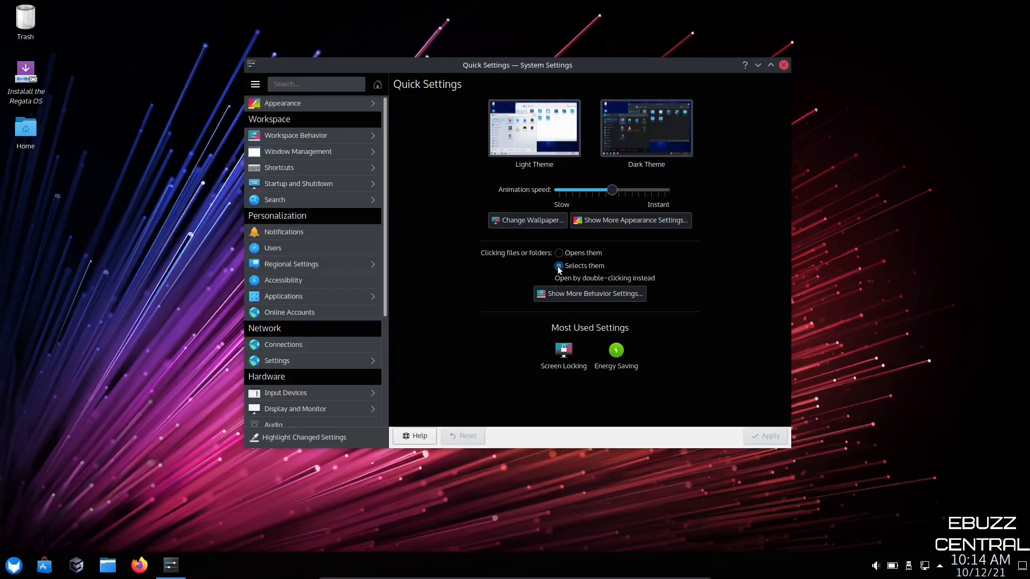
{"action": "left_click", "coordinate": [559, 265]}
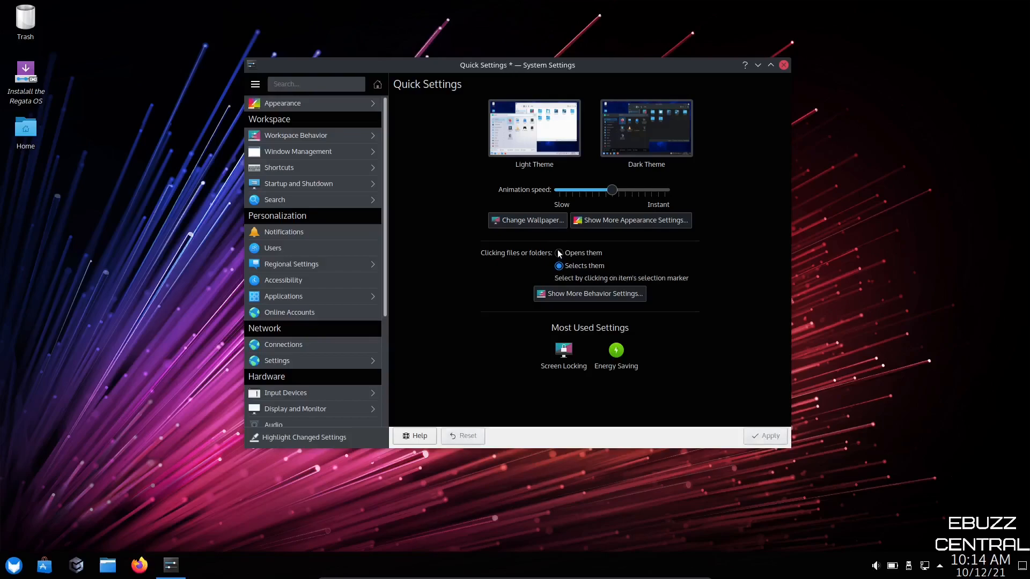
{"action": "left_click", "coordinate": [558, 253]}
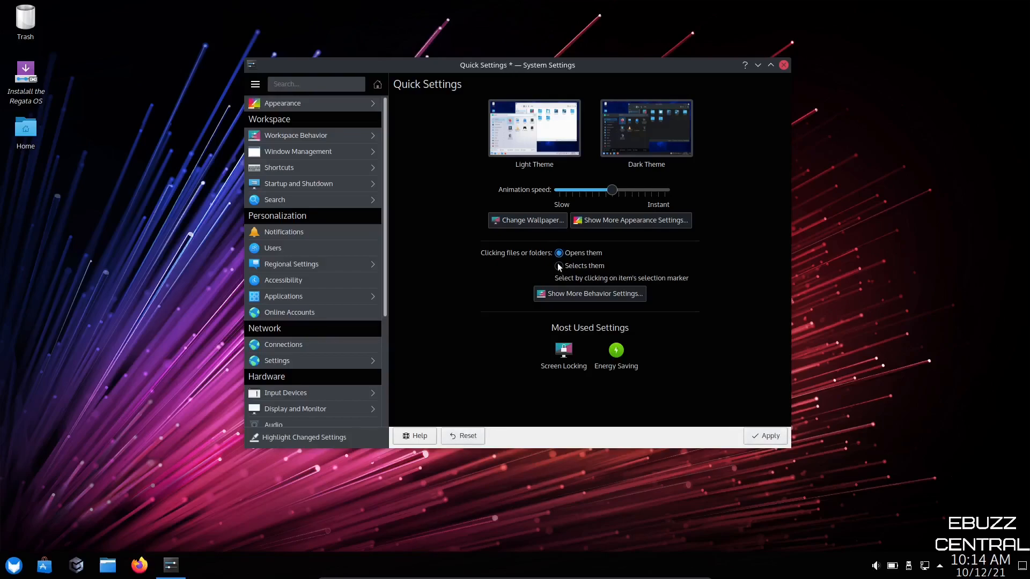
{"action": "left_click", "coordinate": [559, 265]}
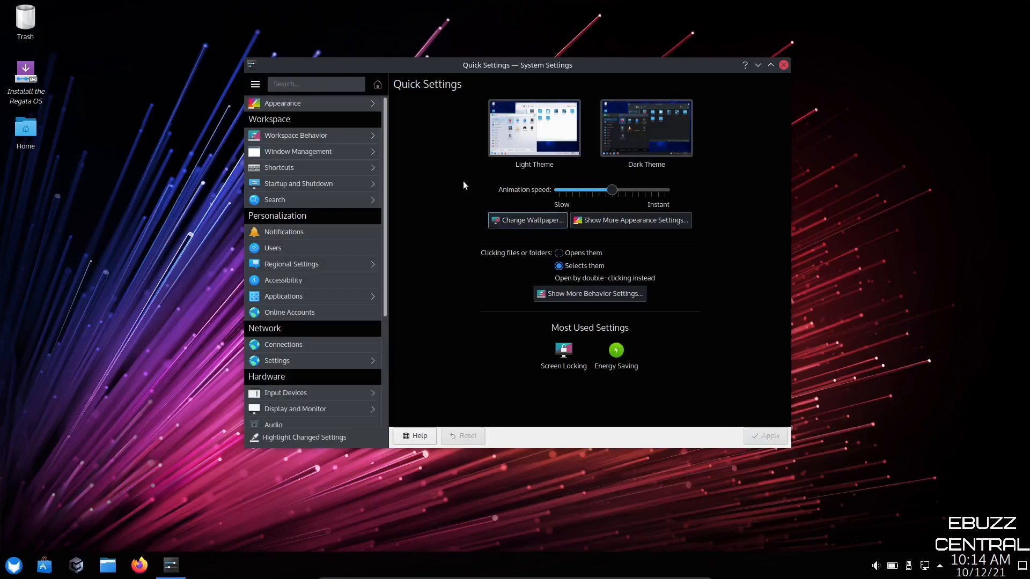
- Browse Appearance: Global Theme (Regata OS), Application Style, Plasma Style and Colors pages
{"action": "left_click", "coordinate": [283, 103]}
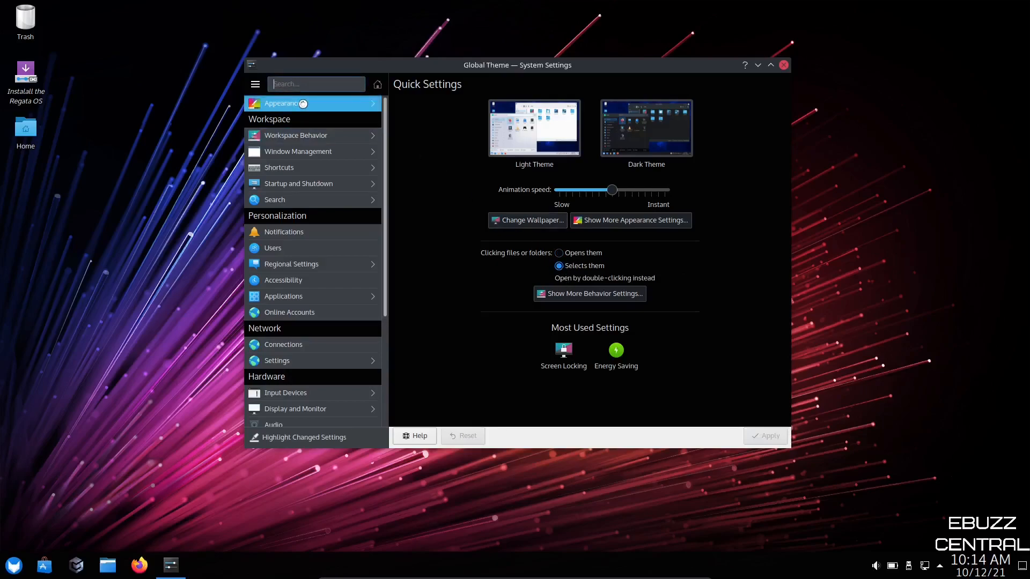
{"action": "left_click", "coordinate": [282, 103]}
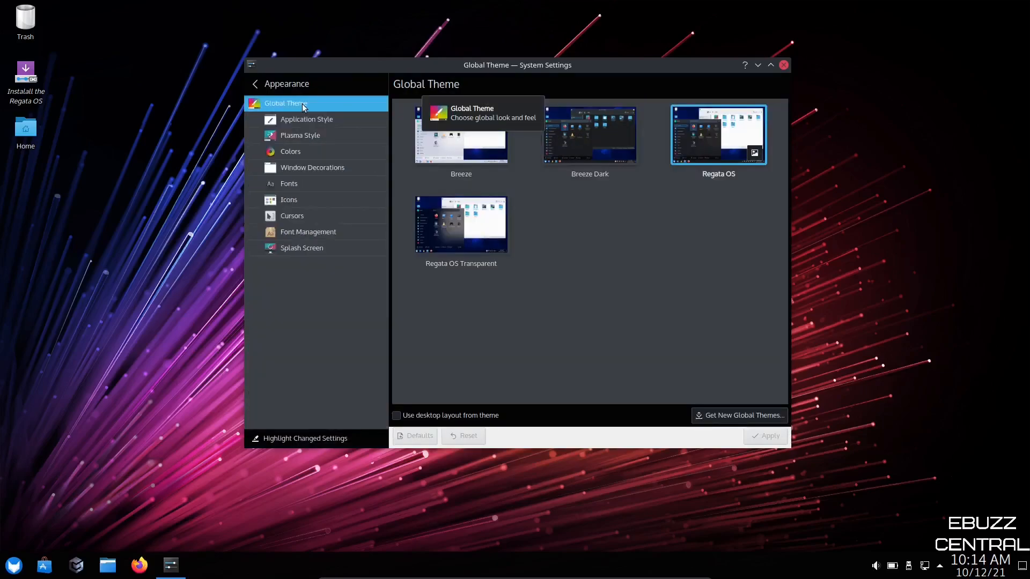
{"action": "mouse_move", "coordinate": [722, 207]}
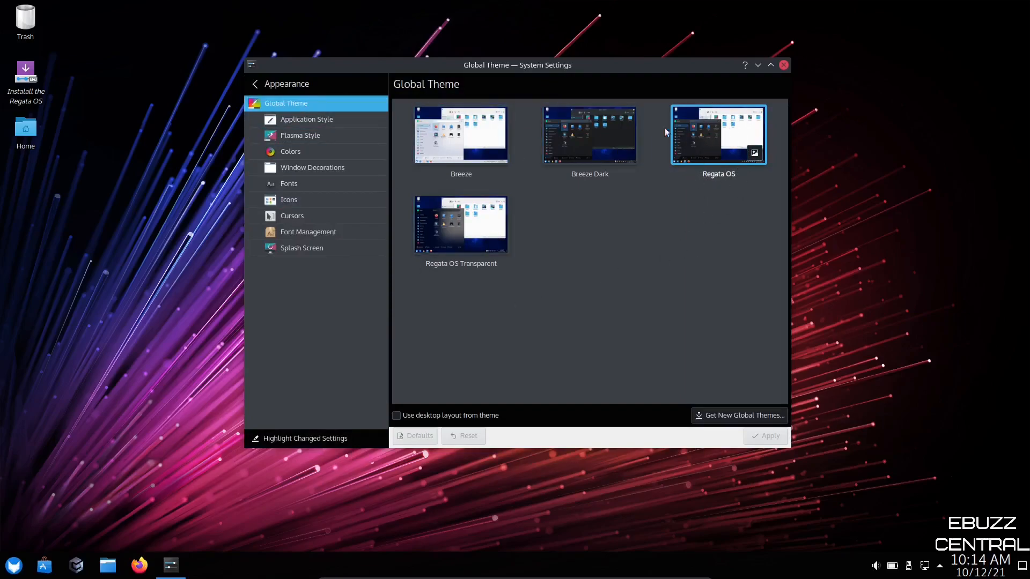
{"action": "mouse_move", "coordinate": [535, 262]}
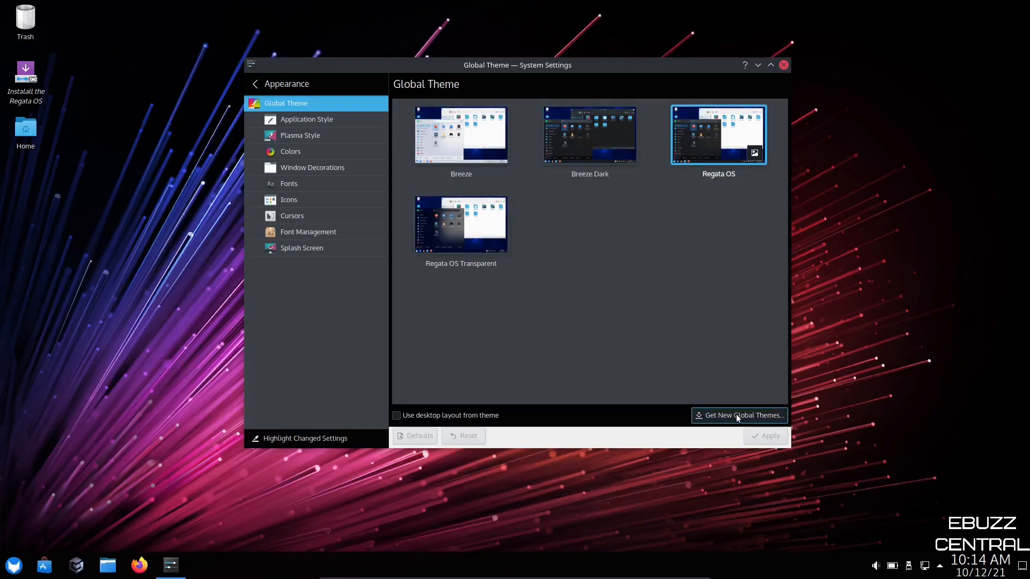
{"action": "mouse_move", "coordinate": [669, 352]}
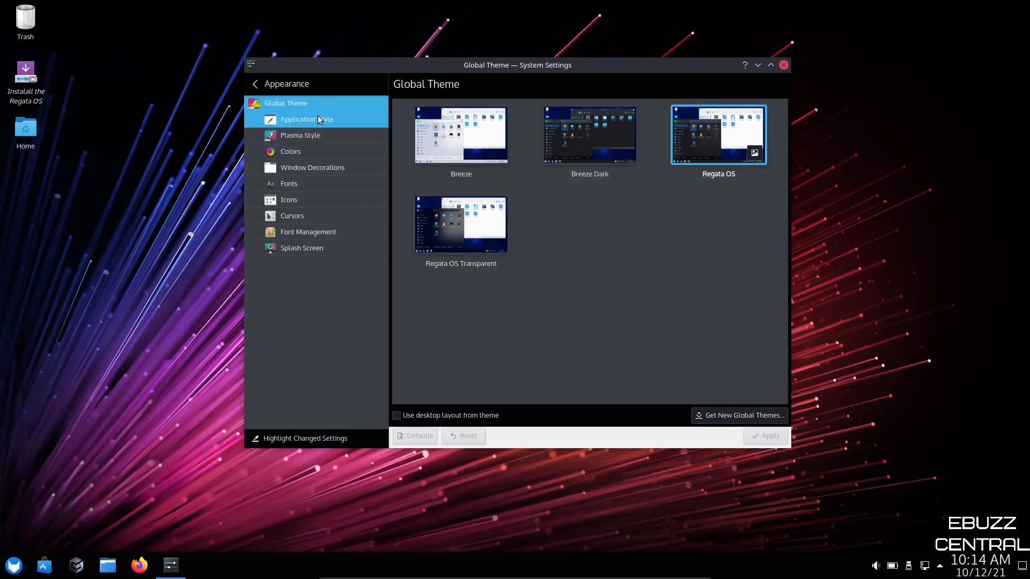
{"action": "left_click", "coordinate": [306, 119]}
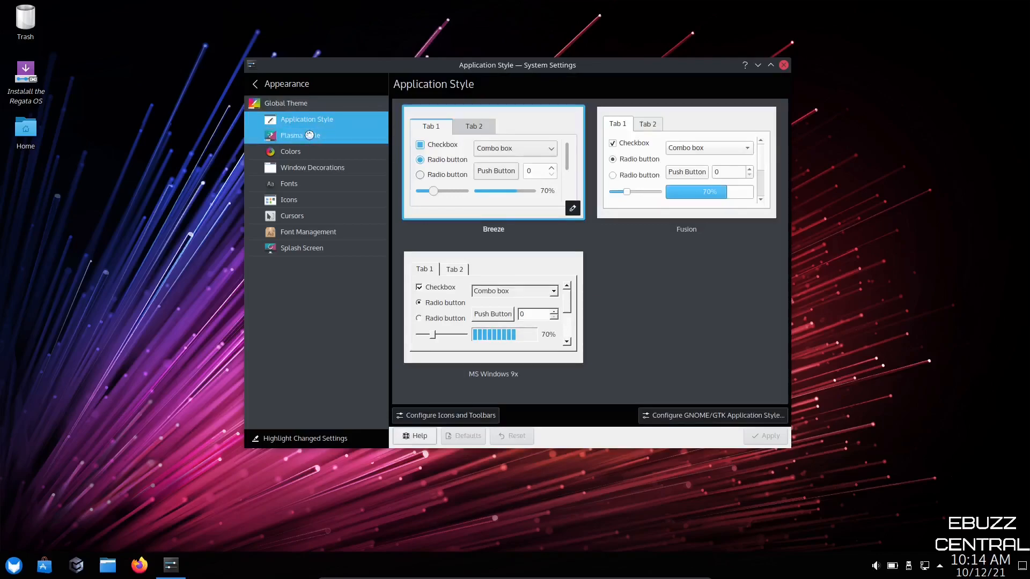
{"action": "left_click", "coordinate": [300, 134]}
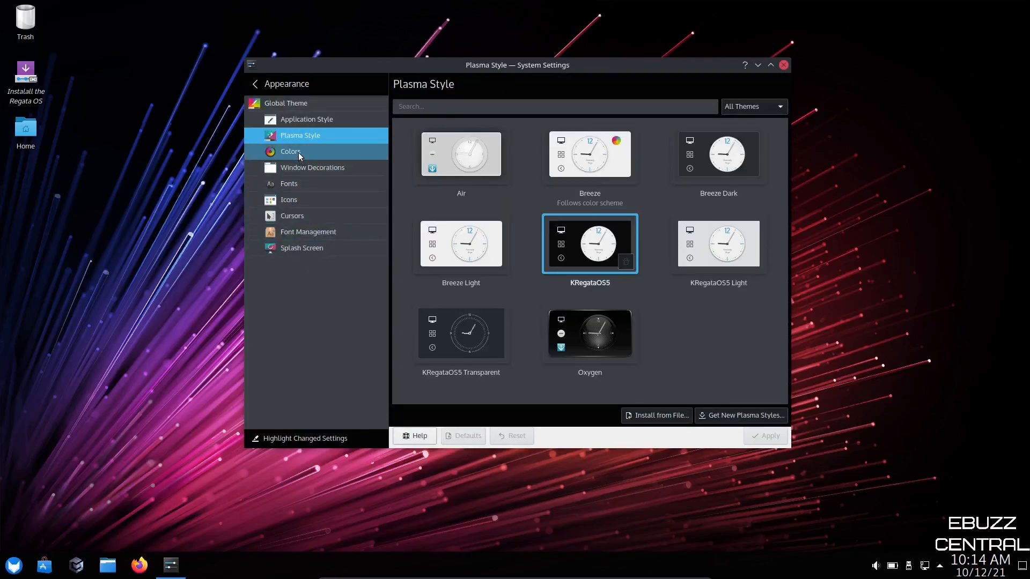
{"action": "left_click", "coordinate": [291, 151]}
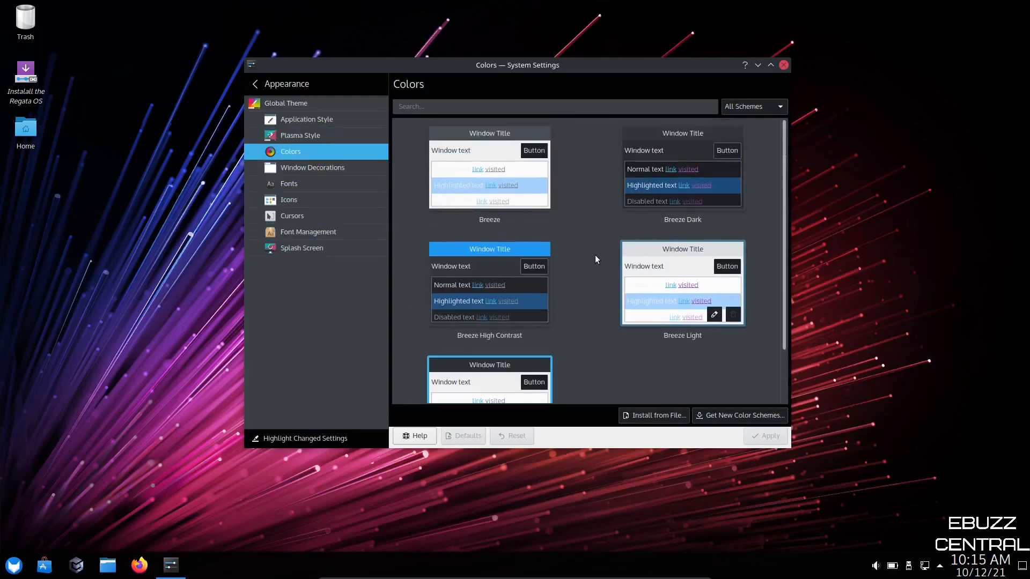
- Return to Global Theme, then settle on the Plasma Style page showing KRegataOS5 current
{"action": "left_click", "coordinate": [285, 103]}
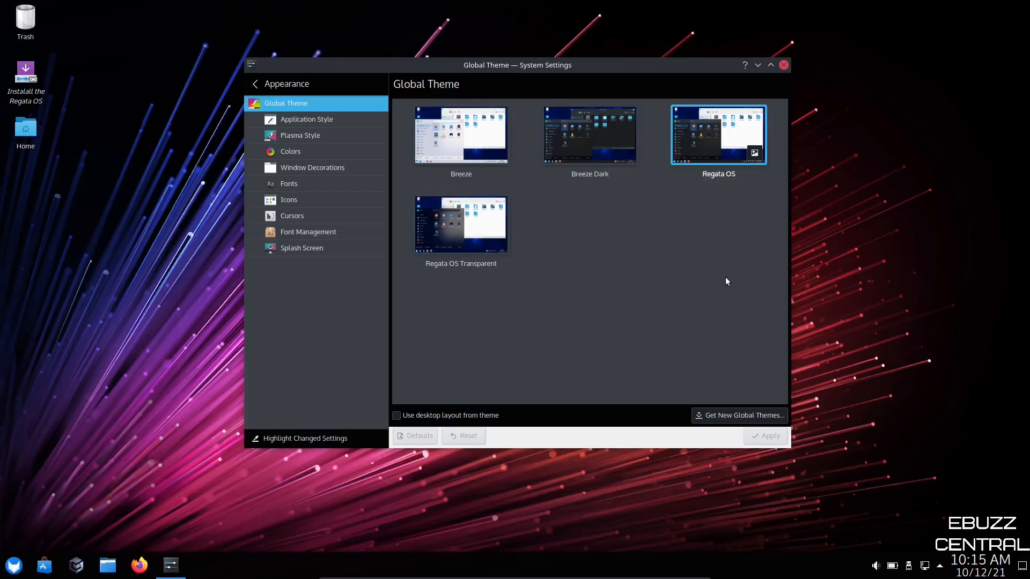
{"action": "mouse_move", "coordinate": [714, 140]}
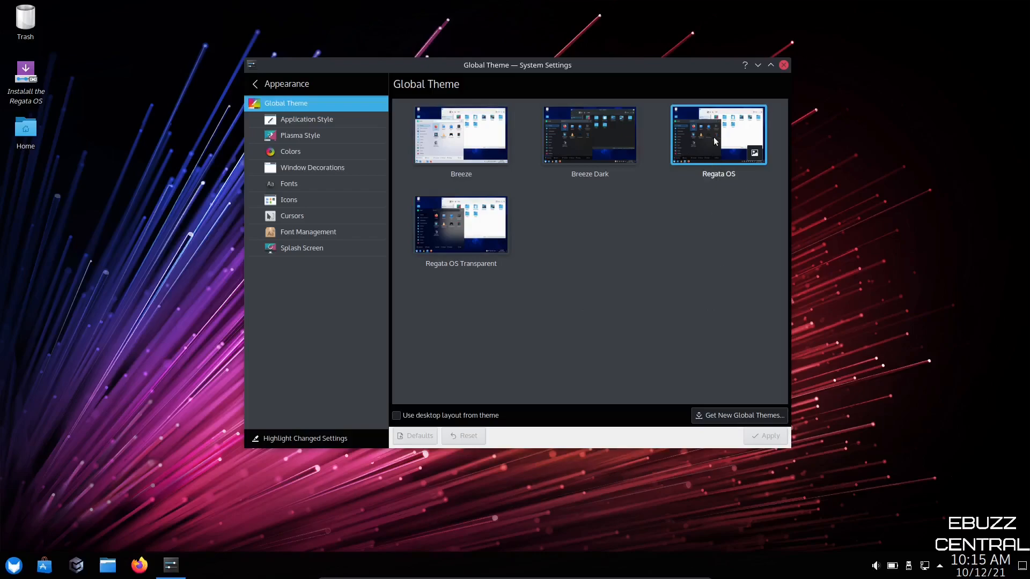
{"action": "mouse_move", "coordinate": [717, 142]}
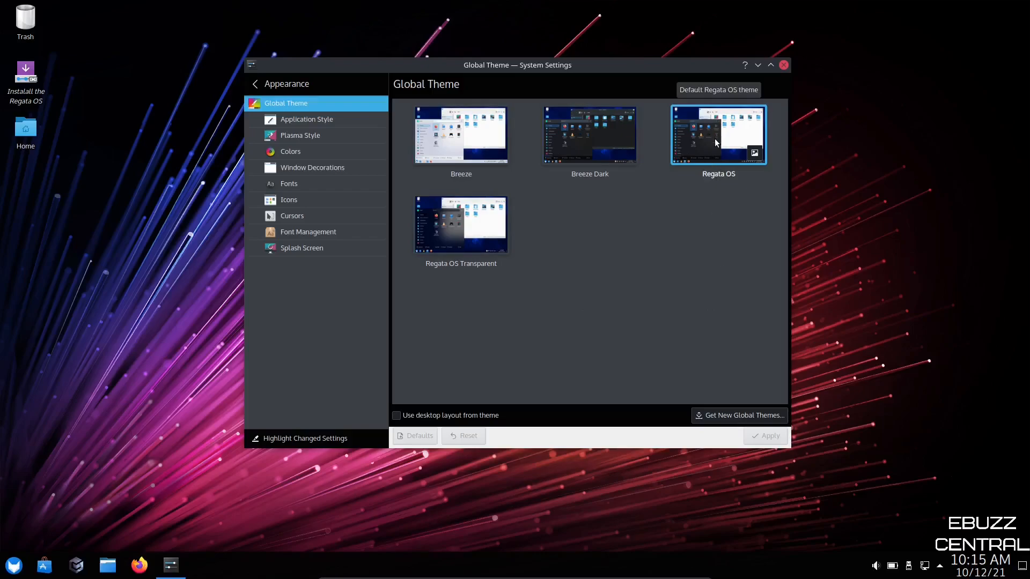
{"action": "left_click", "coordinate": [301, 135]}
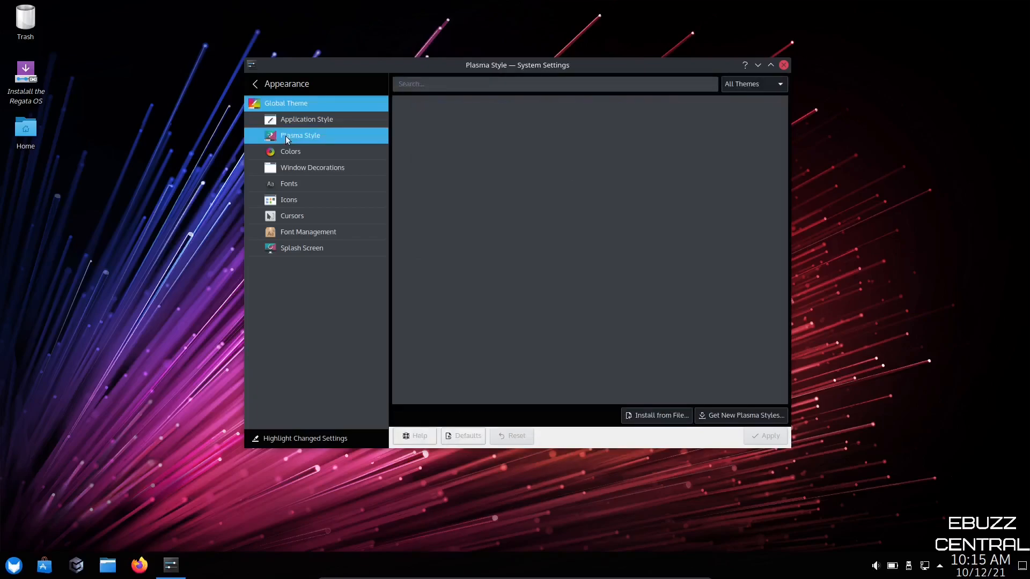
{"action": "left_click", "coordinate": [301, 136]}
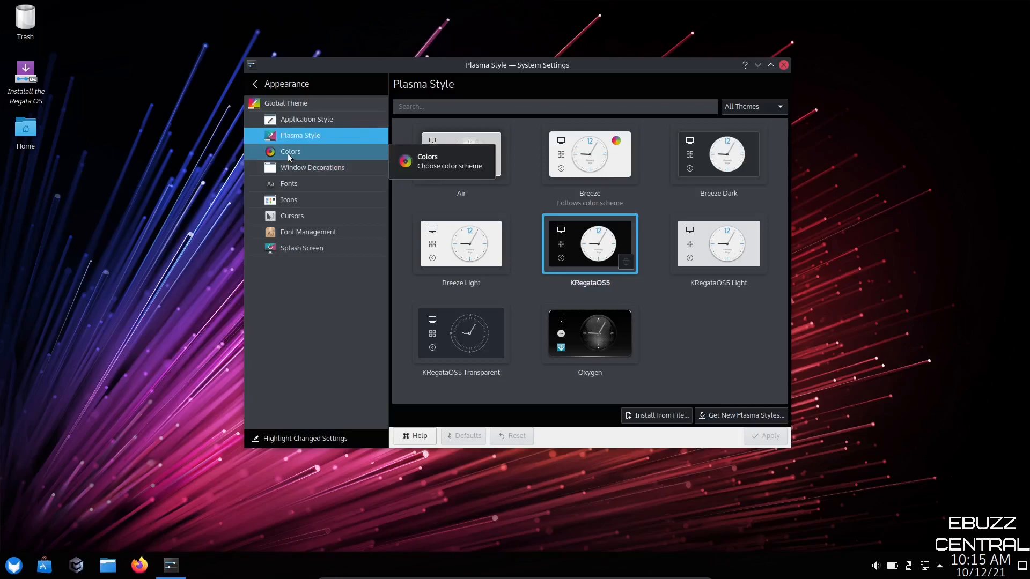
- In Fonts, change the general font size from 10pt to 12pt and apply it
{"action": "left_click", "coordinate": [290, 151]}
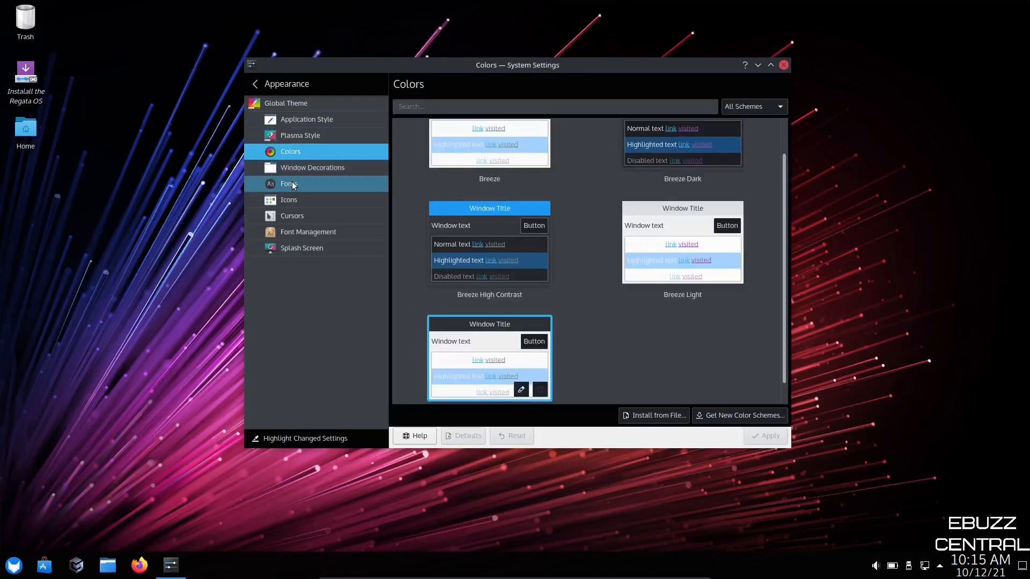
{"action": "left_click", "coordinate": [289, 183]}
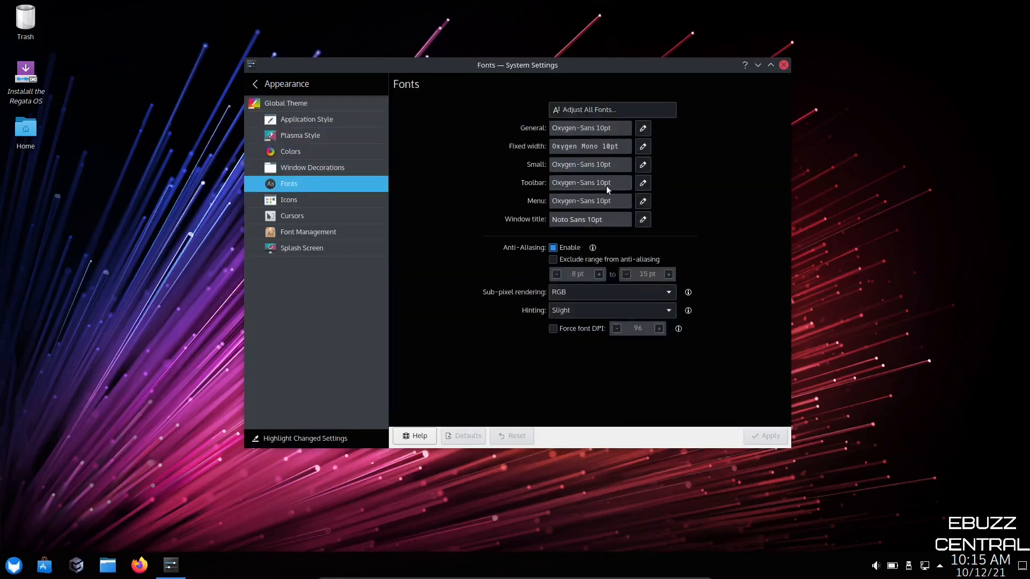
{"action": "left_click", "coordinate": [643, 182]}
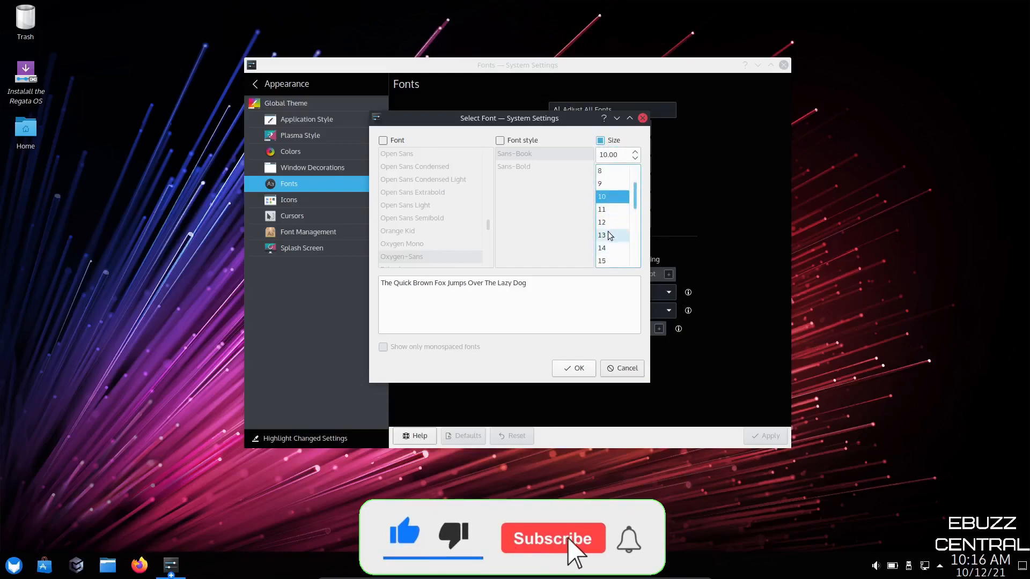
{"action": "left_click", "coordinate": [573, 368]}
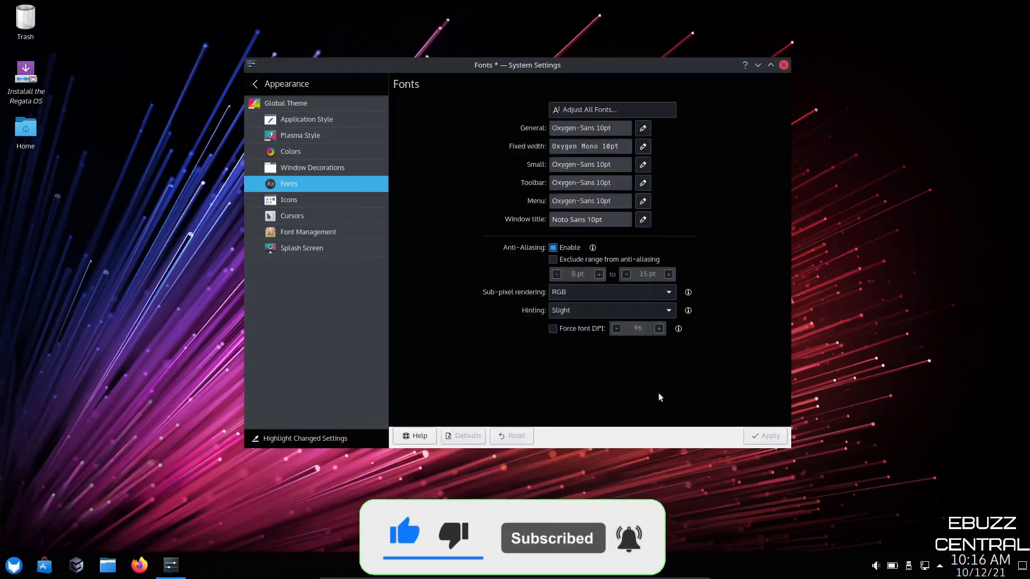
{"action": "left_click", "coordinate": [765, 436]}
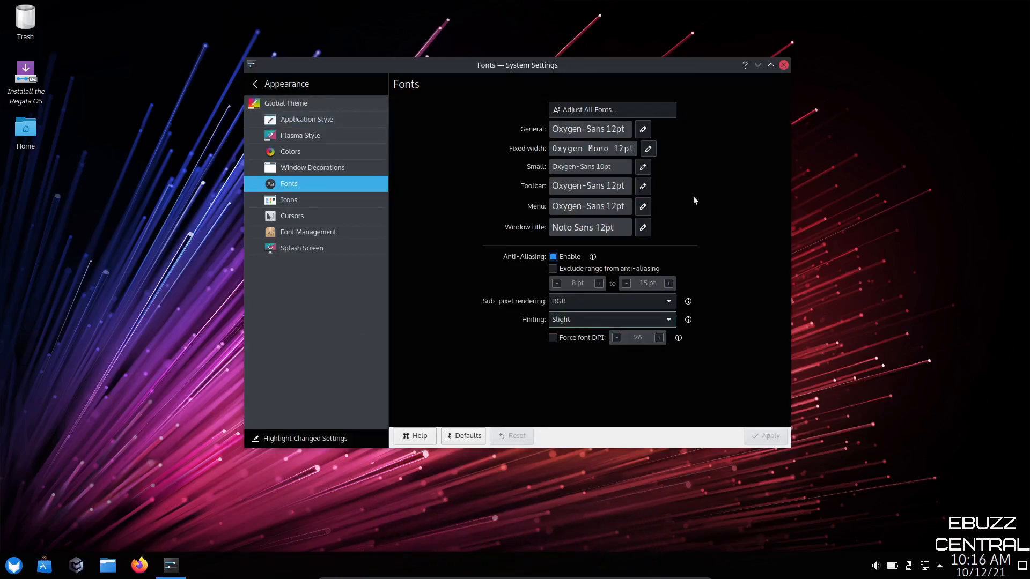
{"action": "mouse_move", "coordinate": [364, 174]}
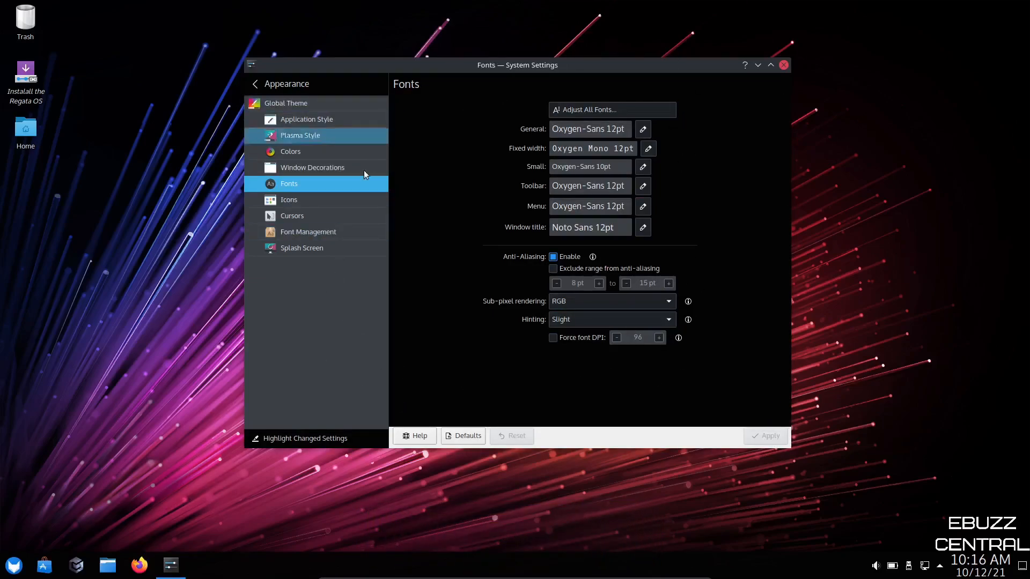
- Show the Icons page with Adwaita, Breeze, Breeze Dark and Oxygen, Breeze current
{"action": "left_click", "coordinate": [290, 199]}
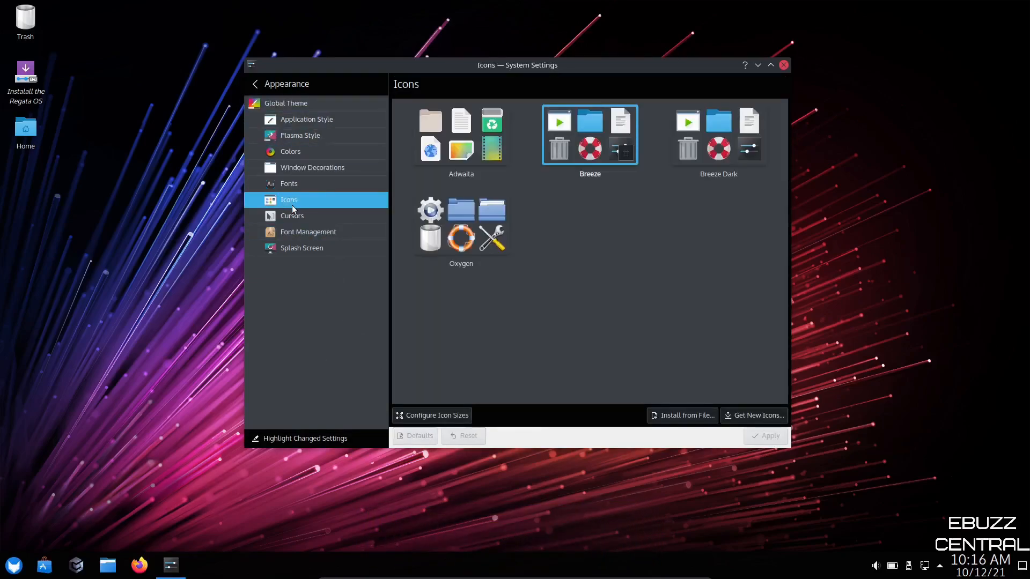
{"action": "mouse_move", "coordinate": [692, 249]}
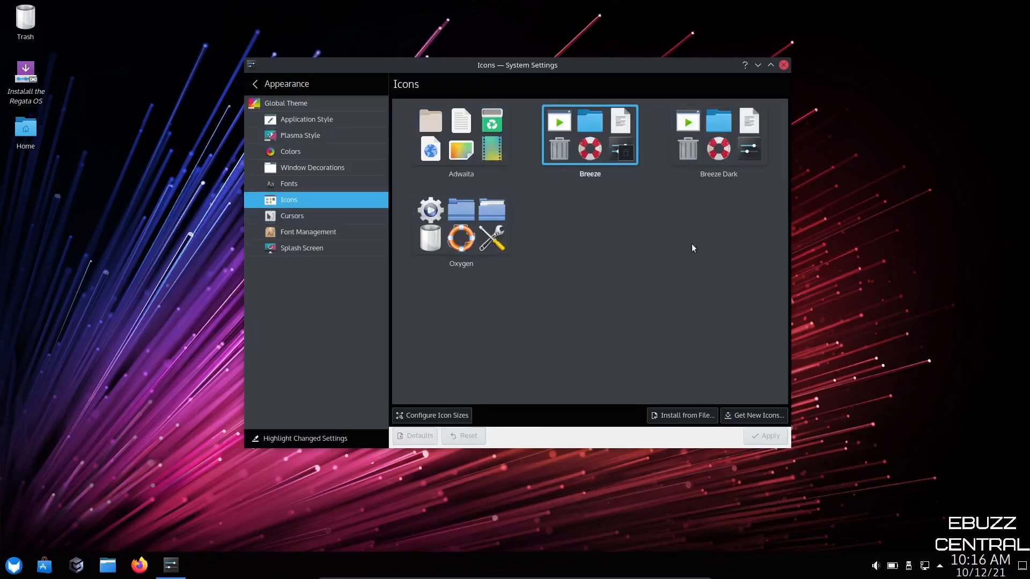
{"action": "mouse_move", "coordinate": [596, 290]}
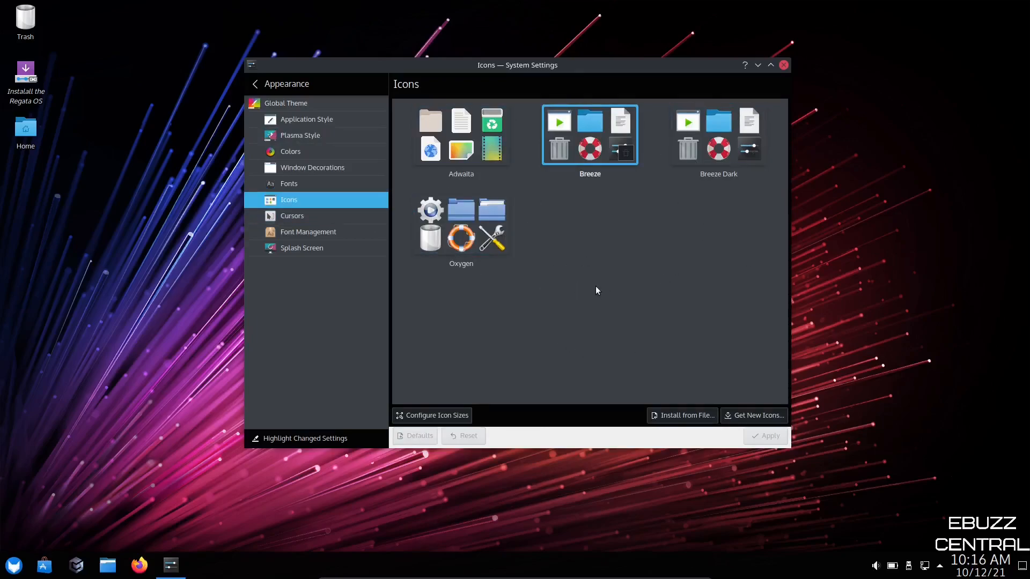
{"action": "mouse_move", "coordinate": [784, 465]}
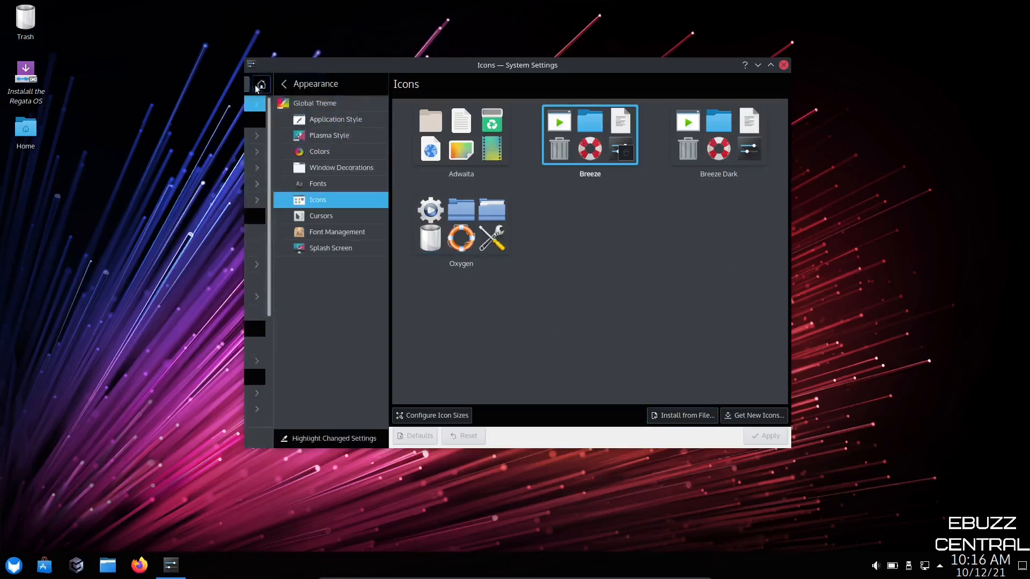
- Back in the main sidebar, pass Online Accounts and show System Information: Regata OS 21, 21.0.12, Plasma 5.22.5
{"action": "left_click", "coordinate": [260, 84]}
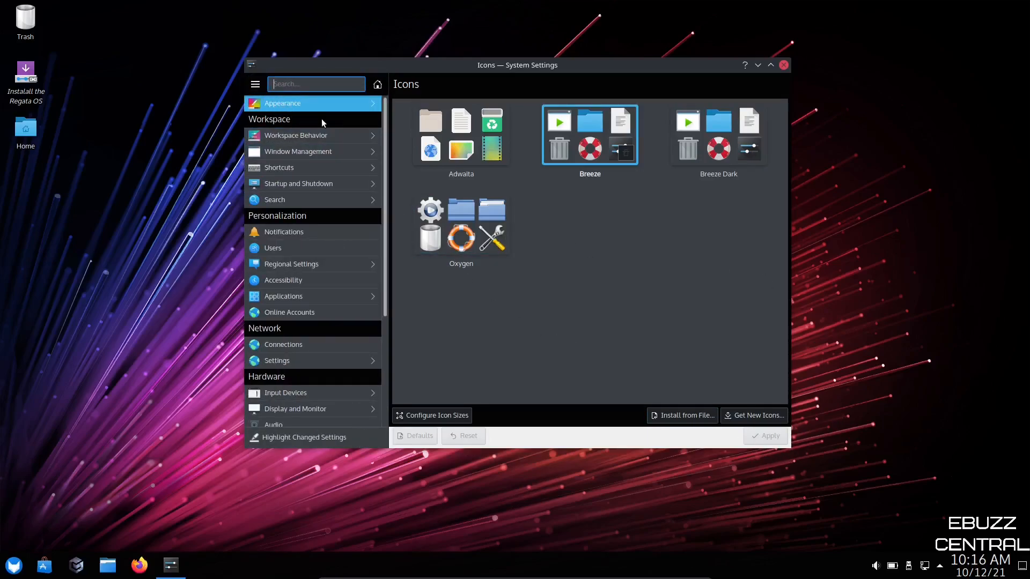
{"action": "mouse_move", "coordinate": [296, 135]}
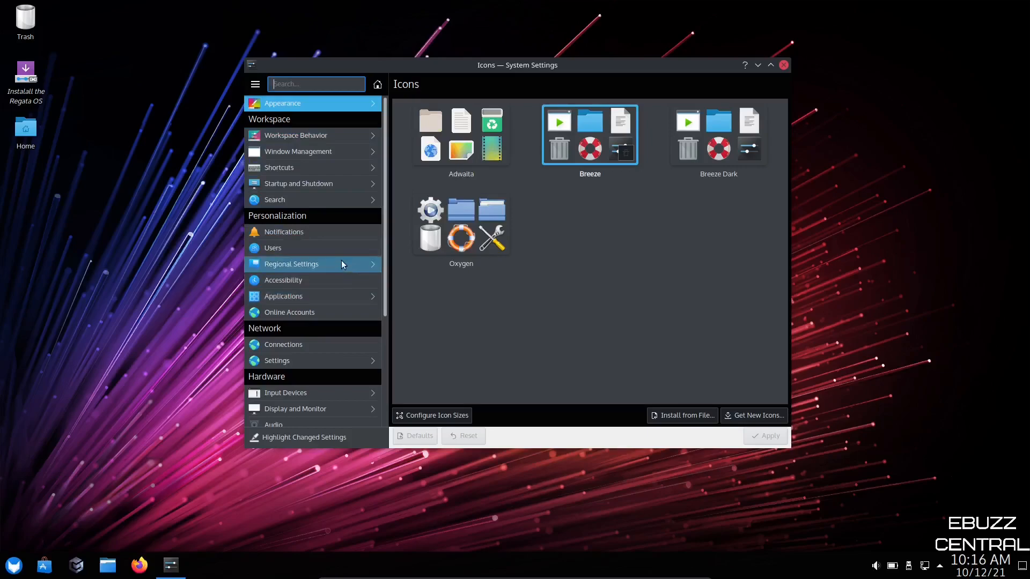
{"action": "left_click", "coordinate": [290, 312]}
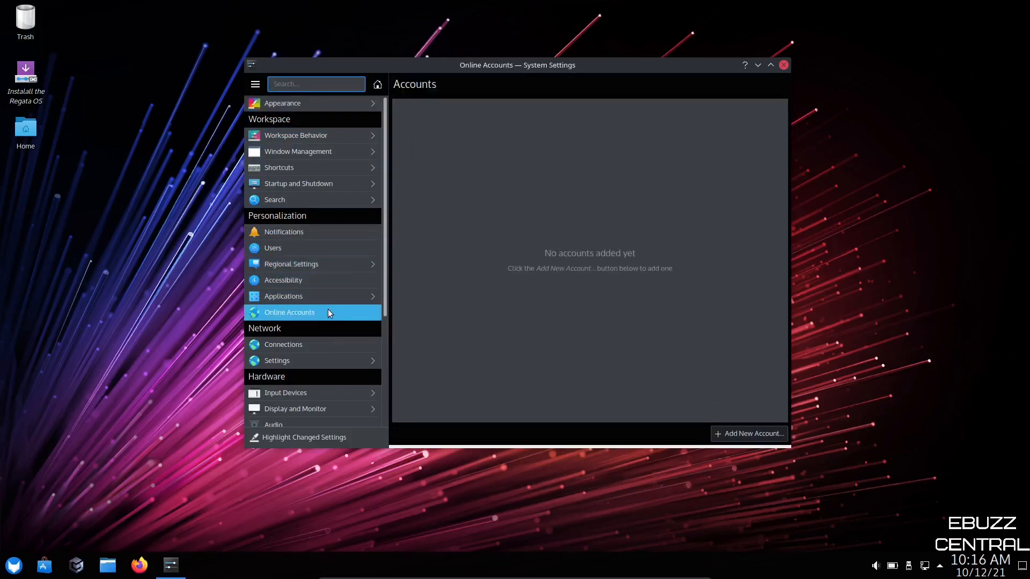
{"action": "scroll", "scroll_direction": "down", "scroll_amount": 3}
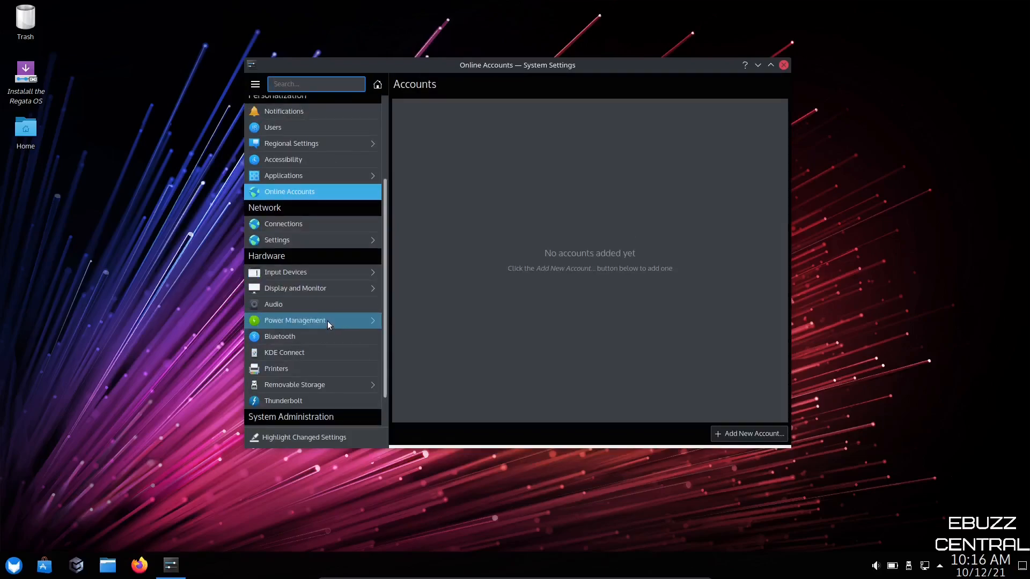
{"action": "scroll", "scroll_direction": "down", "scroll_amount": 3}
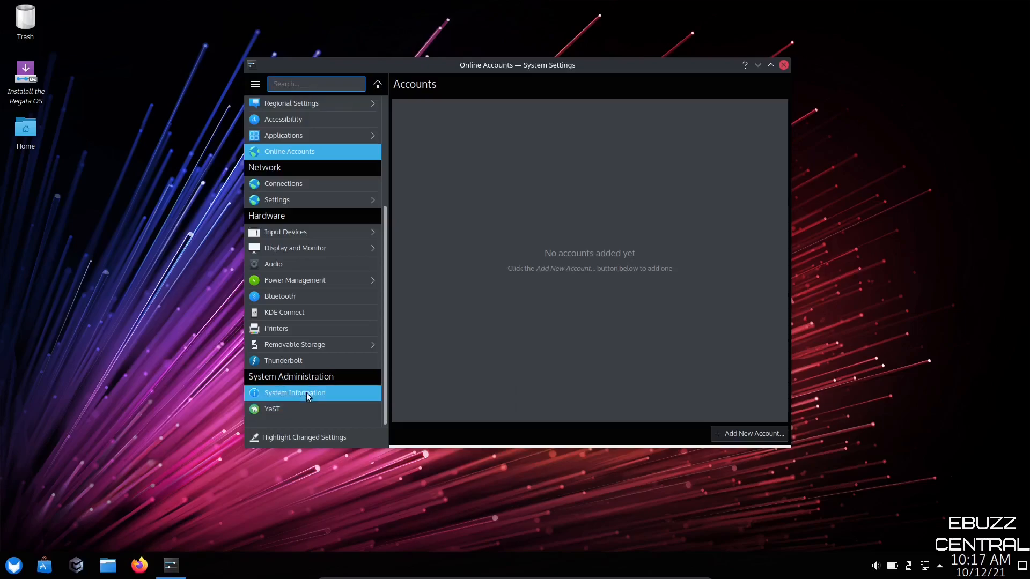
{"action": "left_click", "coordinate": [295, 392]}
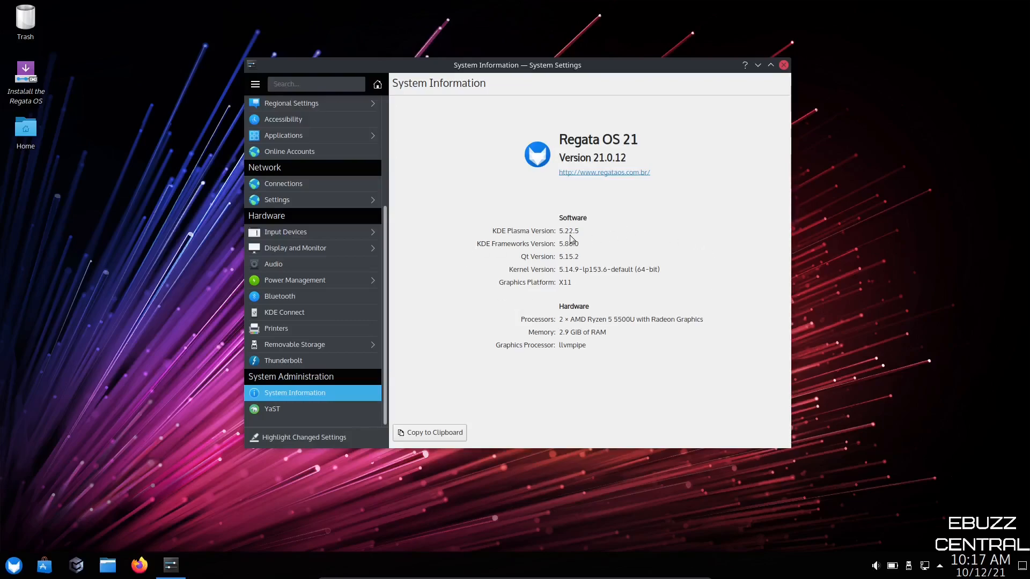
{"action": "mouse_move", "coordinate": [512, 290]}
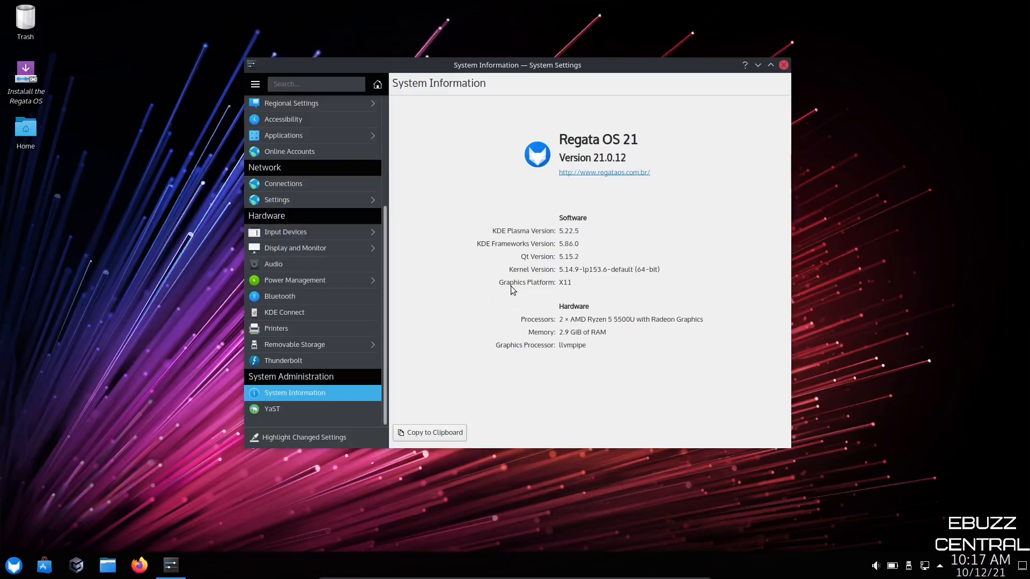
- Relaunch YaST from System Administration, confirming the root password to open its Control Center
{"action": "left_click", "coordinate": [272, 408]}
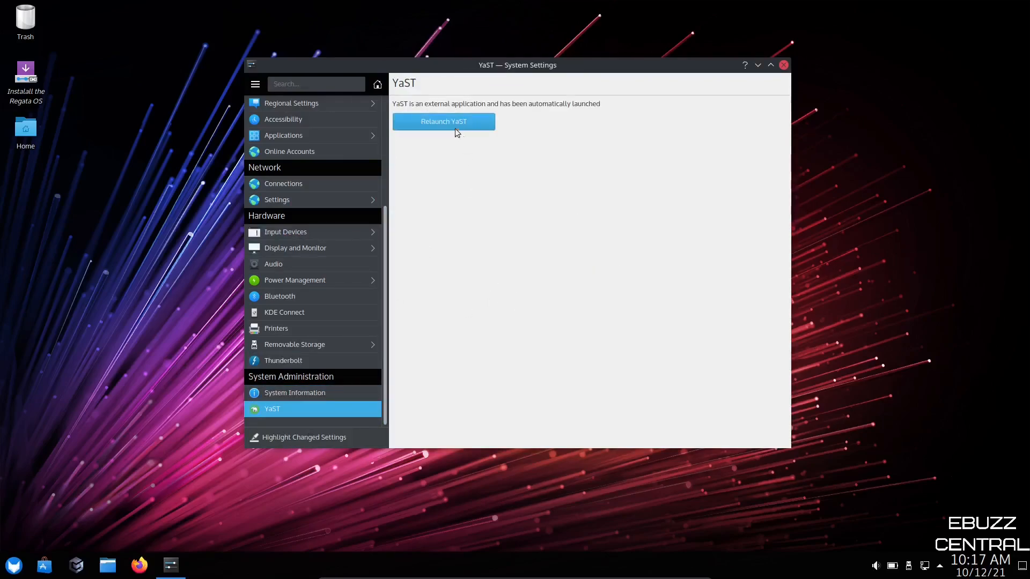
{"action": "left_click", "coordinate": [444, 121]}
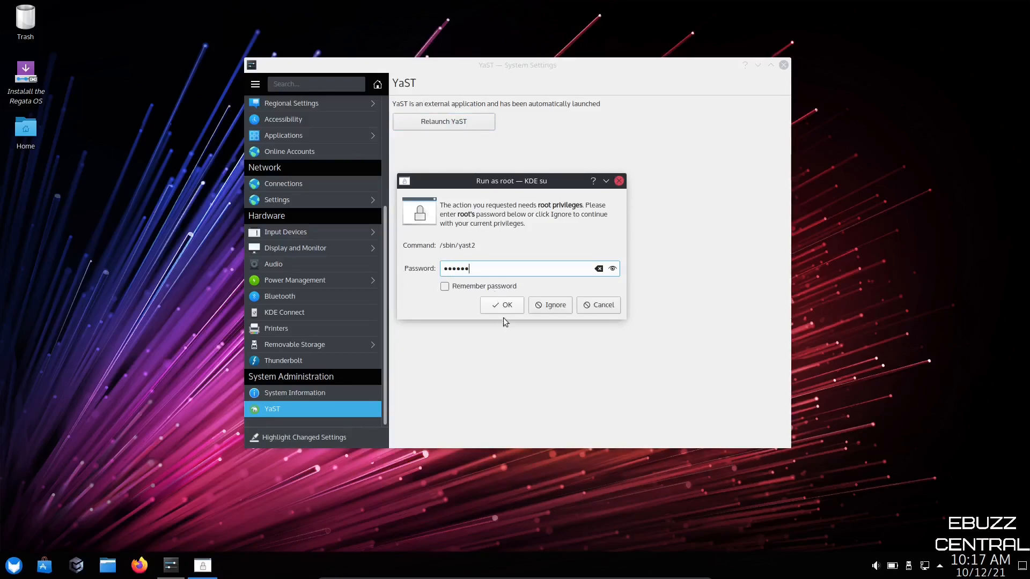
{"action": "left_click", "coordinate": [501, 305]}
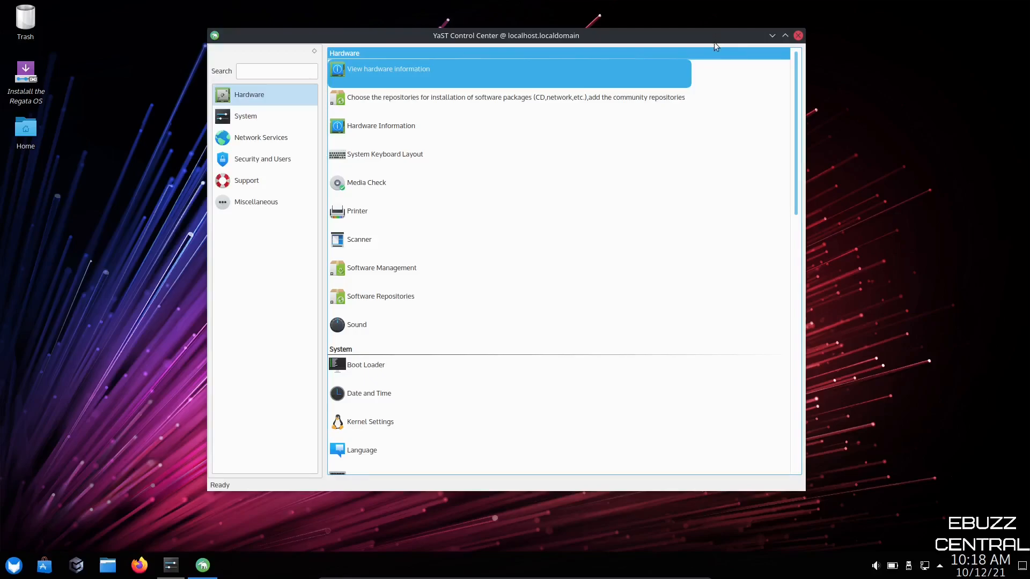
{"action": "mouse_move", "coordinate": [396, 83]}
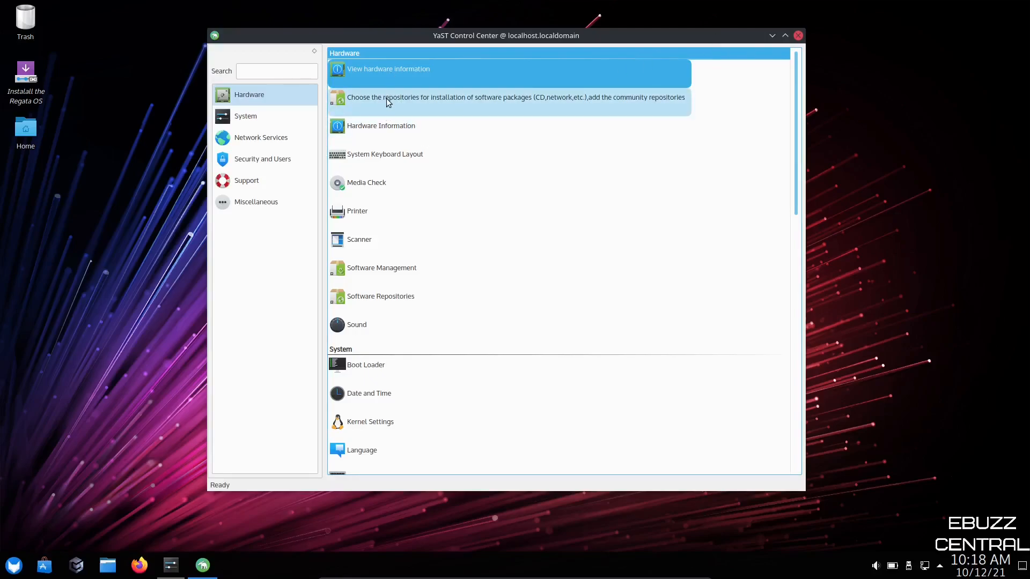
{"action": "mouse_move", "coordinate": [386, 119]}
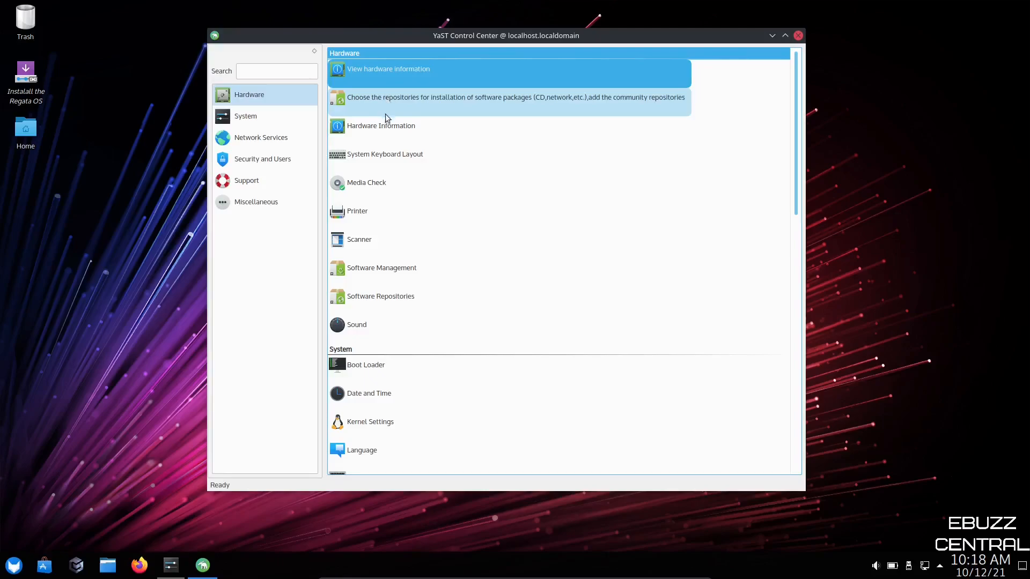
{"action": "mouse_move", "coordinate": [394, 157]}
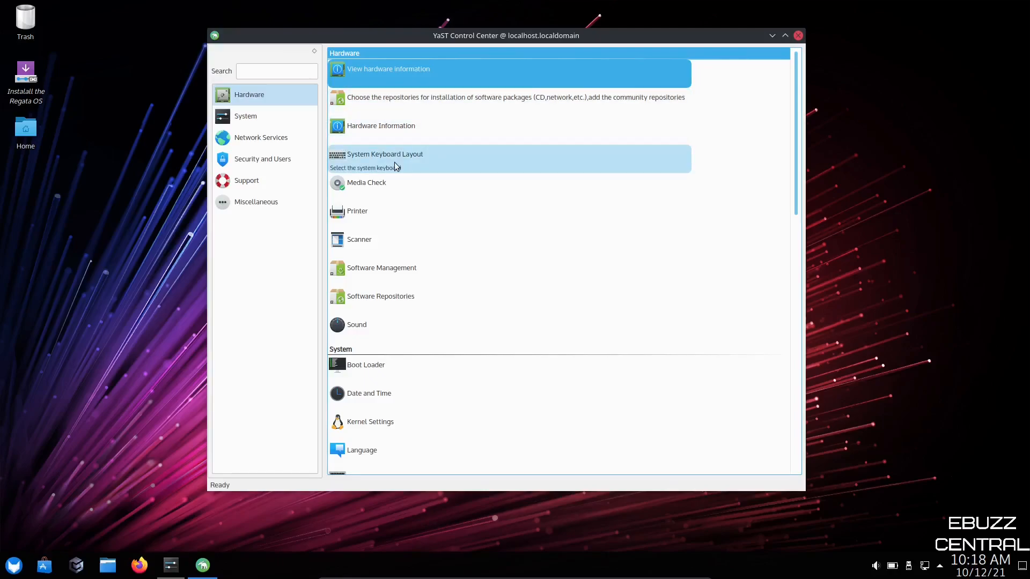
{"action": "mouse_move", "coordinate": [417, 273]}
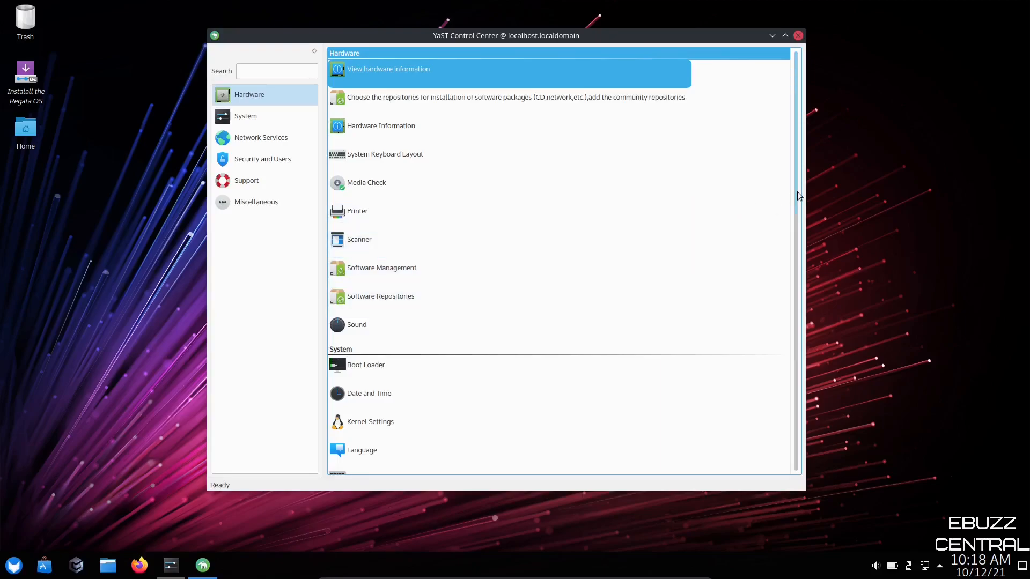
- Browse YaST's Hardware, System, Security and Users and Miscellaneous module categories, then close the Control Center
{"action": "scroll", "scroll_direction": "down", "scroll_amount": 3}
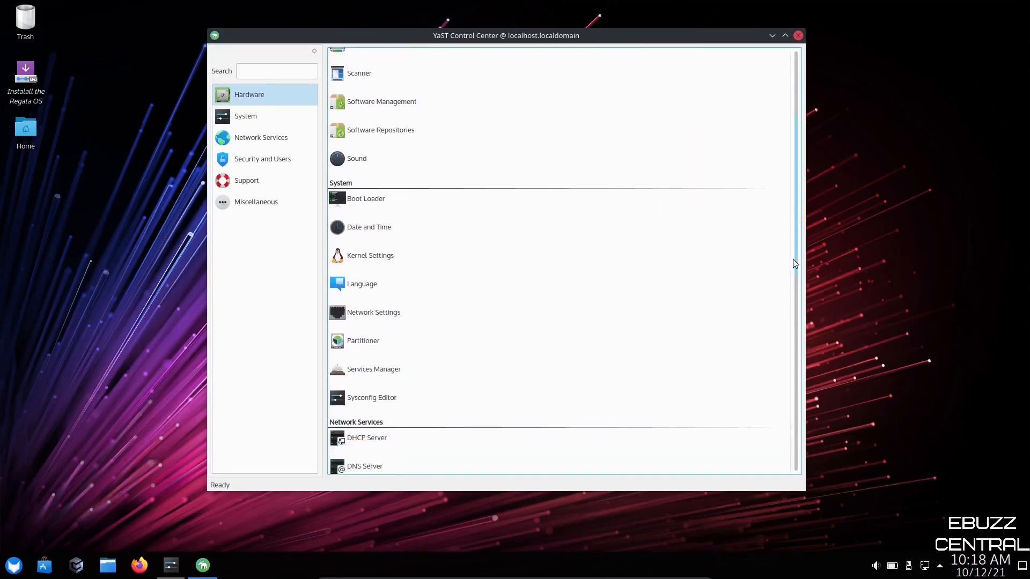
{"action": "scroll", "scroll_direction": "down", "scroll_amount": 3}
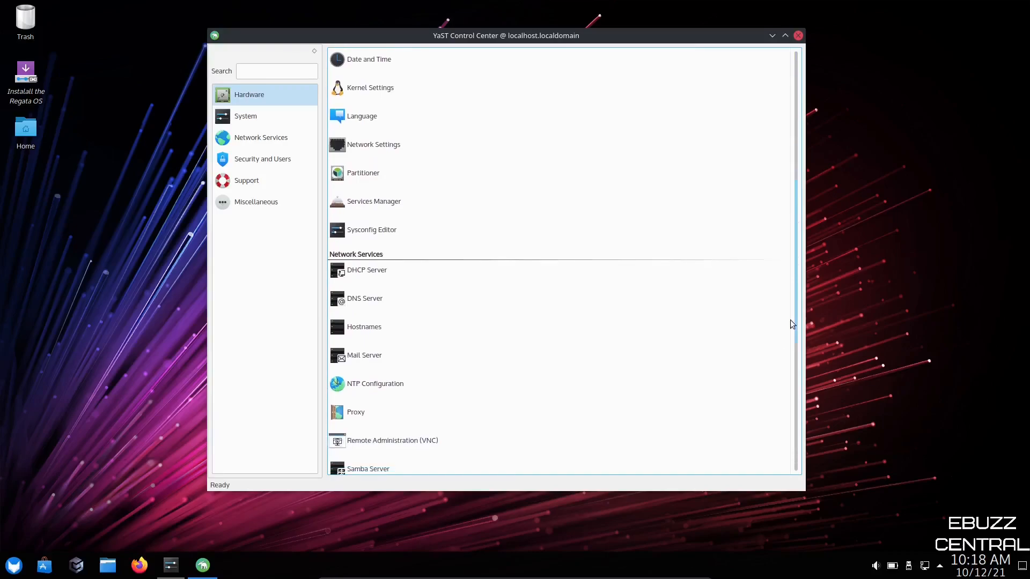
{"action": "scroll", "scroll_direction": "down", "scroll_amount": 3}
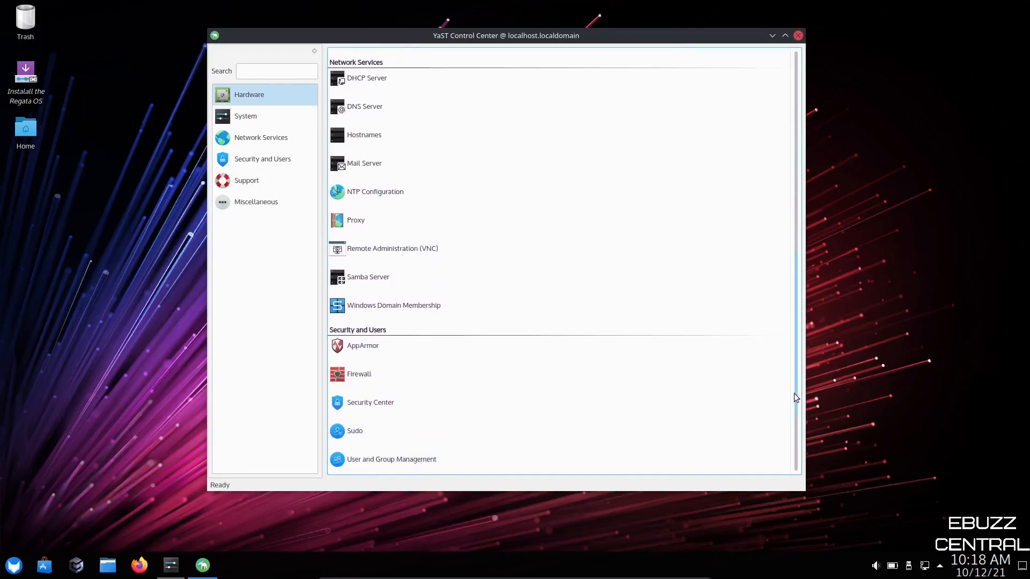
{"action": "left_click", "coordinate": [248, 94]}
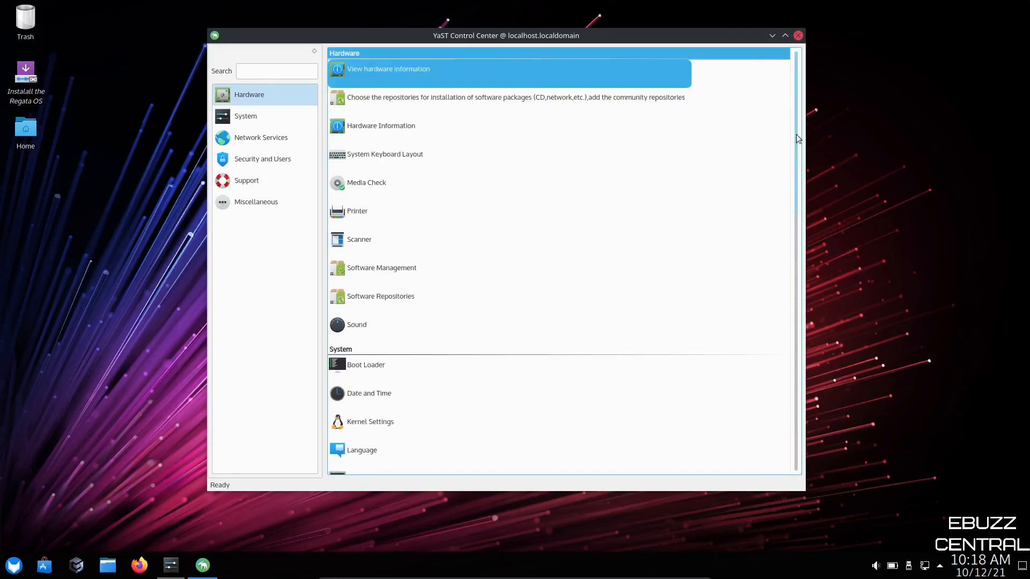
{"action": "left_click", "coordinate": [245, 116]}
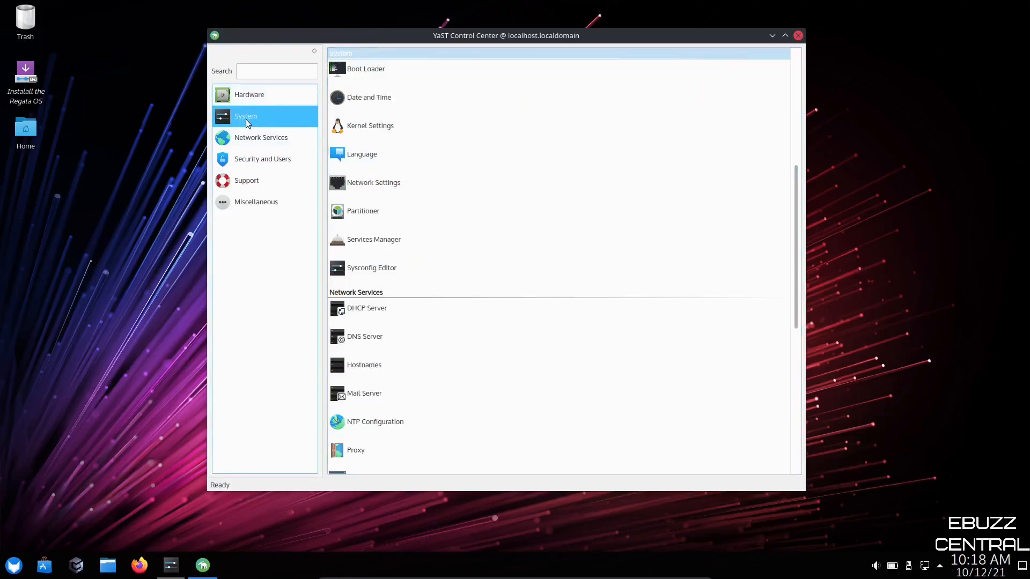
{"action": "left_click", "coordinate": [263, 158]}
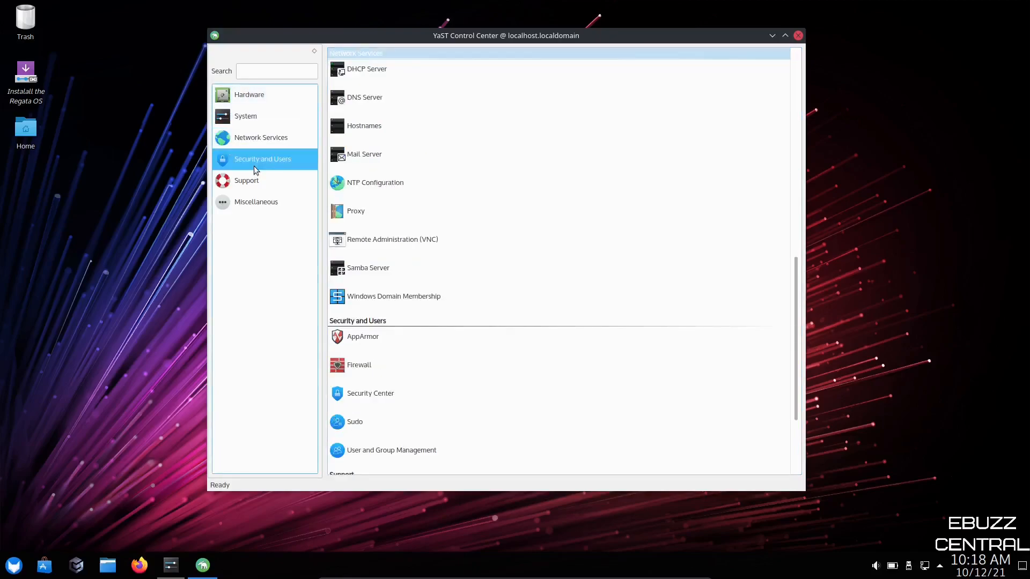
{"action": "left_click", "coordinate": [255, 202]}
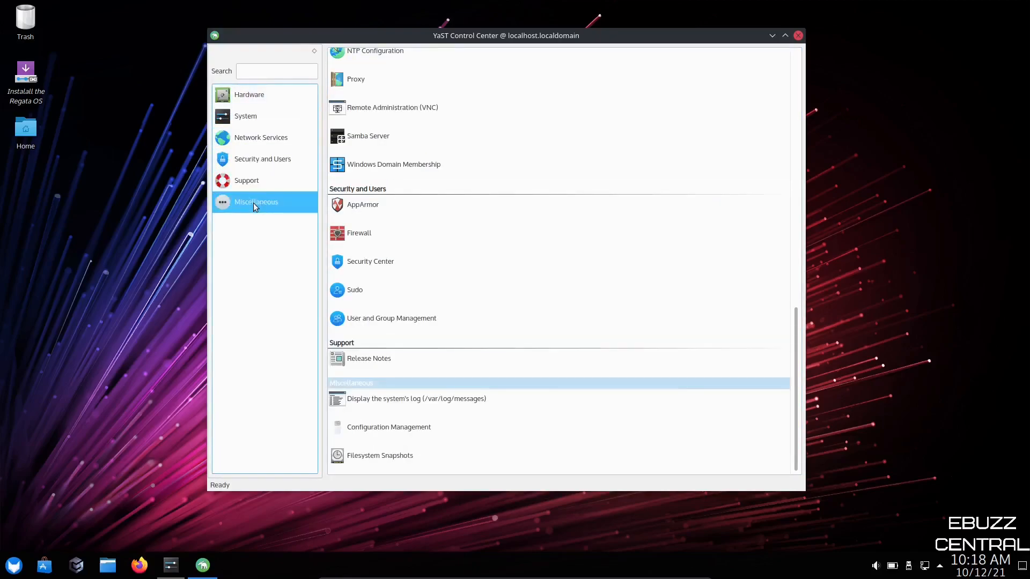
{"action": "left_click", "coordinate": [249, 93]}
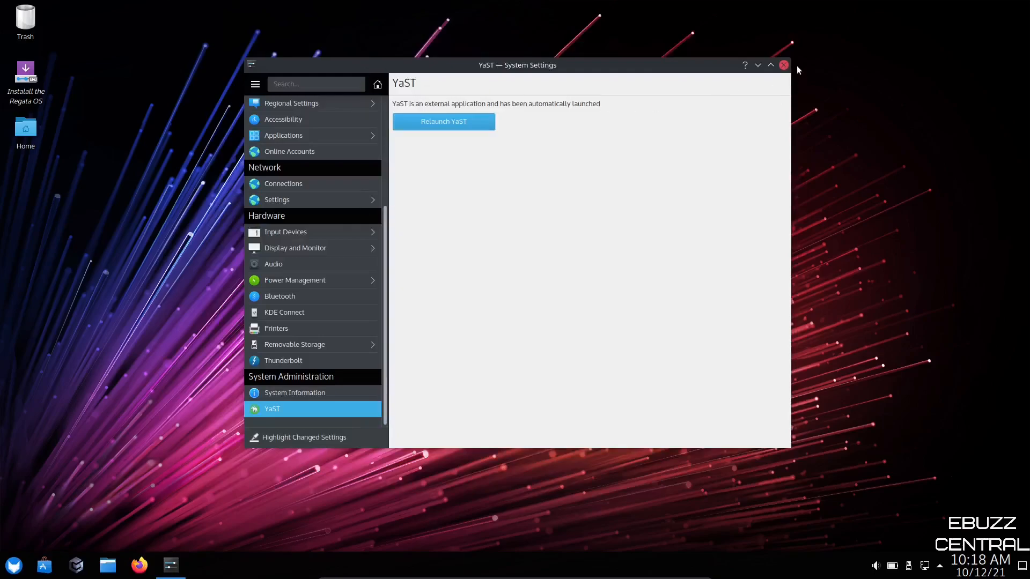
- Close System Settings, leaving the empty Plasma desktop with its light-streak wallpaper
{"action": "left_click", "coordinate": [783, 65]}
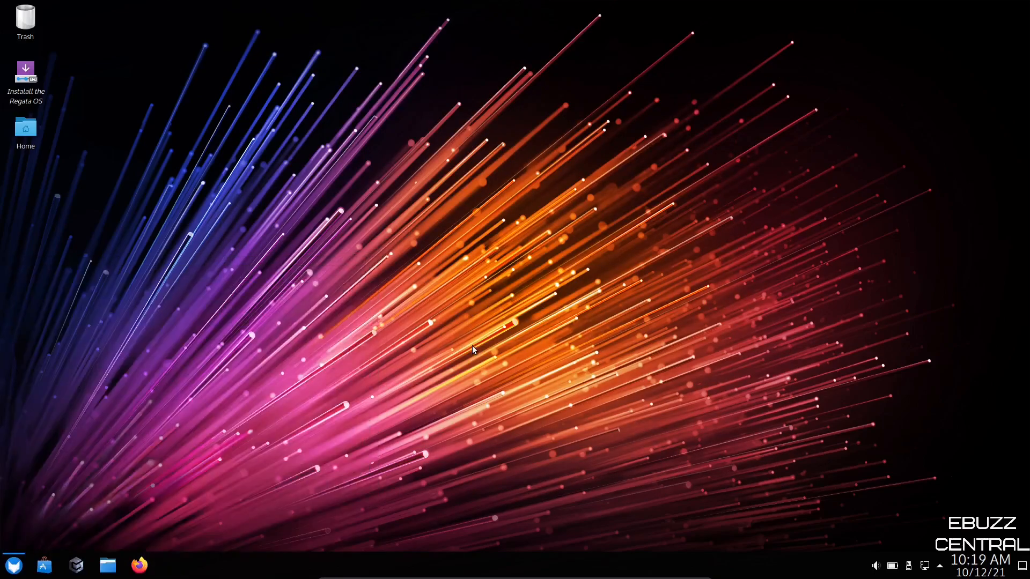
{"action": "mouse_move", "coordinate": [469, 347]}
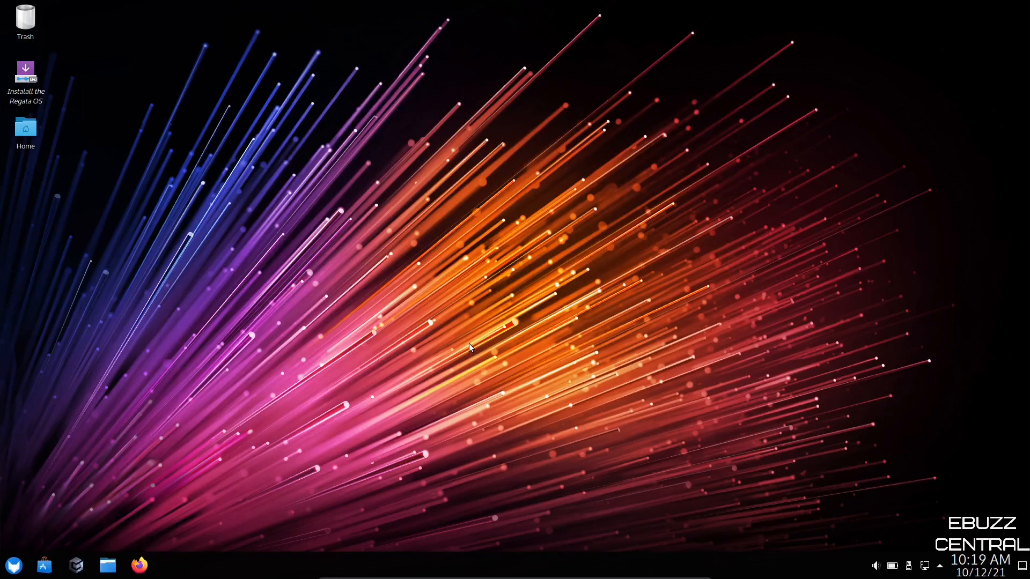